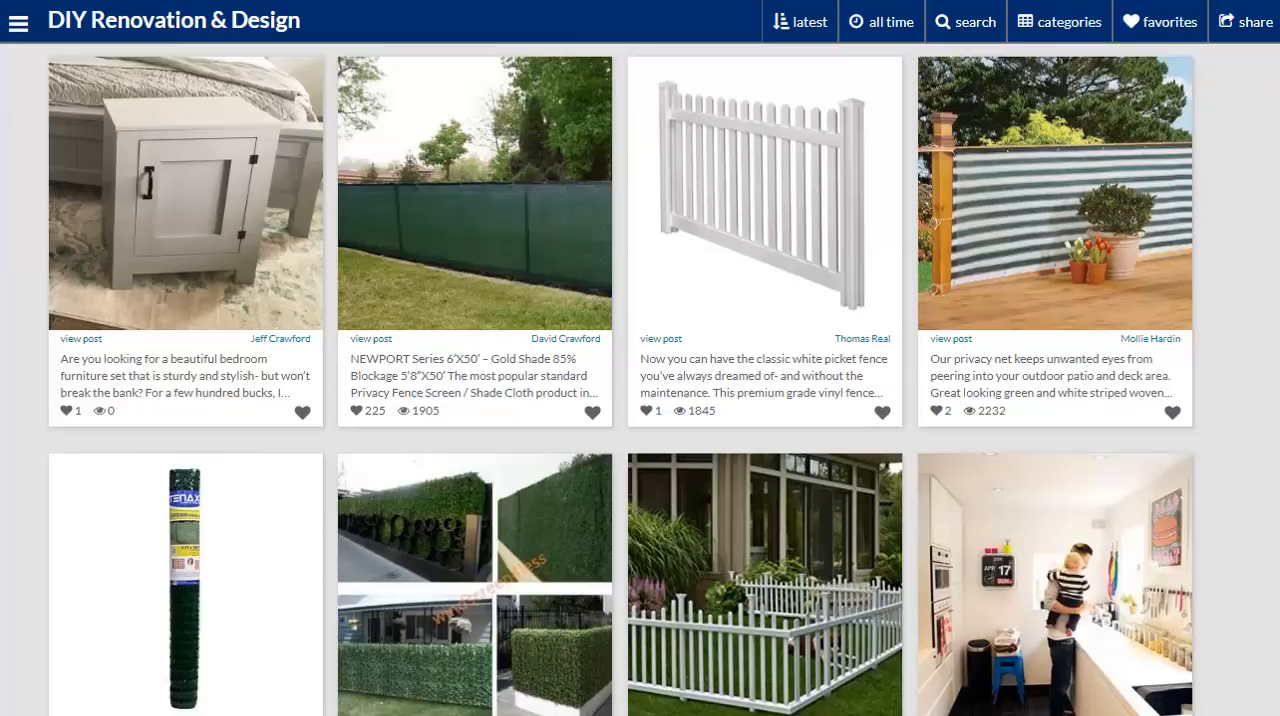
Favourite the picket fence post with the note "just what Dave's been looking for" and return to the grid
click(648, 412)
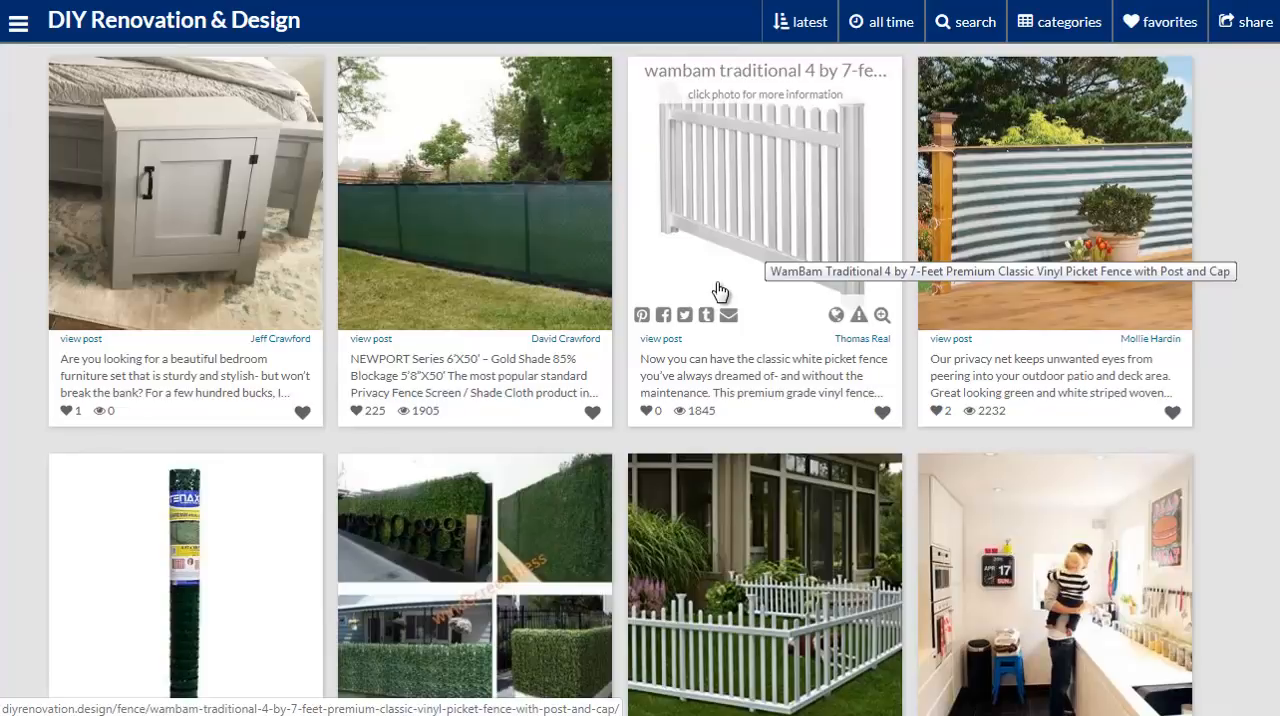
mouse_move(970, 284)
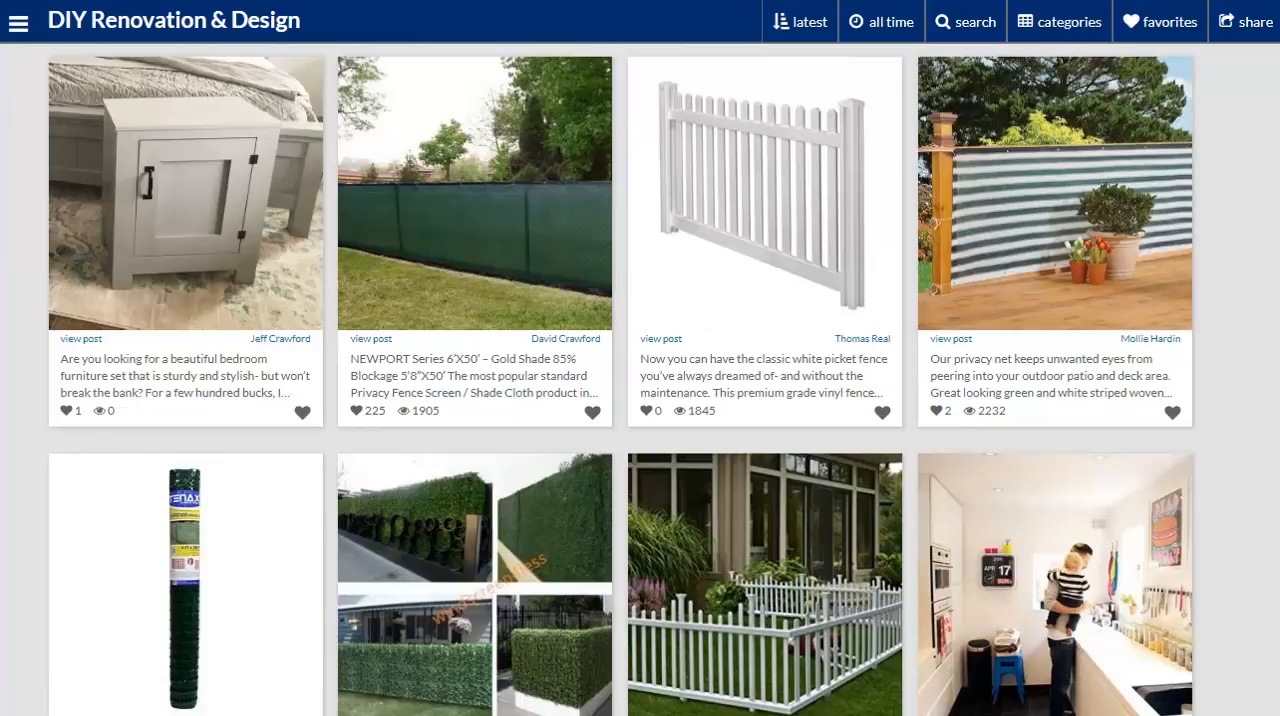
mouse_move(808, 252)
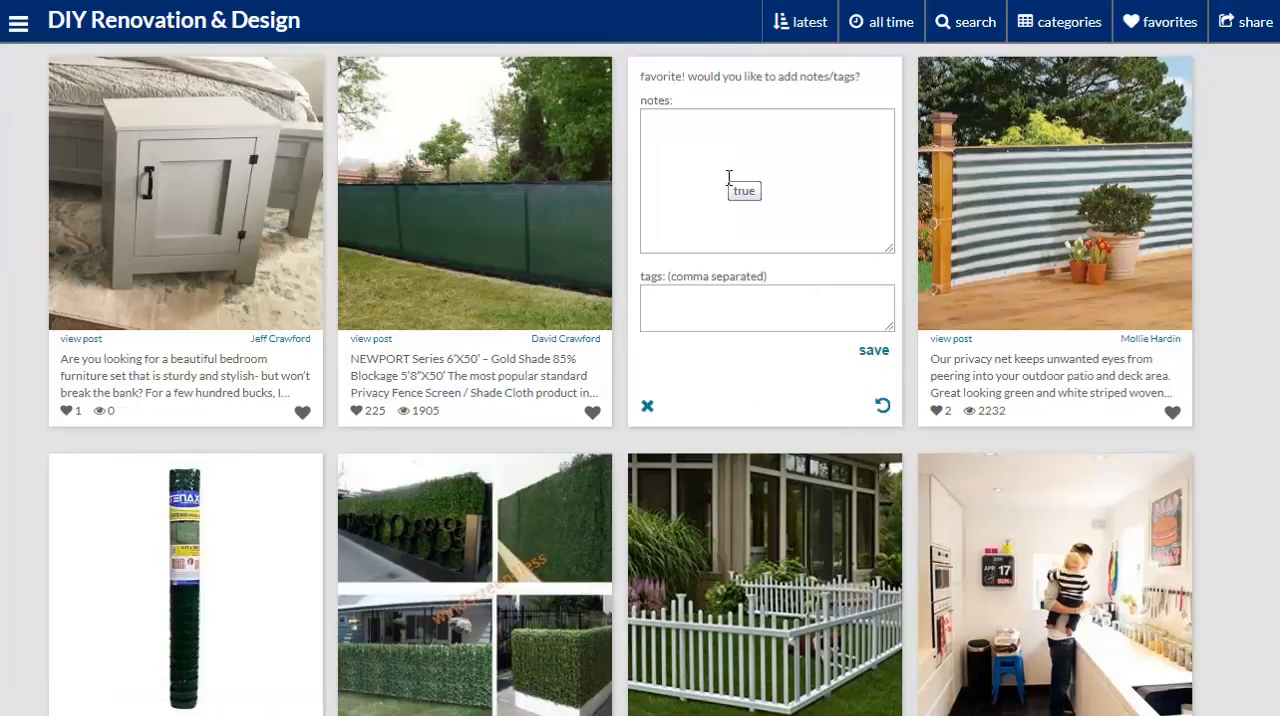
text(just what Dave's been looking for)
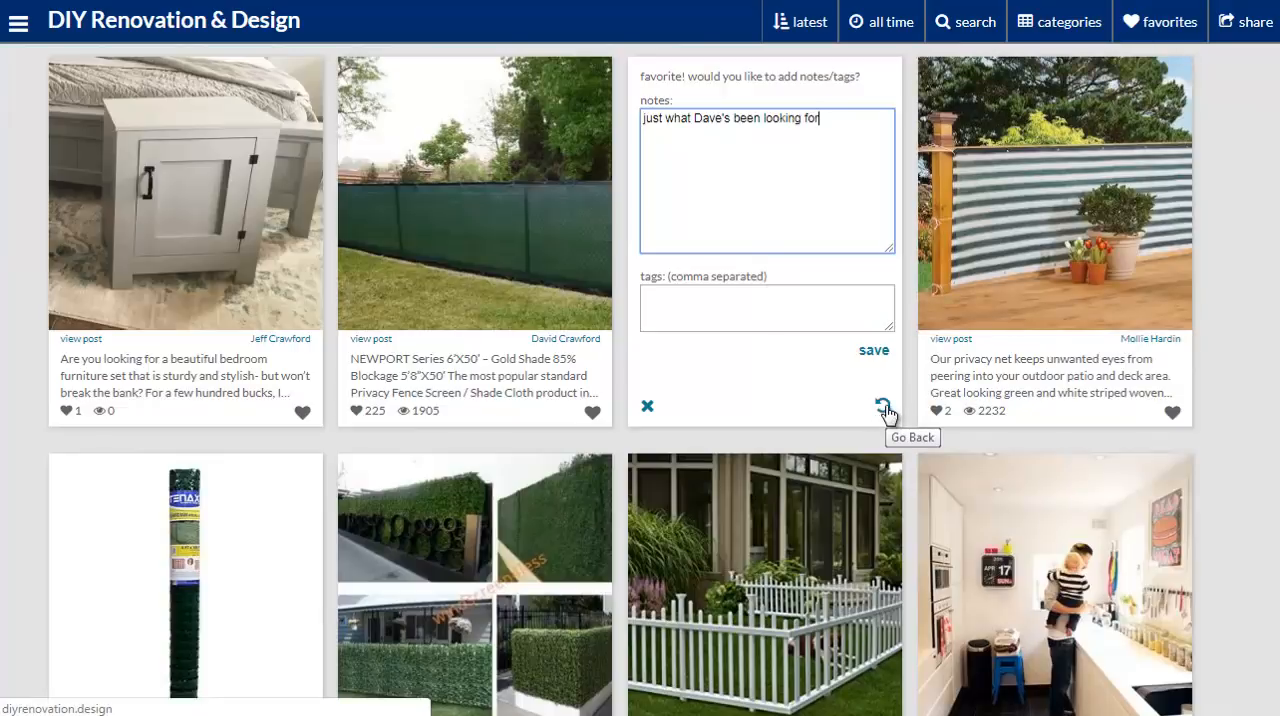
click(884, 406)
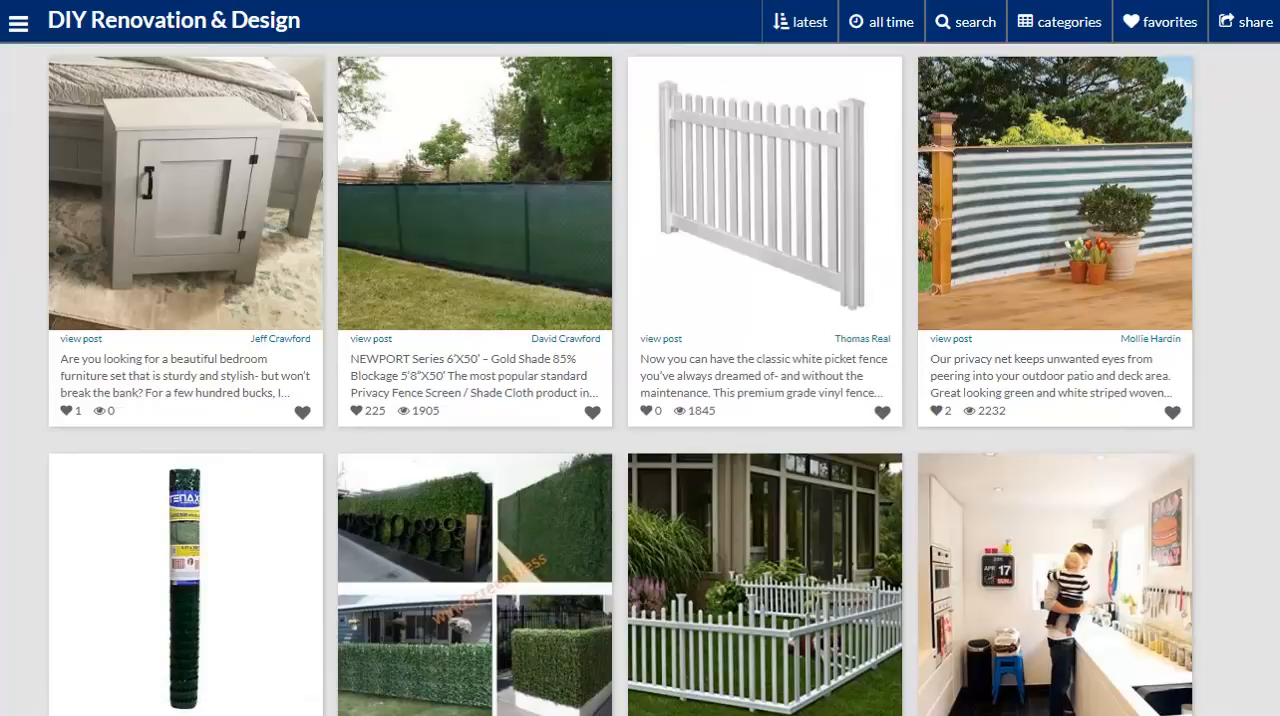
mouse_move(1244, 36)
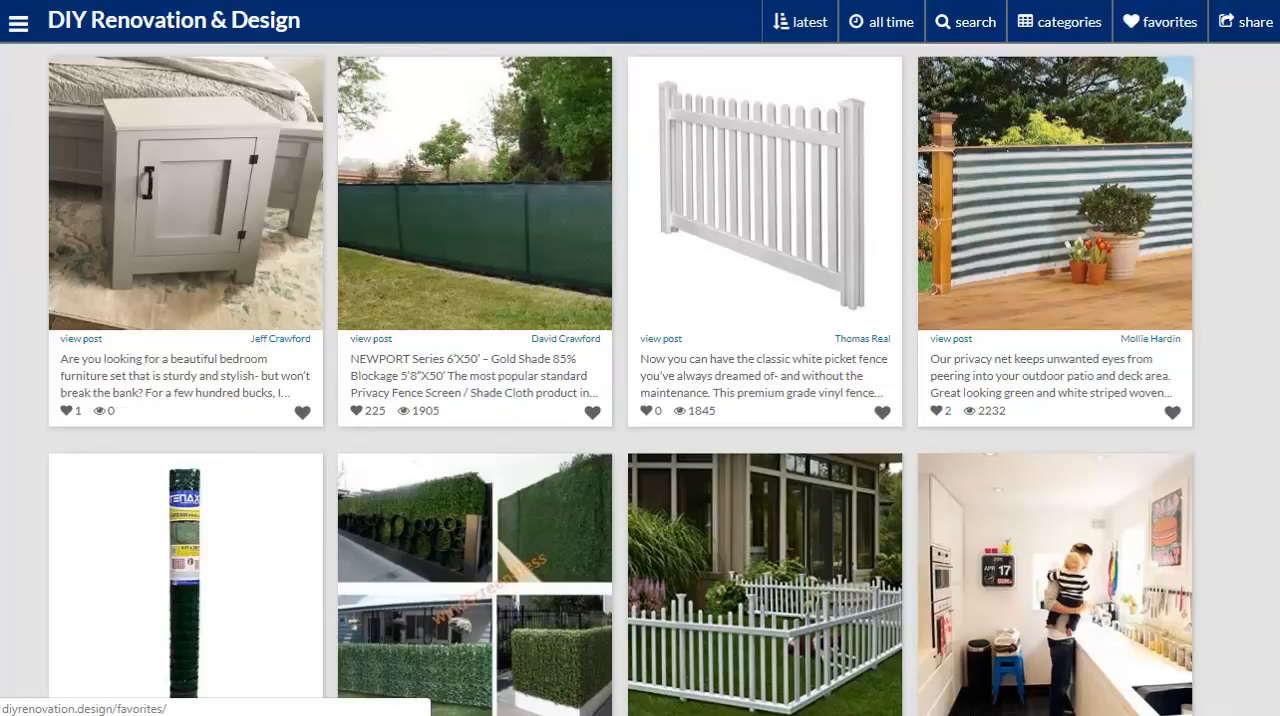
View the admin favourites list and reopen, then close, the fence post's saved note
click(1168, 20)
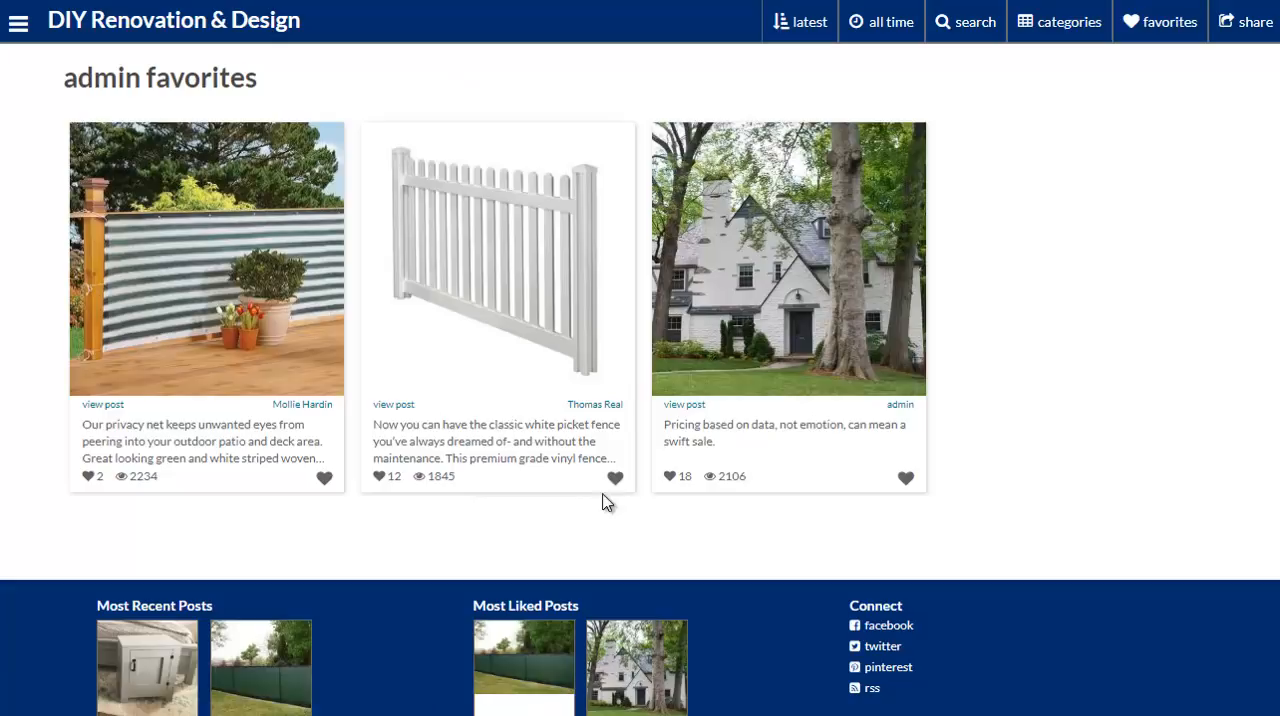
mouse_move(612, 478)
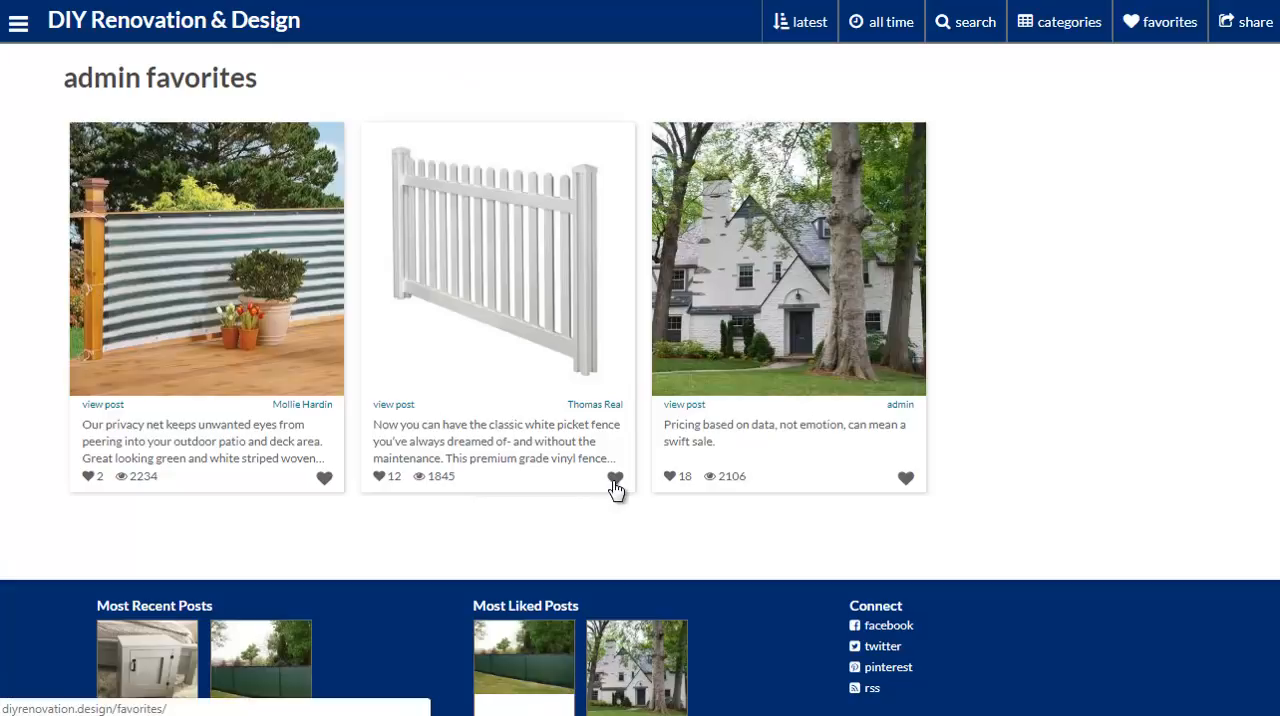
click(612, 478)
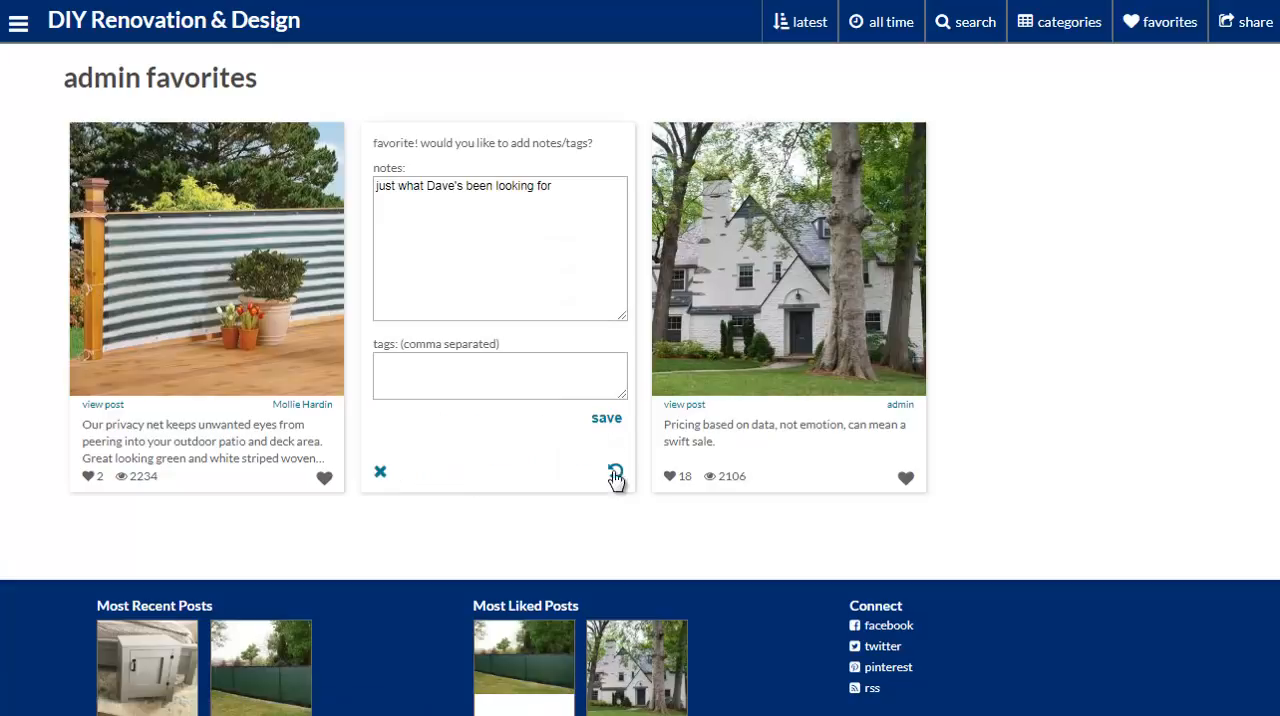
mouse_move(614, 474)
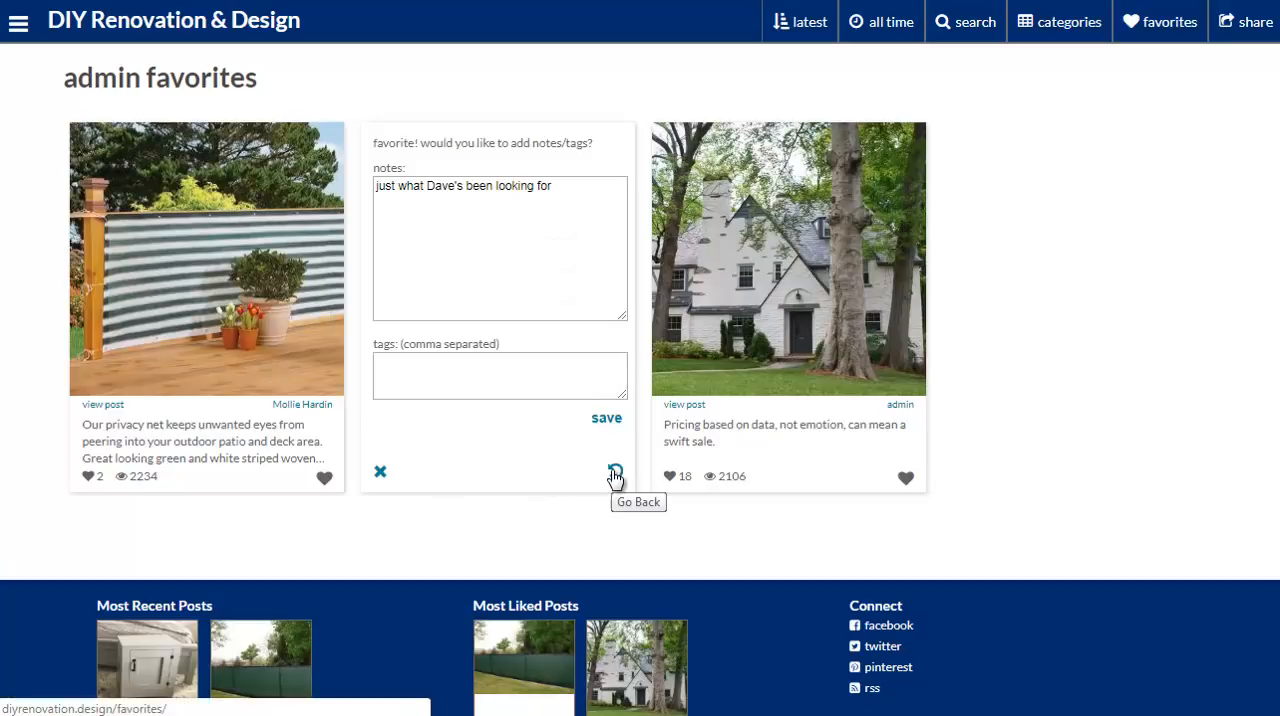
click(612, 470)
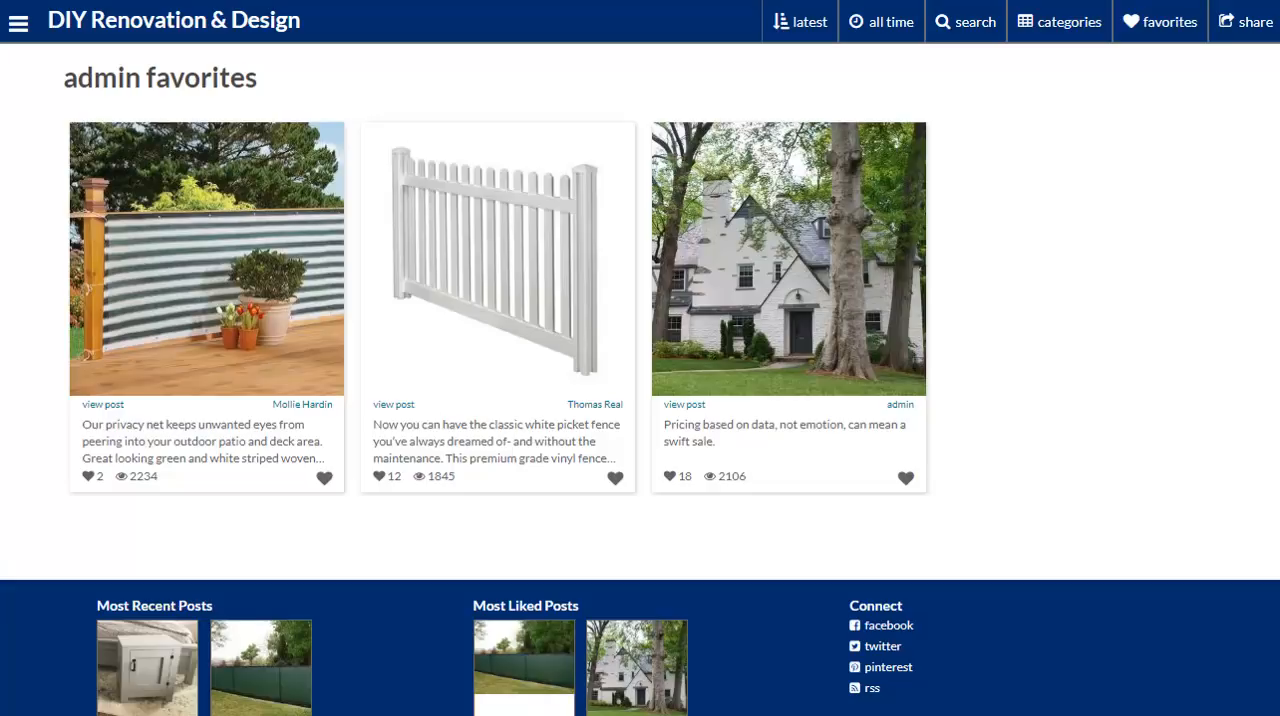
mouse_move(464, 340)
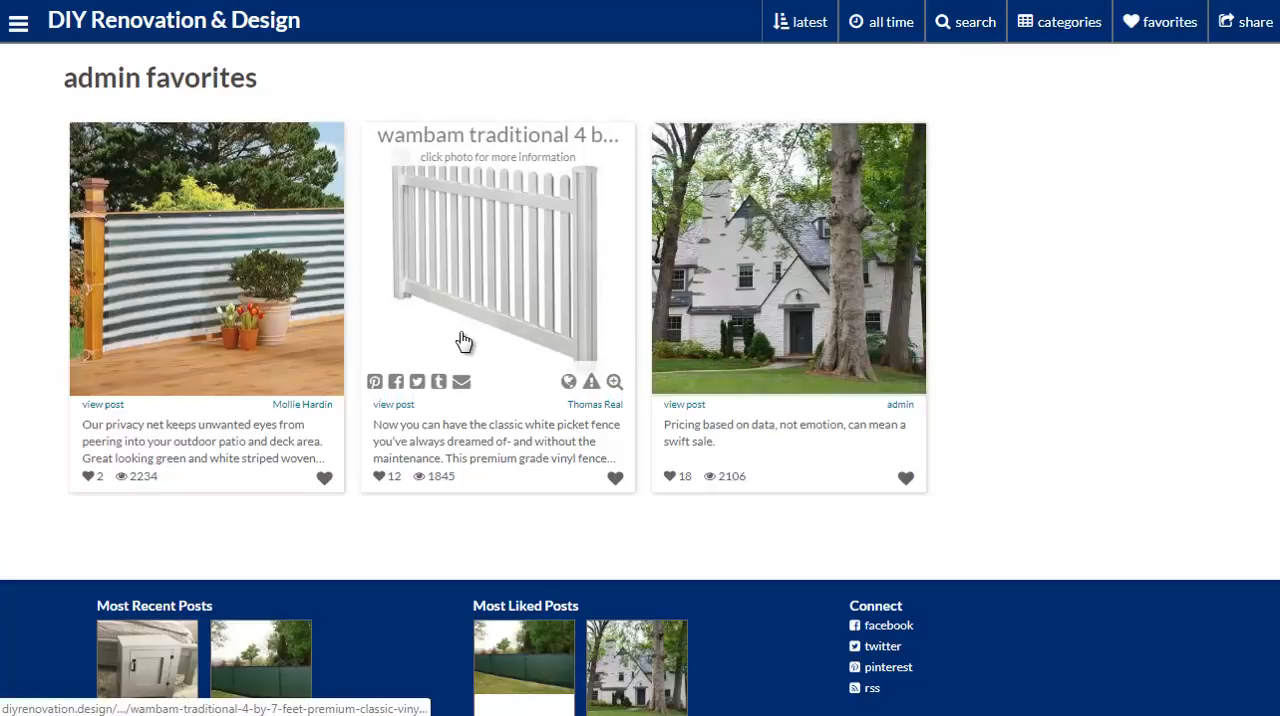
mouse_move(464, 340)
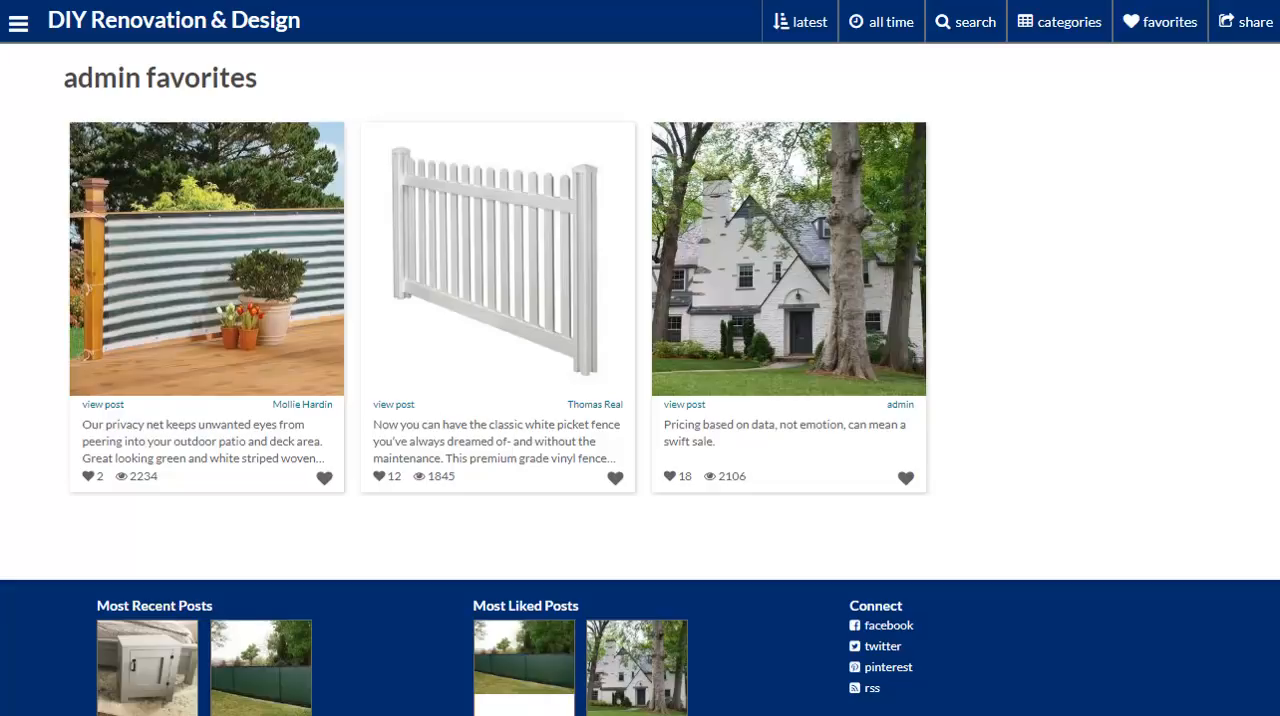
mouse_move(536, 296)
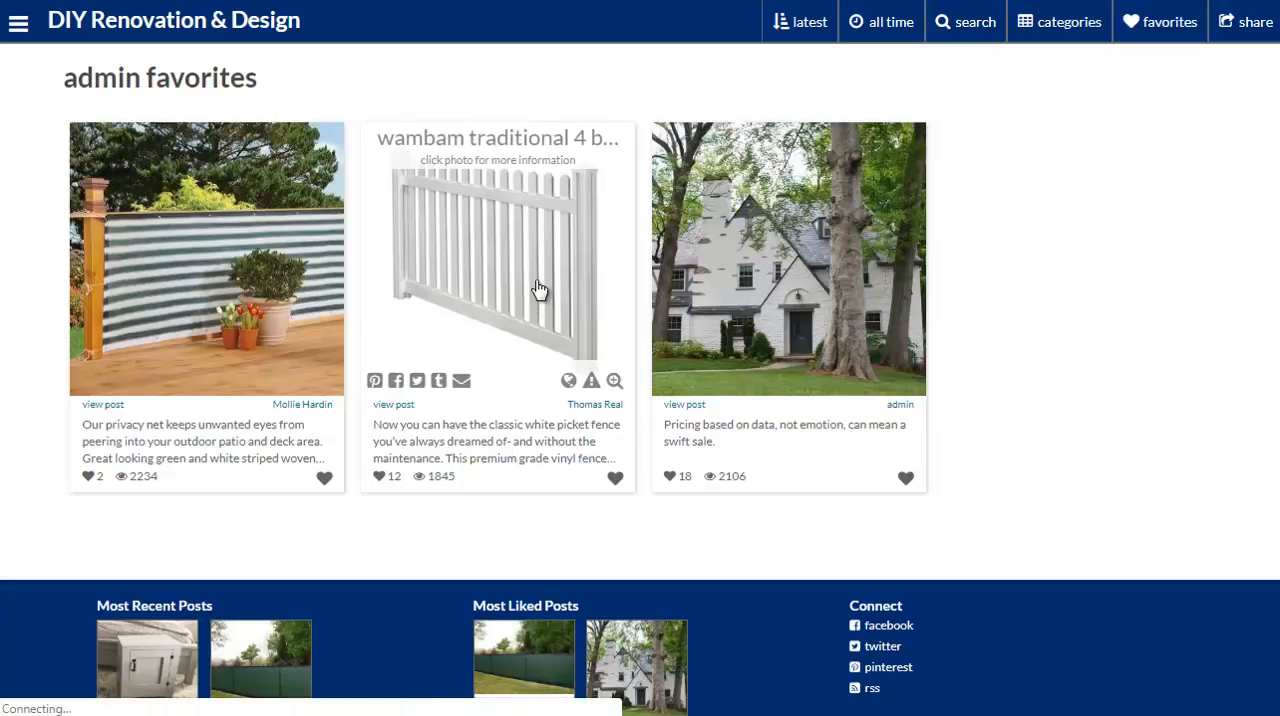
Read the full WamBam picket fence post down to its features and comment, then return to the top
click(496, 258)
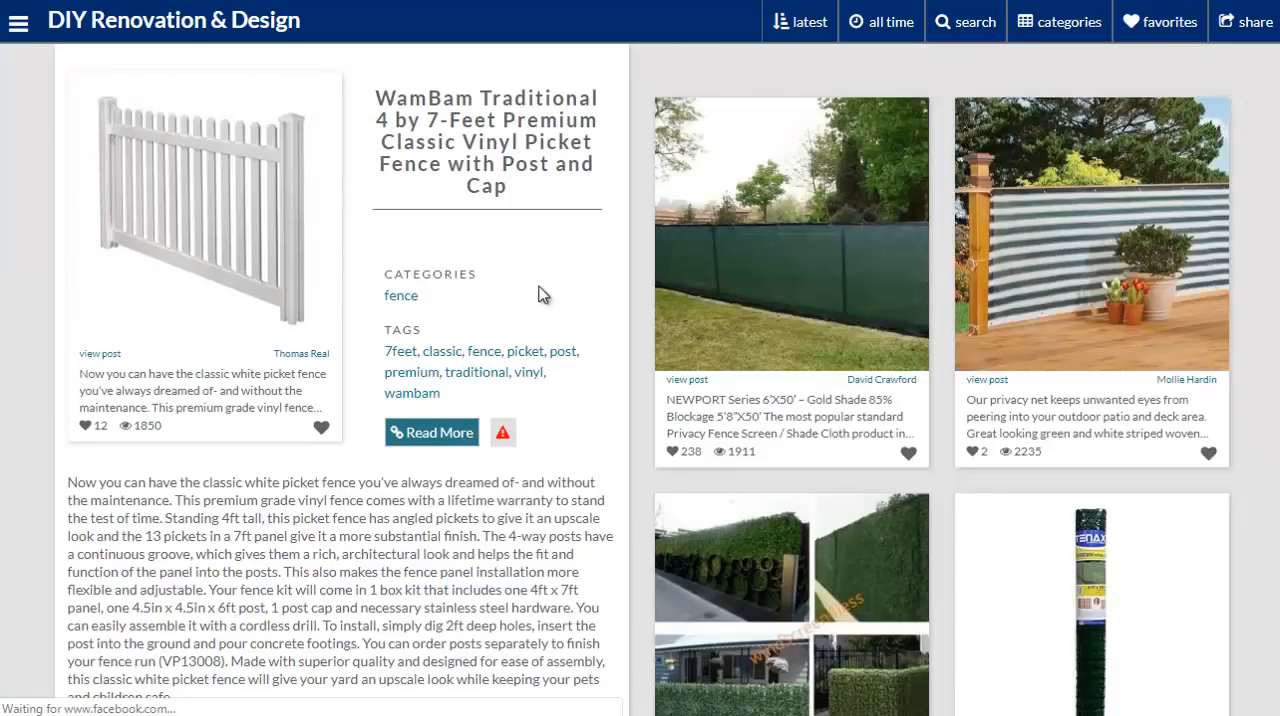
mouse_move(218, 218)
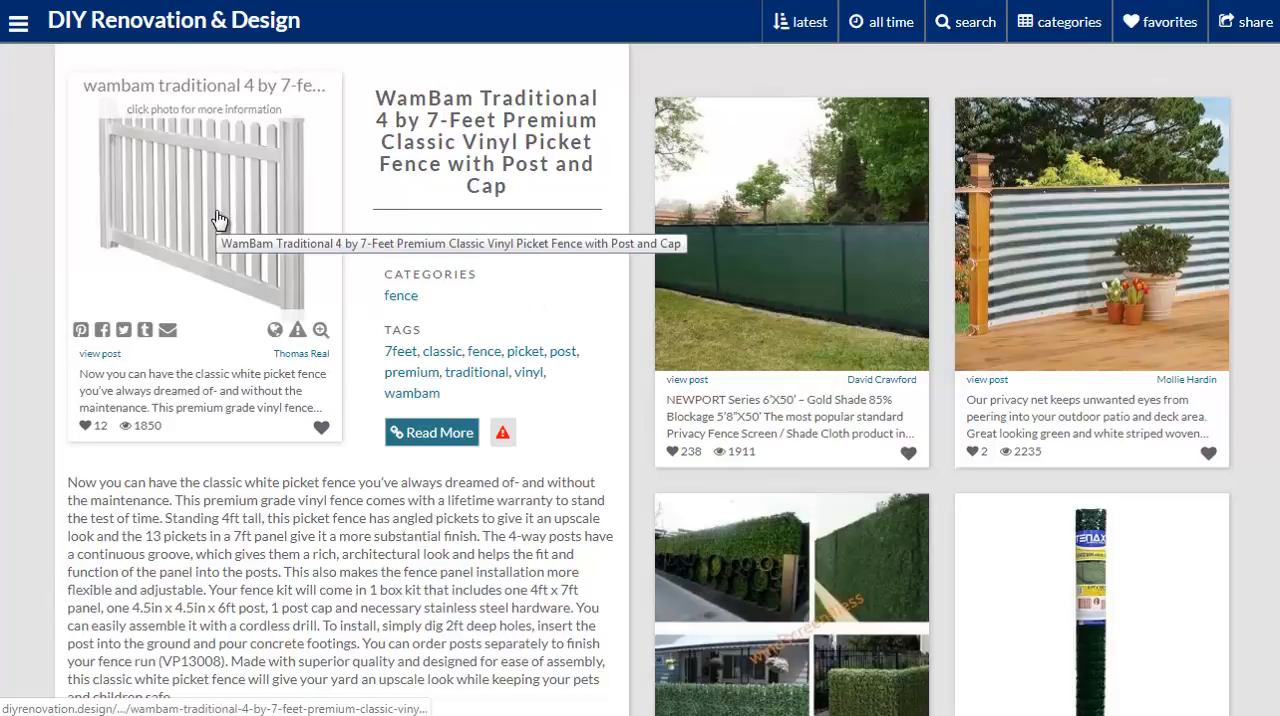
scroll(down, 3)
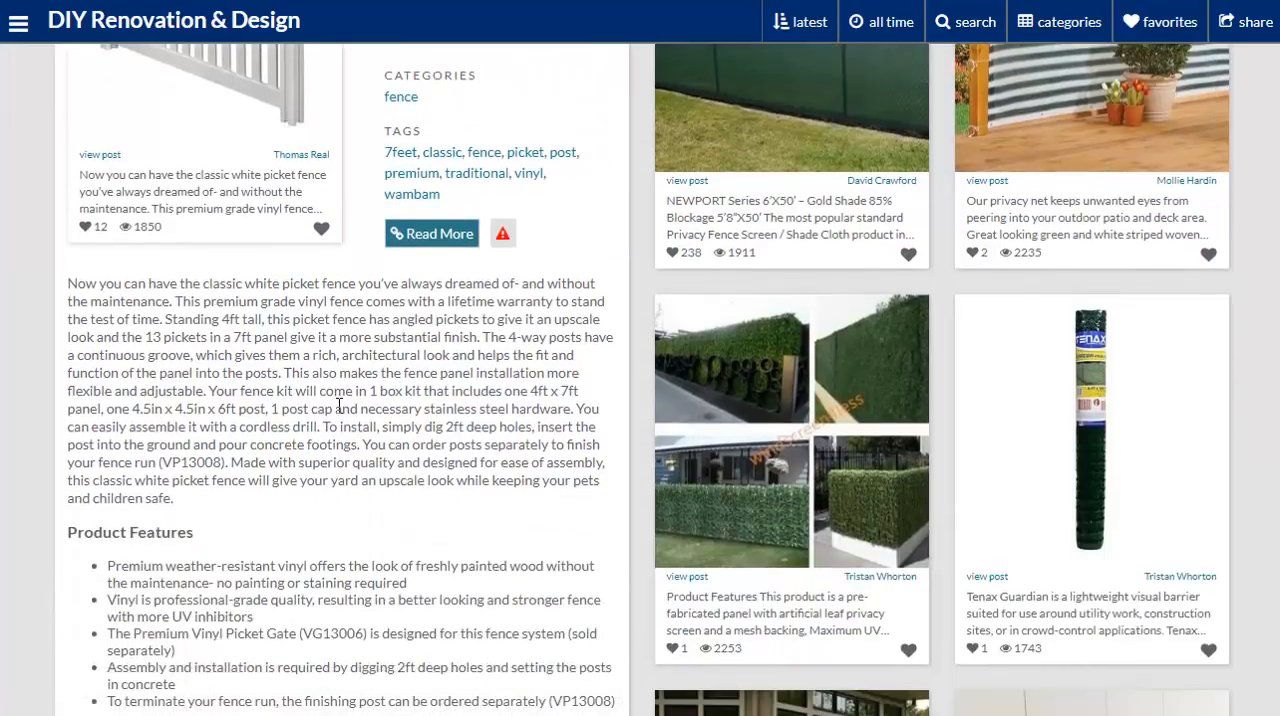
scroll(down, 3)
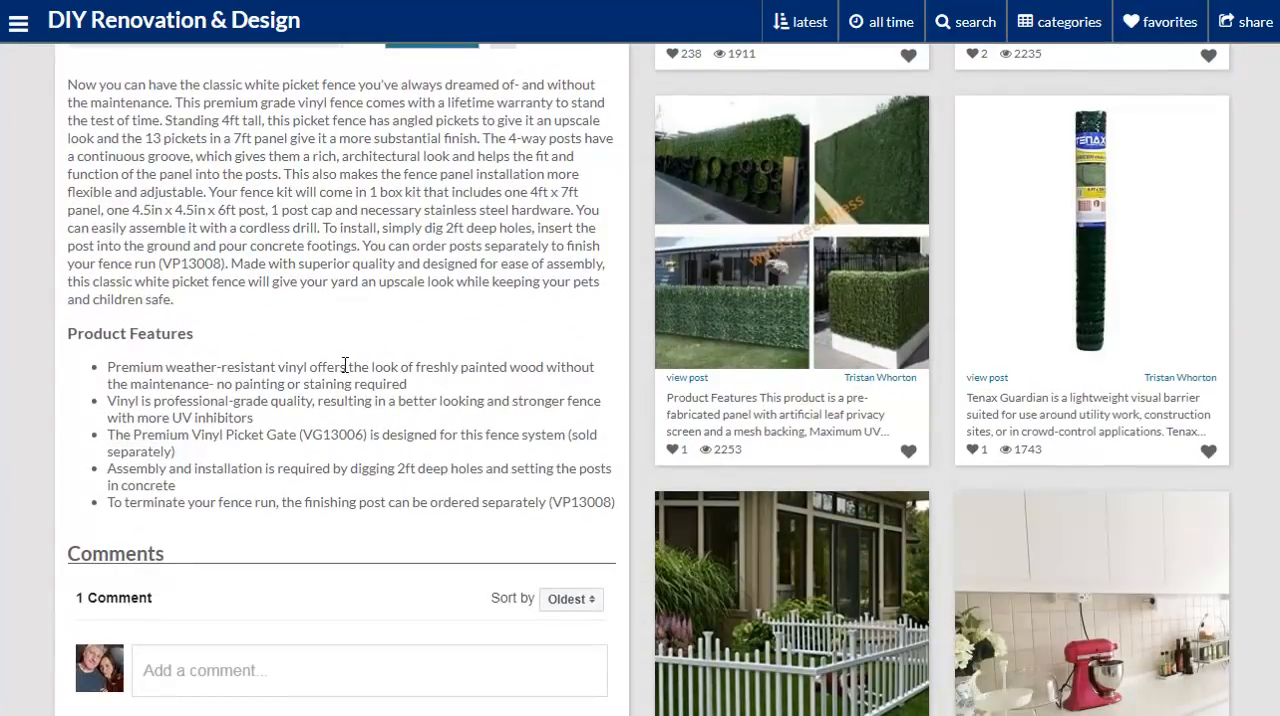
scroll(down, 3)
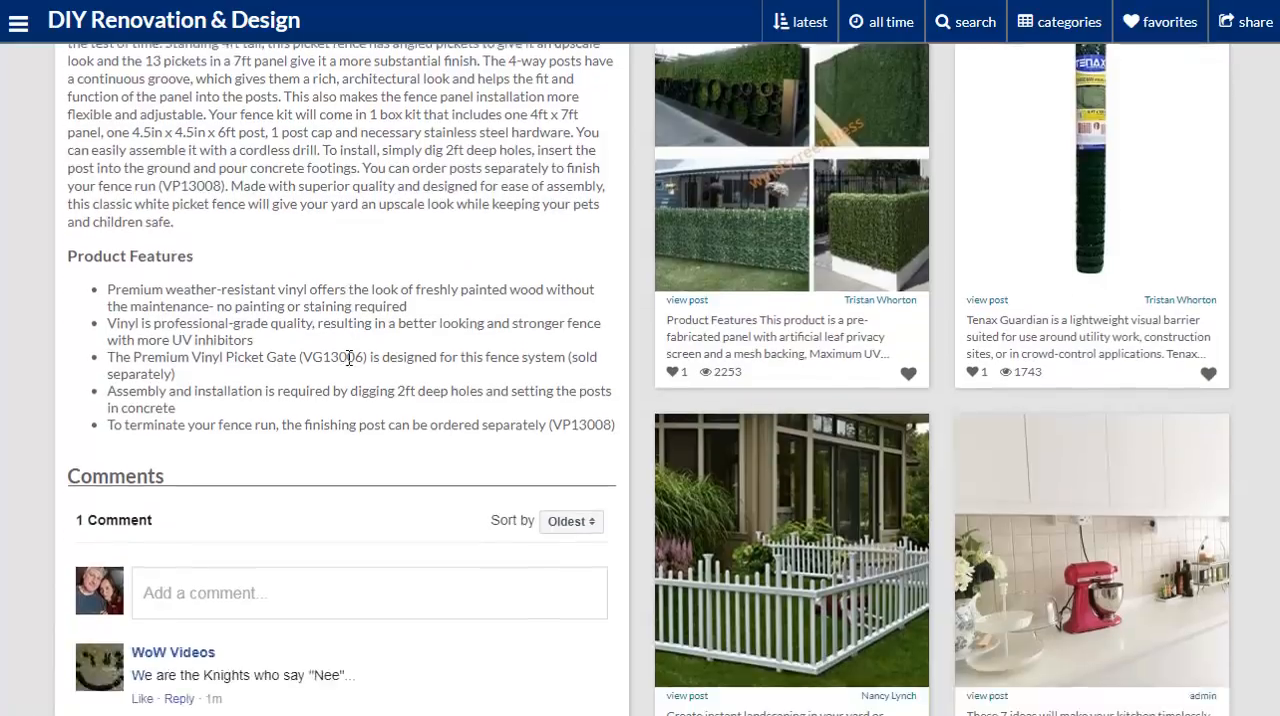
scroll(down, 3)
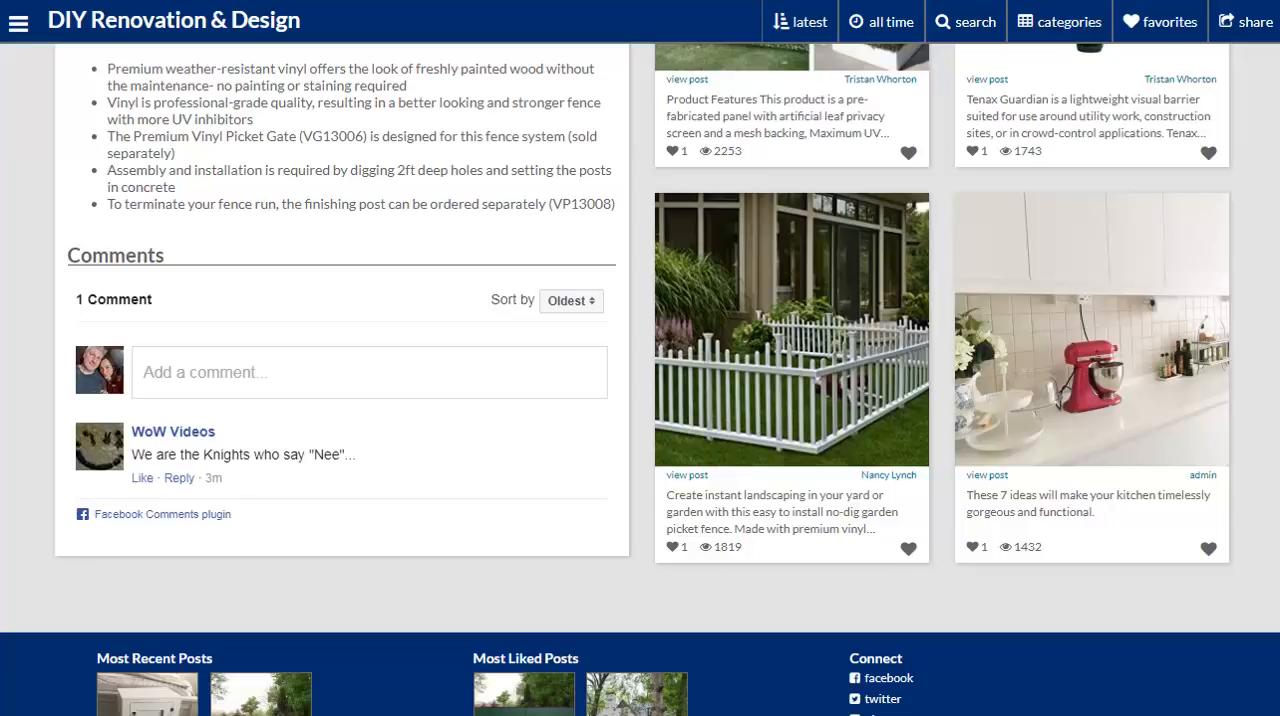
scroll(up, 3)
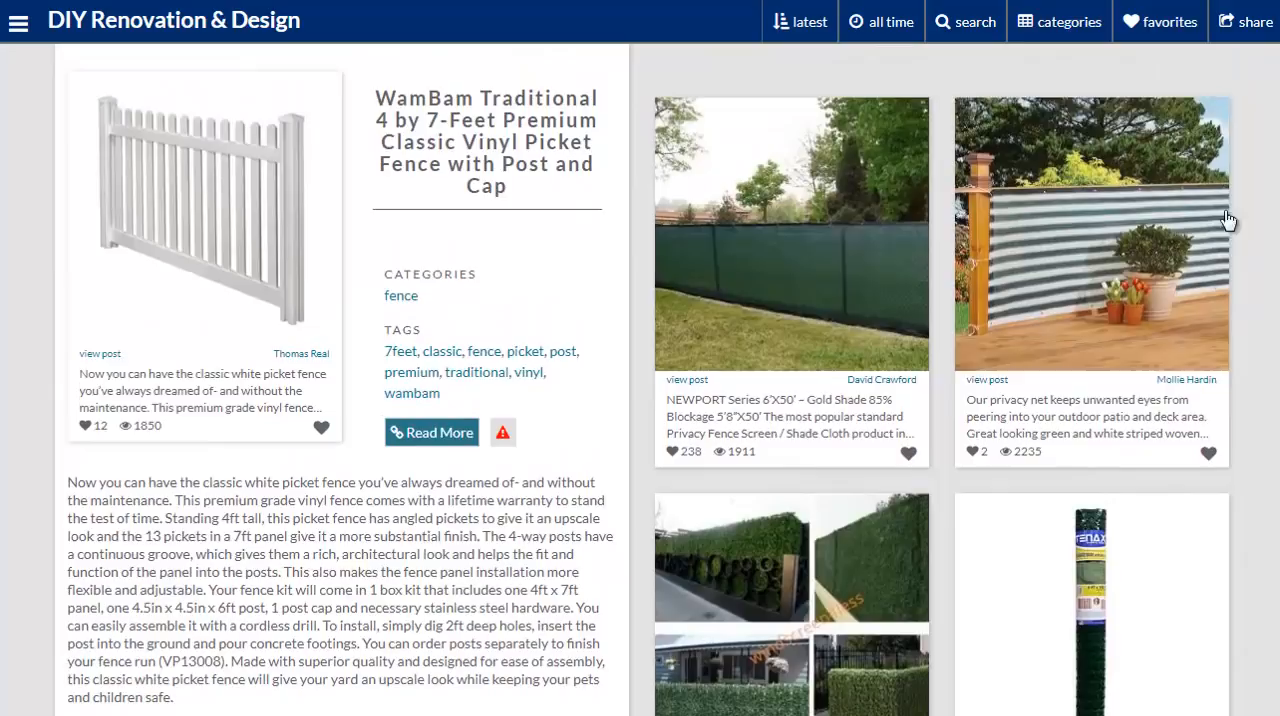
mouse_move(432, 432)
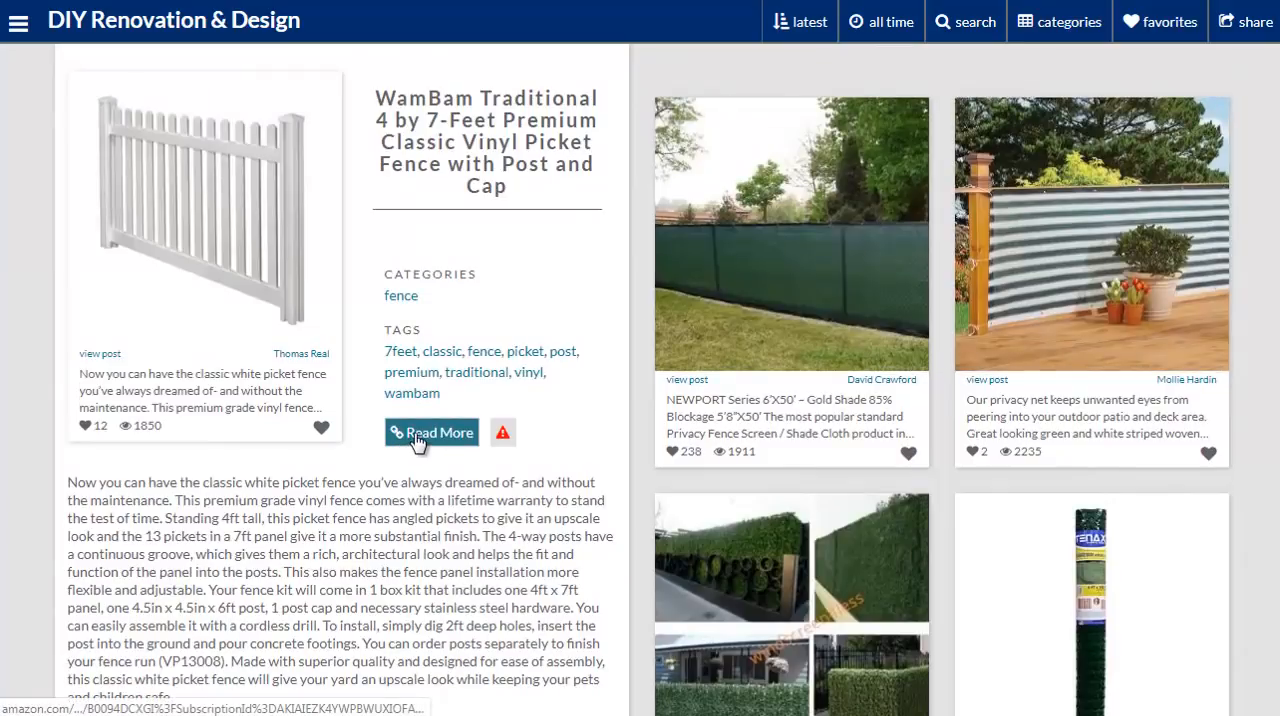
click(432, 432)
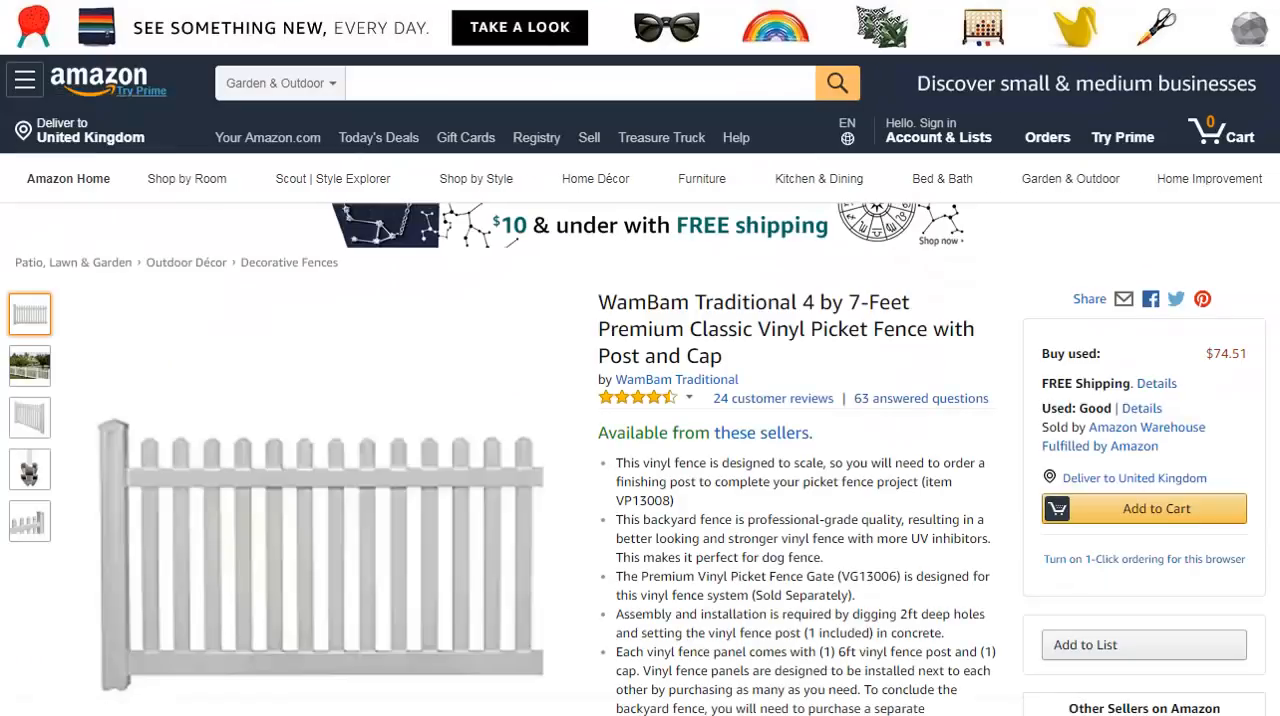
click(938, 136)
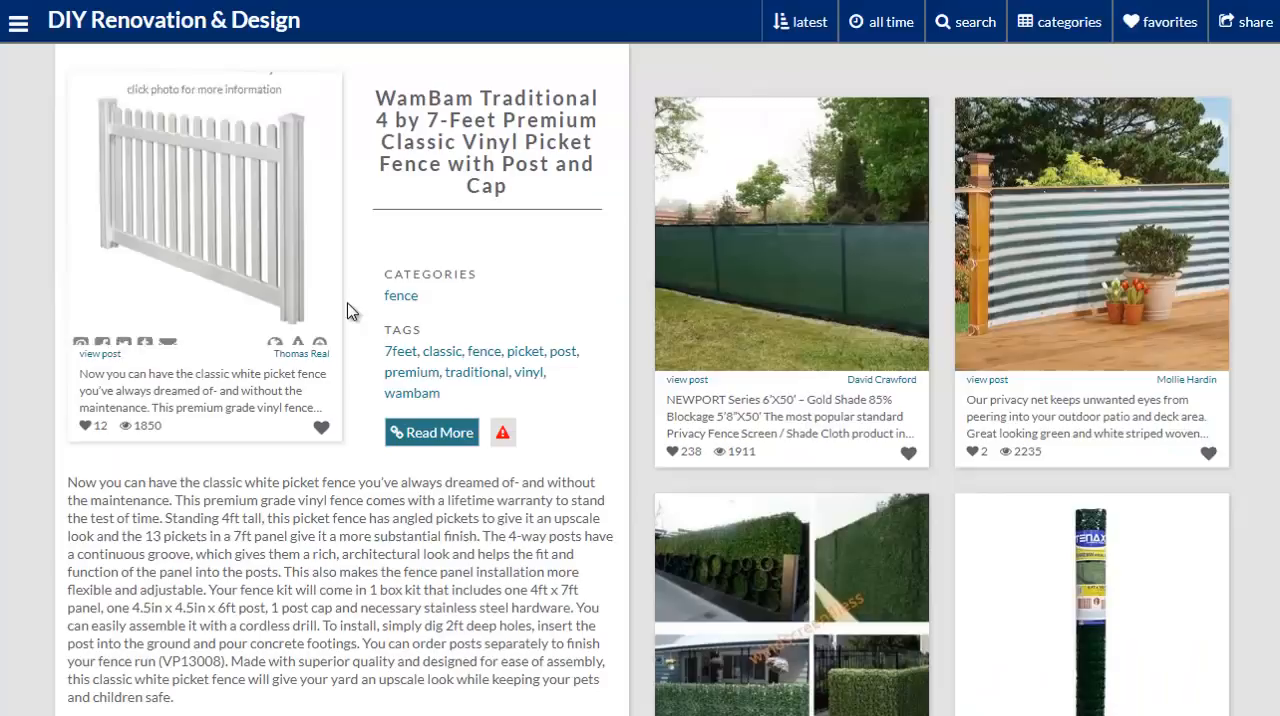
mouse_move(504, 436)
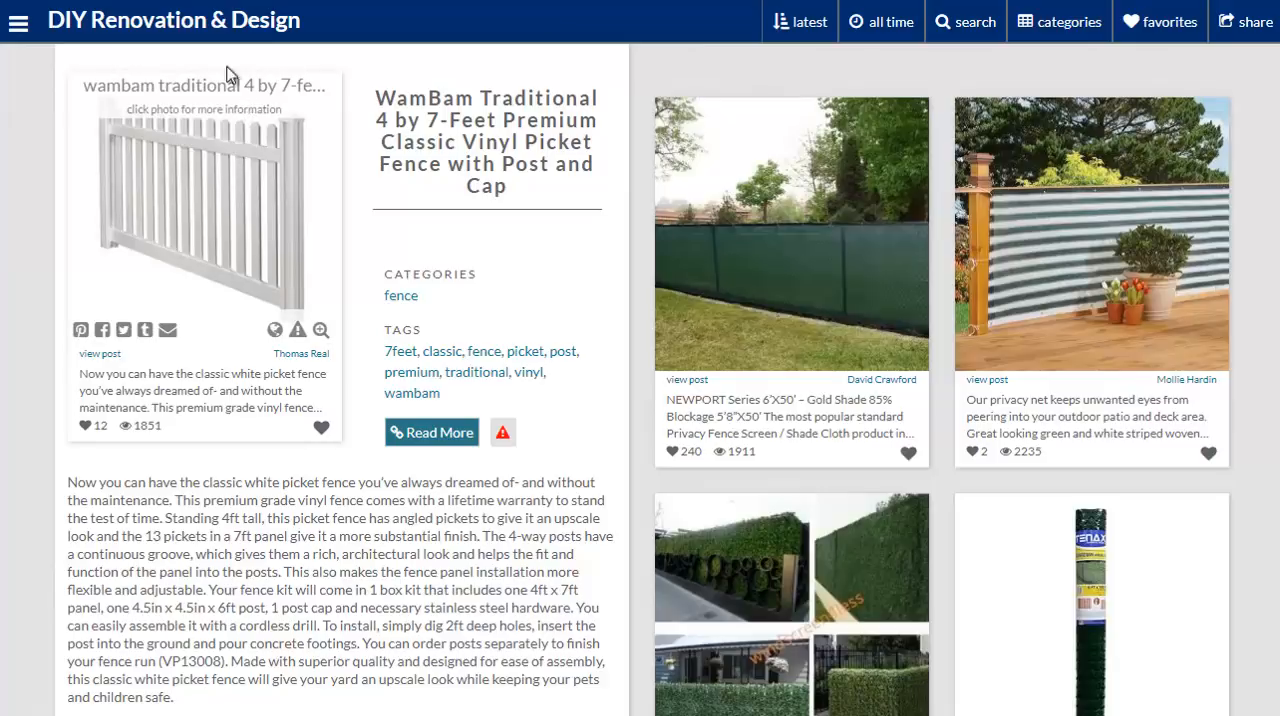
Go to the Curator Posts 'Search For Posts' page via the hamburger menu's submit link
click(18, 20)
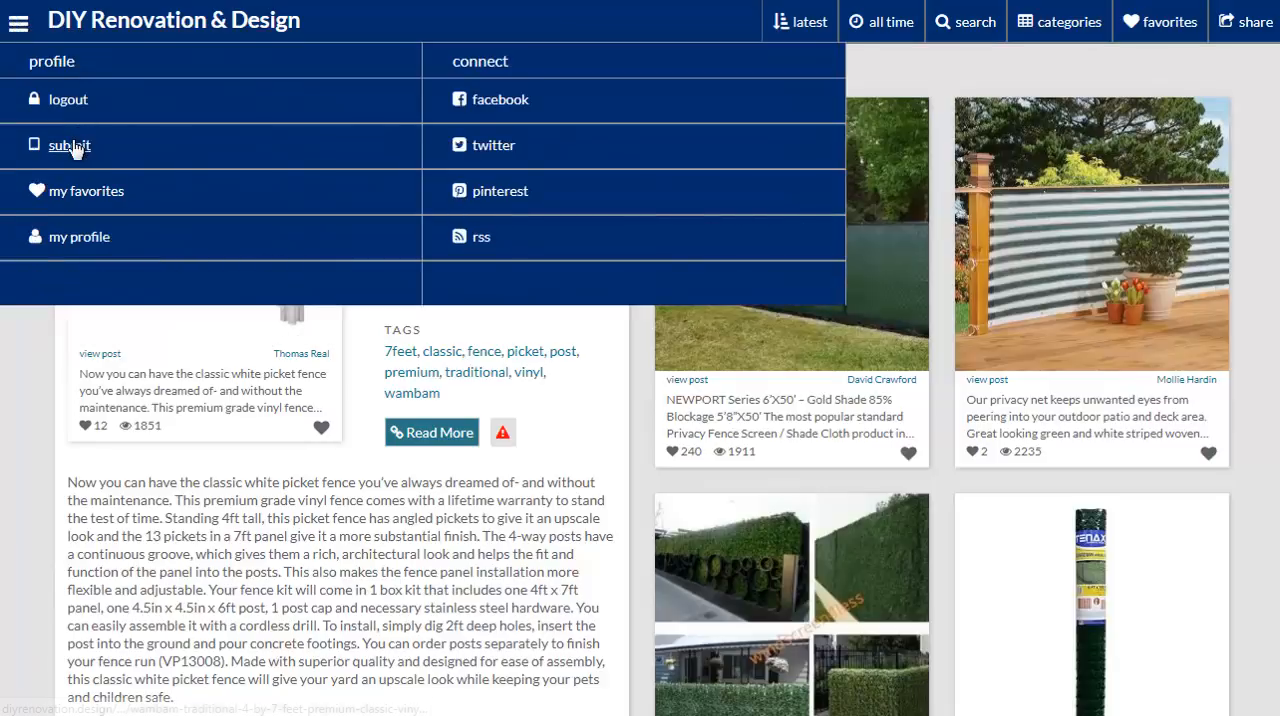
click(68, 144)
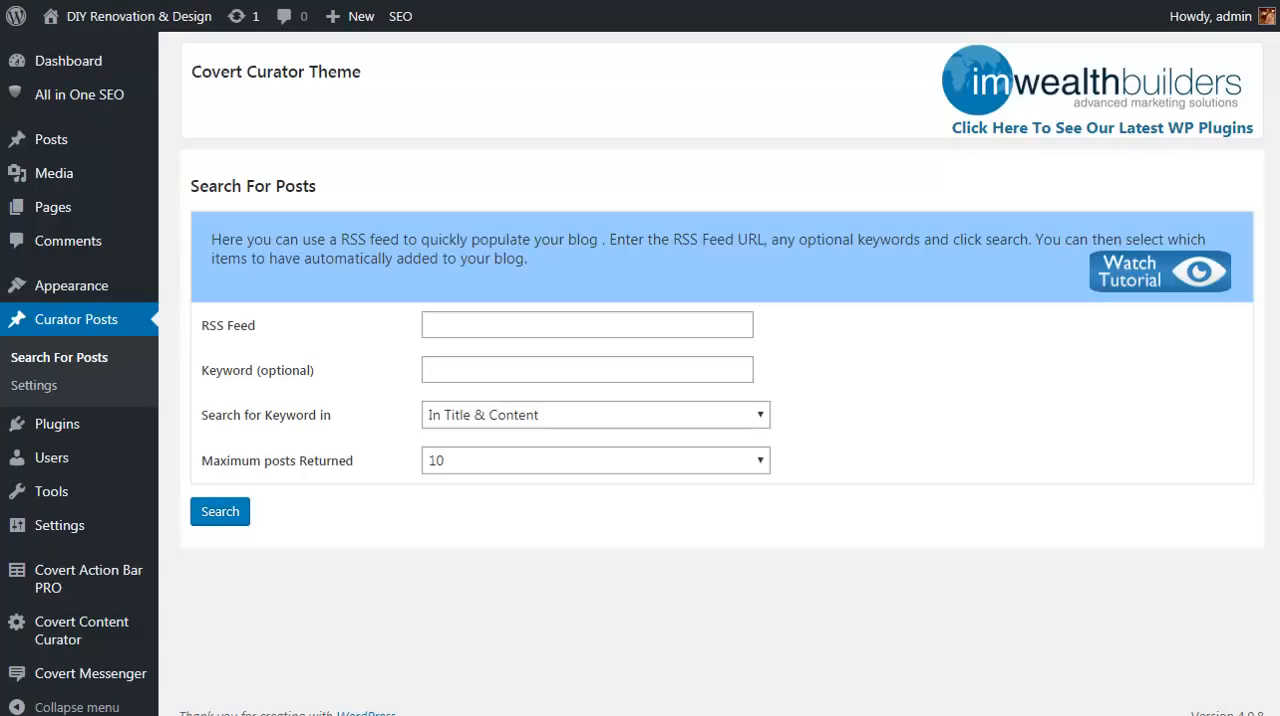
mouse_move(72, 284)
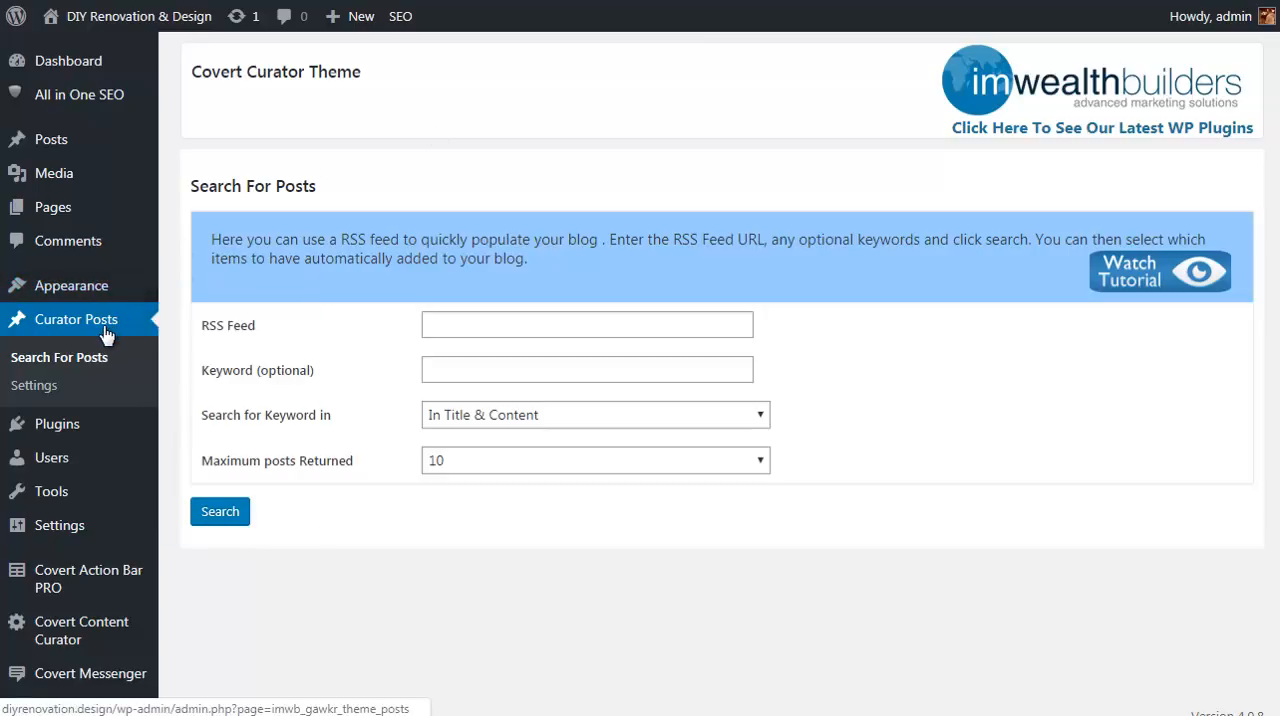
mouse_move(50, 384)
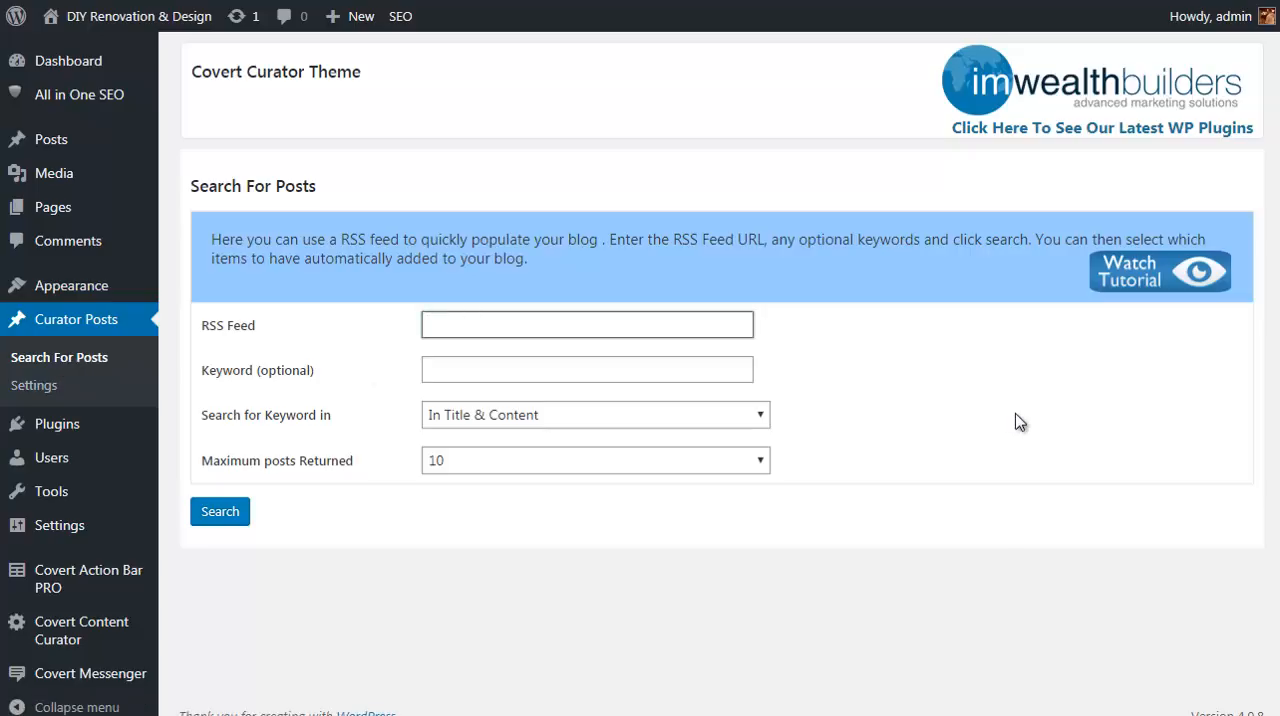
text(http://www.ana-white.com/feed)
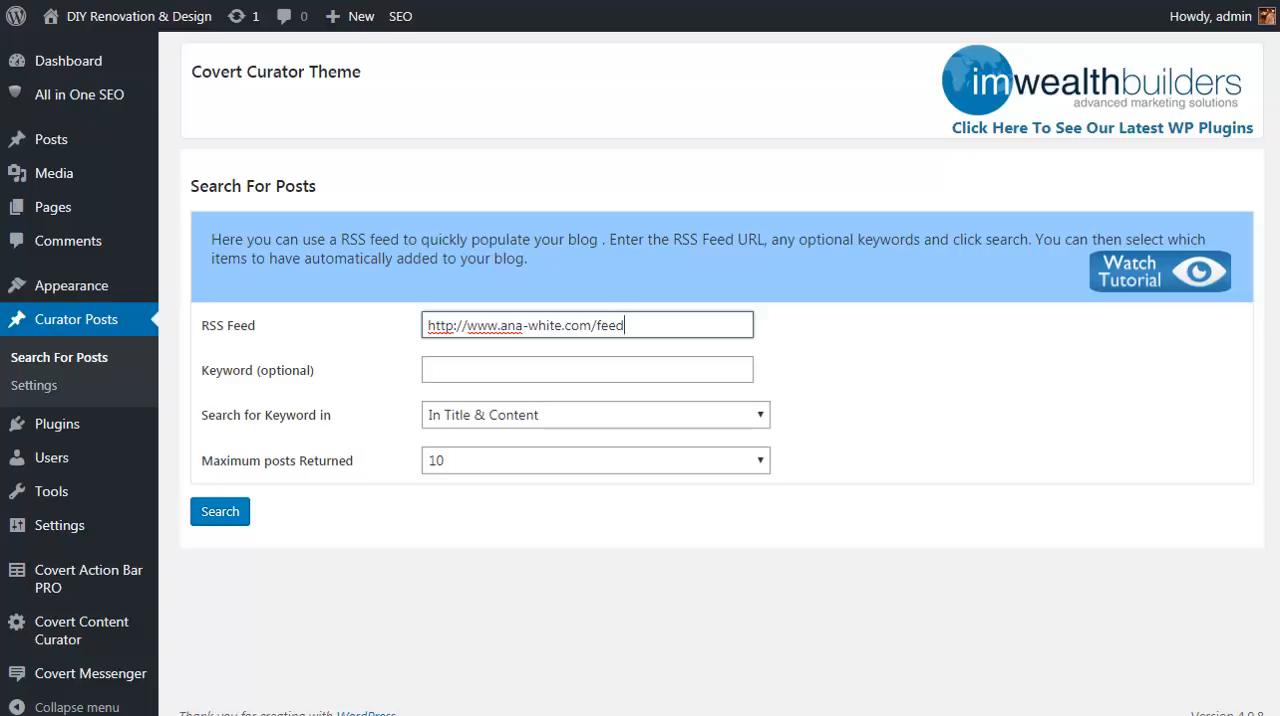
mouse_move(1144, 276)
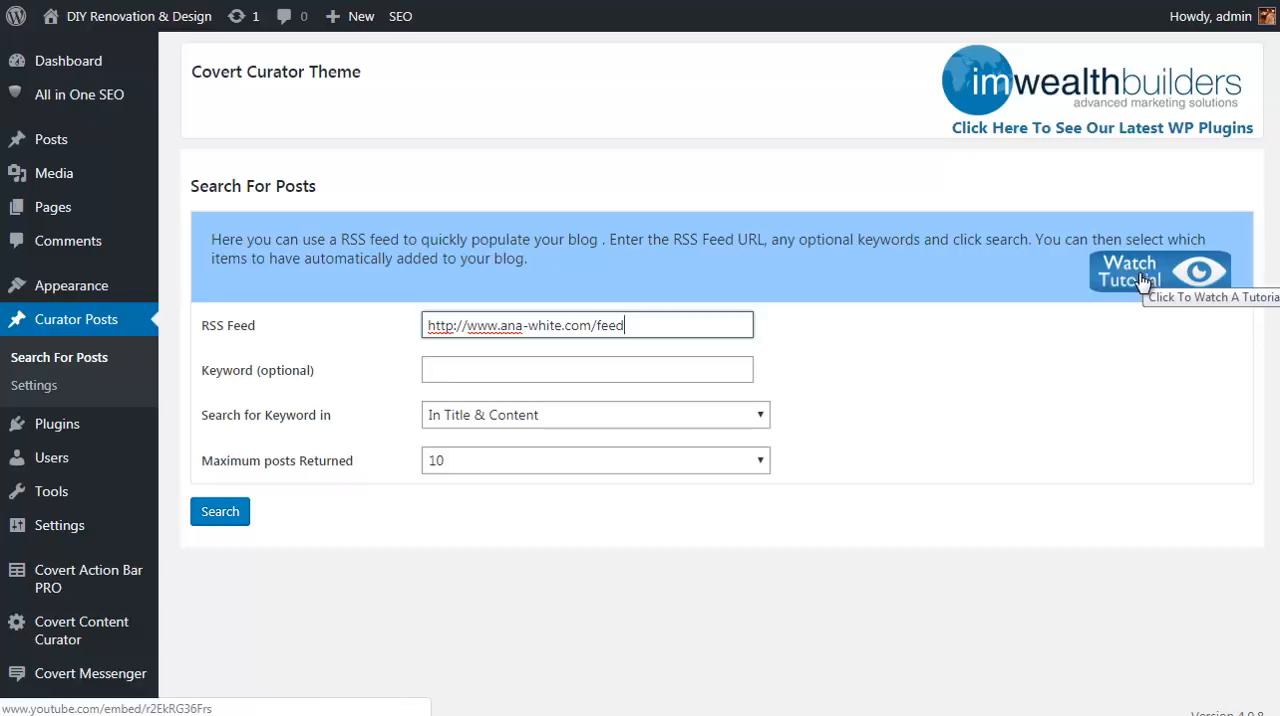
mouse_move(1130, 276)
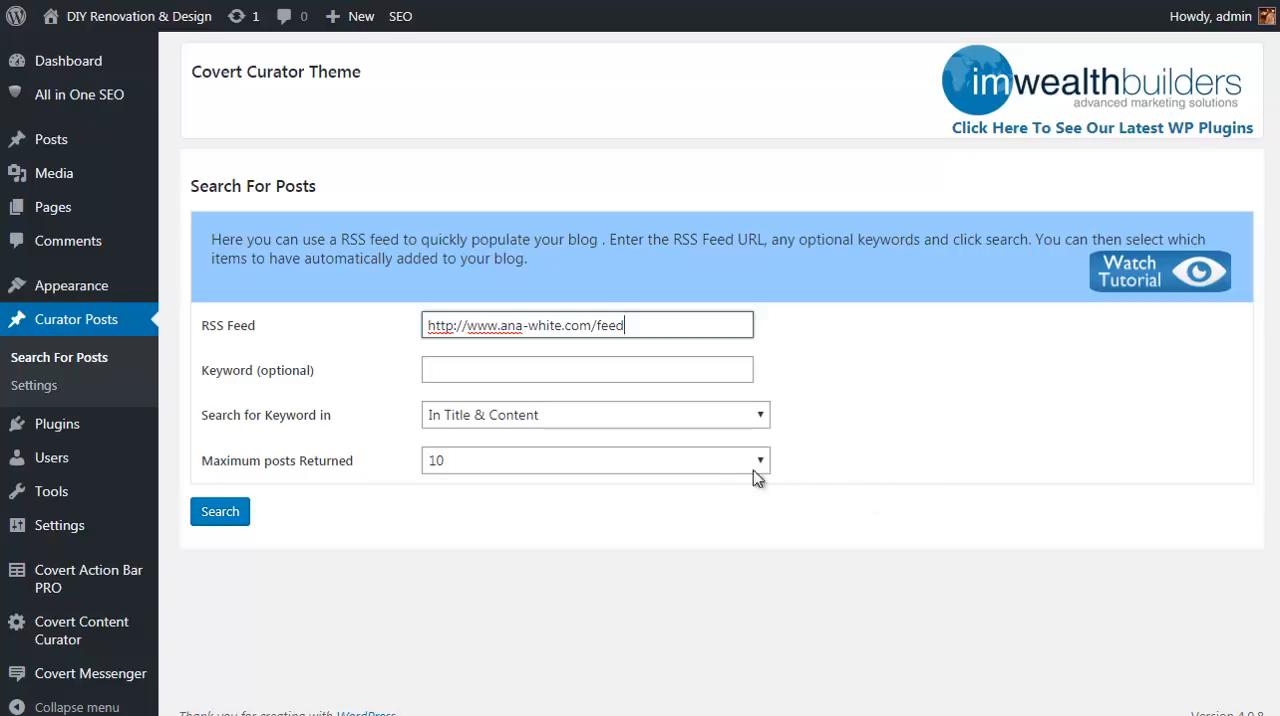
mouse_move(572, 412)
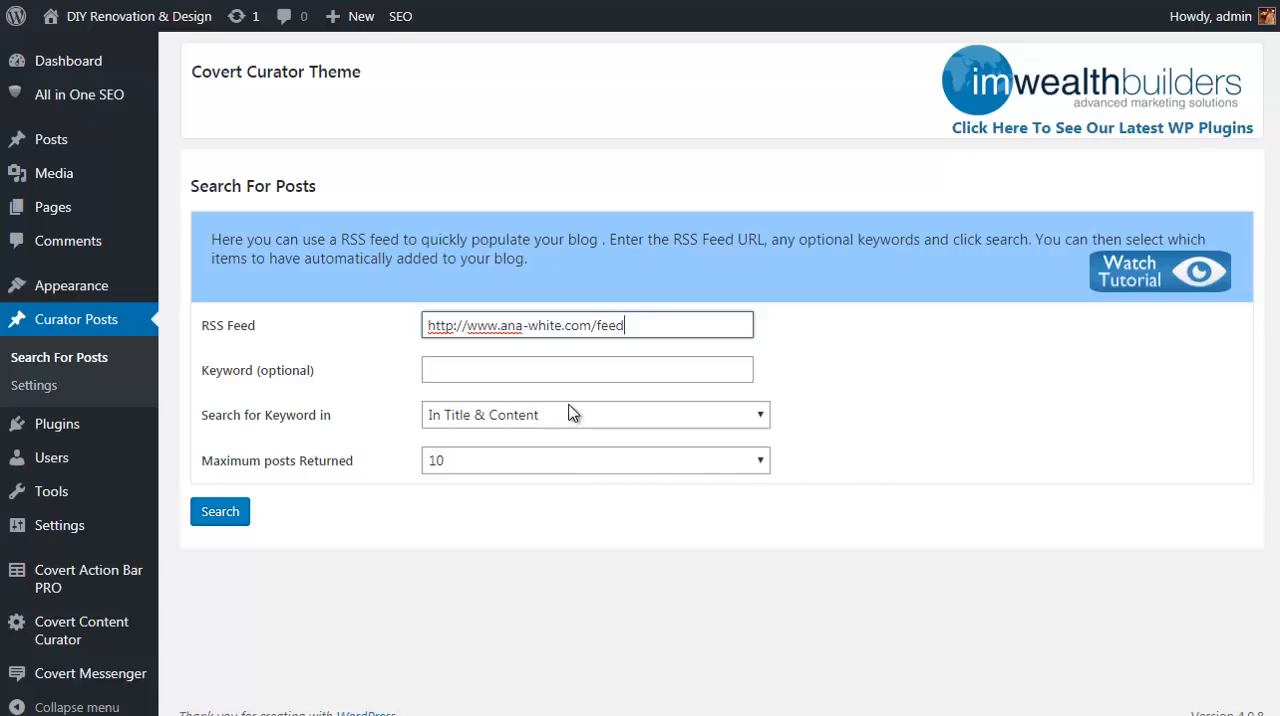
mouse_move(564, 472)
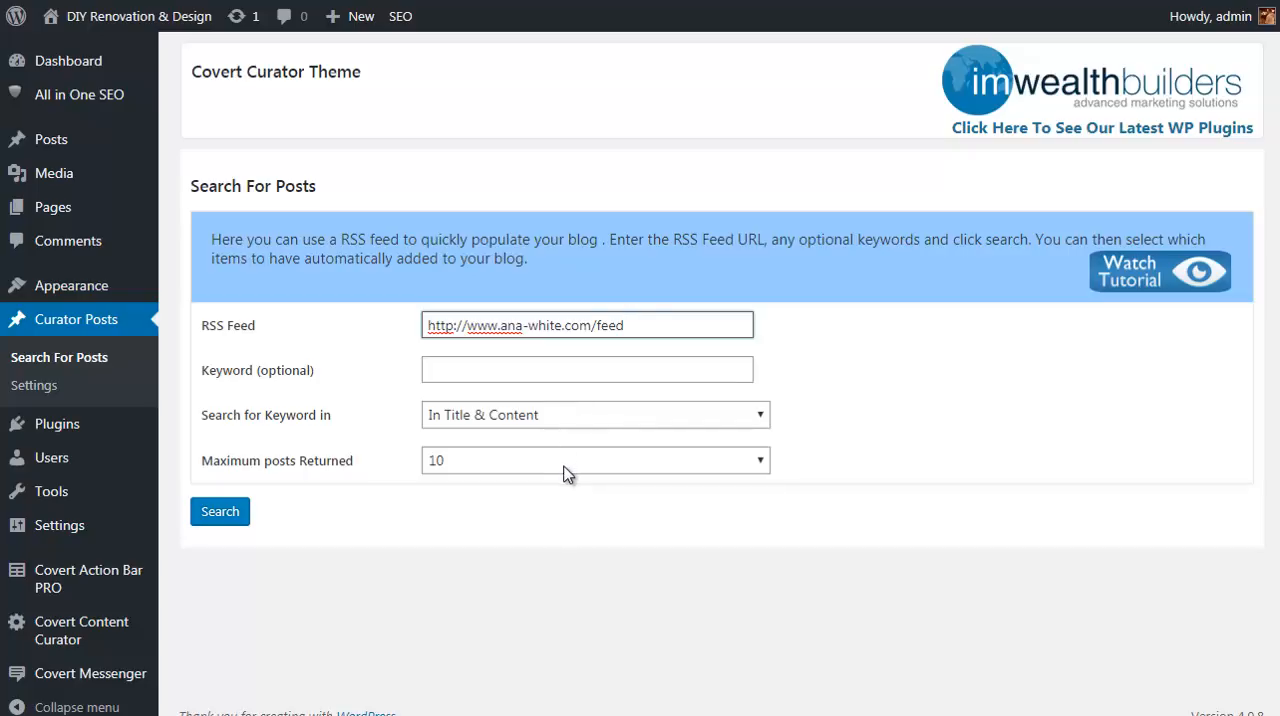
mouse_move(190, 544)
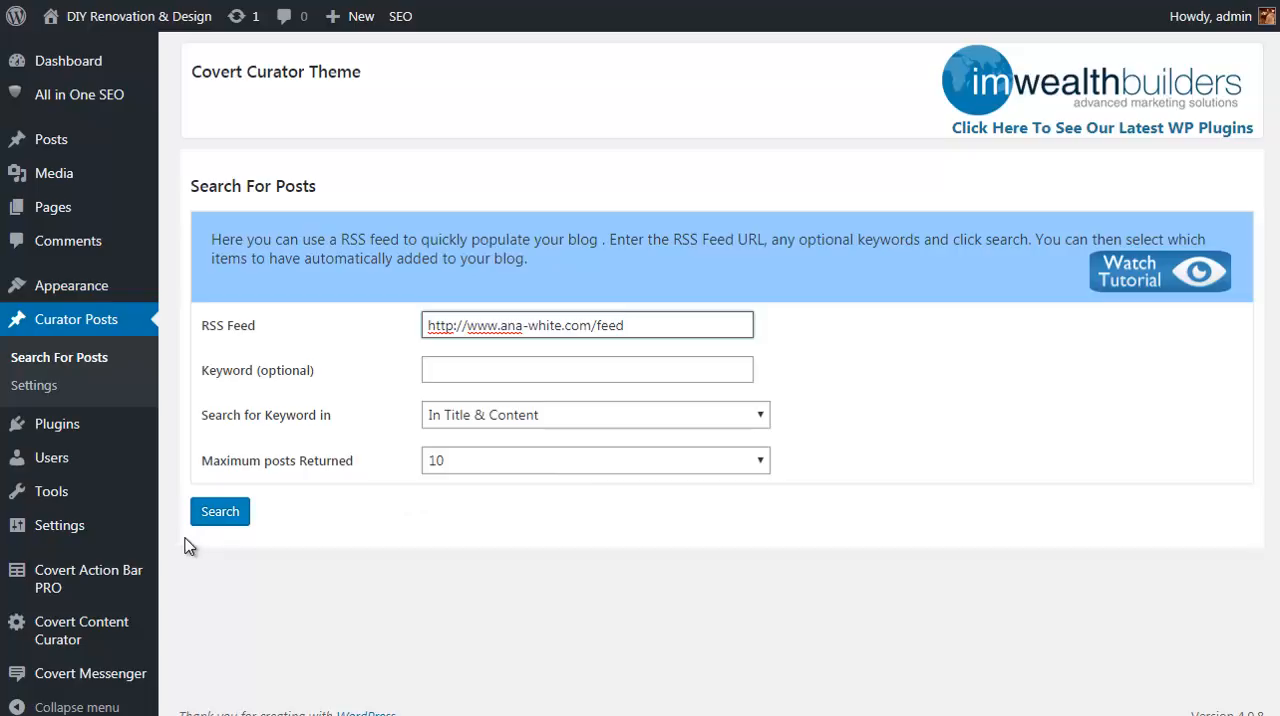
Search the feed and tick the BEHR challenge and Rustic Farmhouse Double Bath Vanity results
click(220, 512)
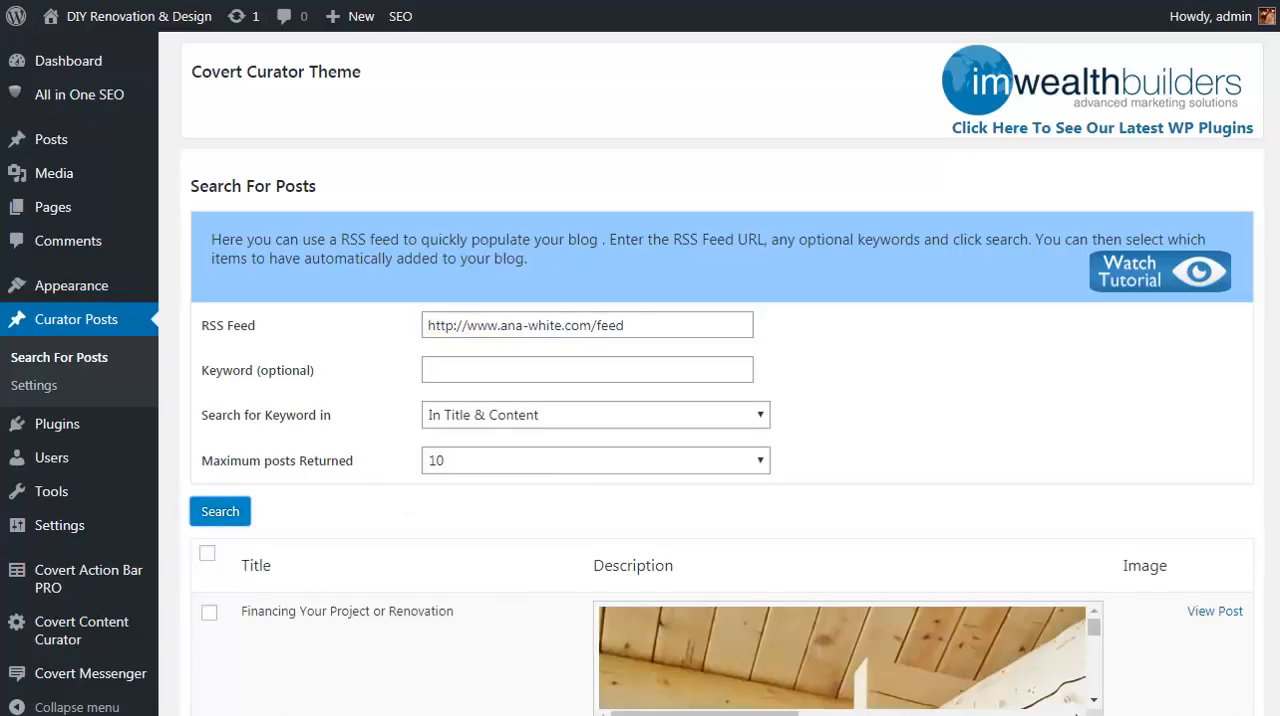
scroll(down, 3)
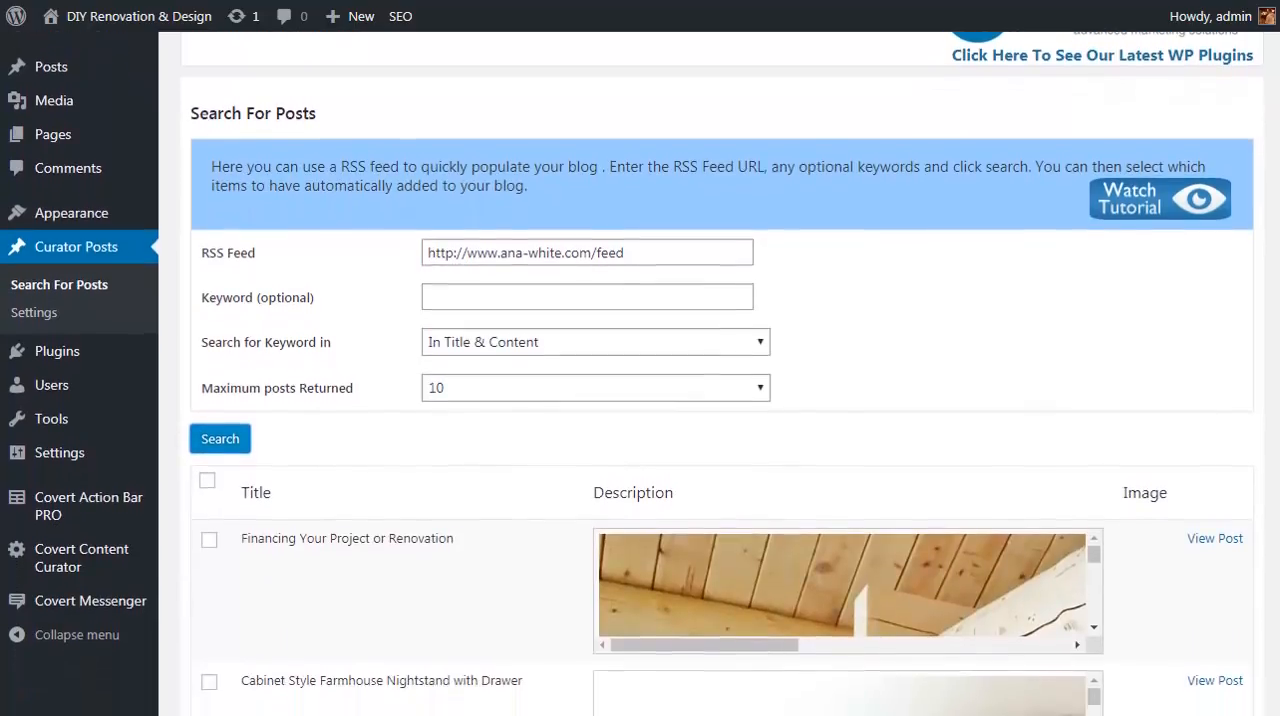
scroll(down, 3)
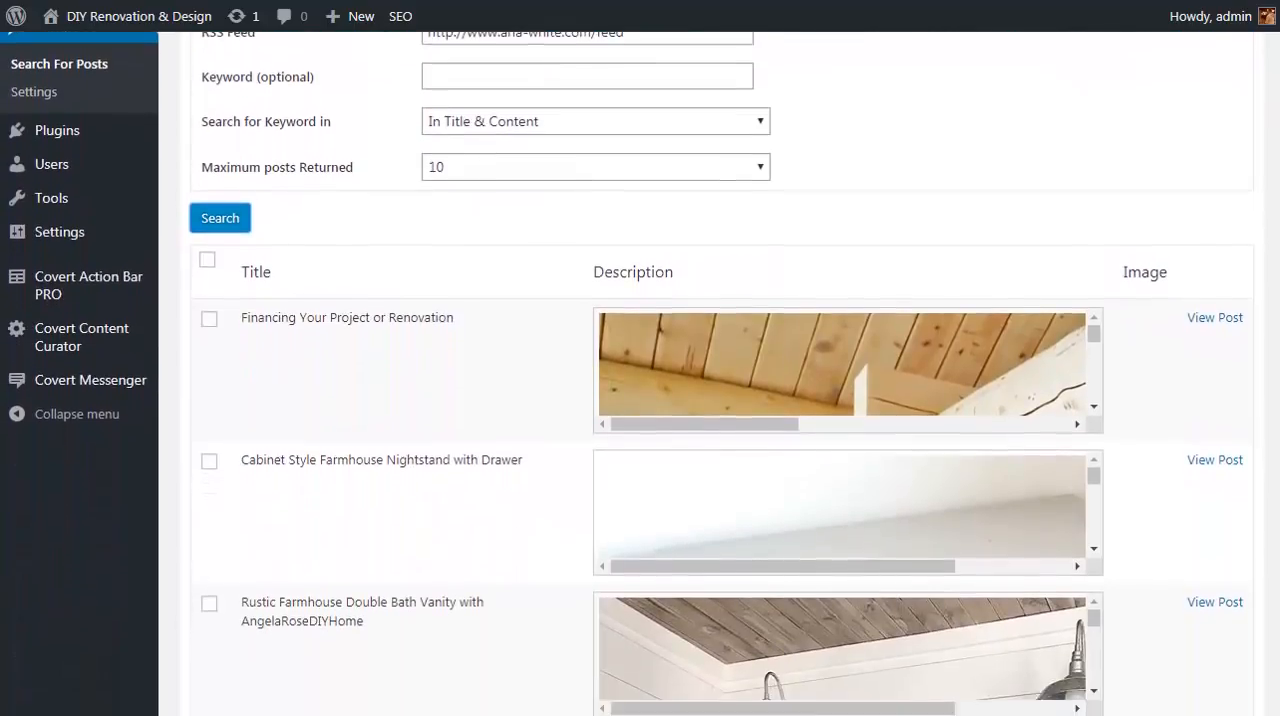
scroll(down, 3)
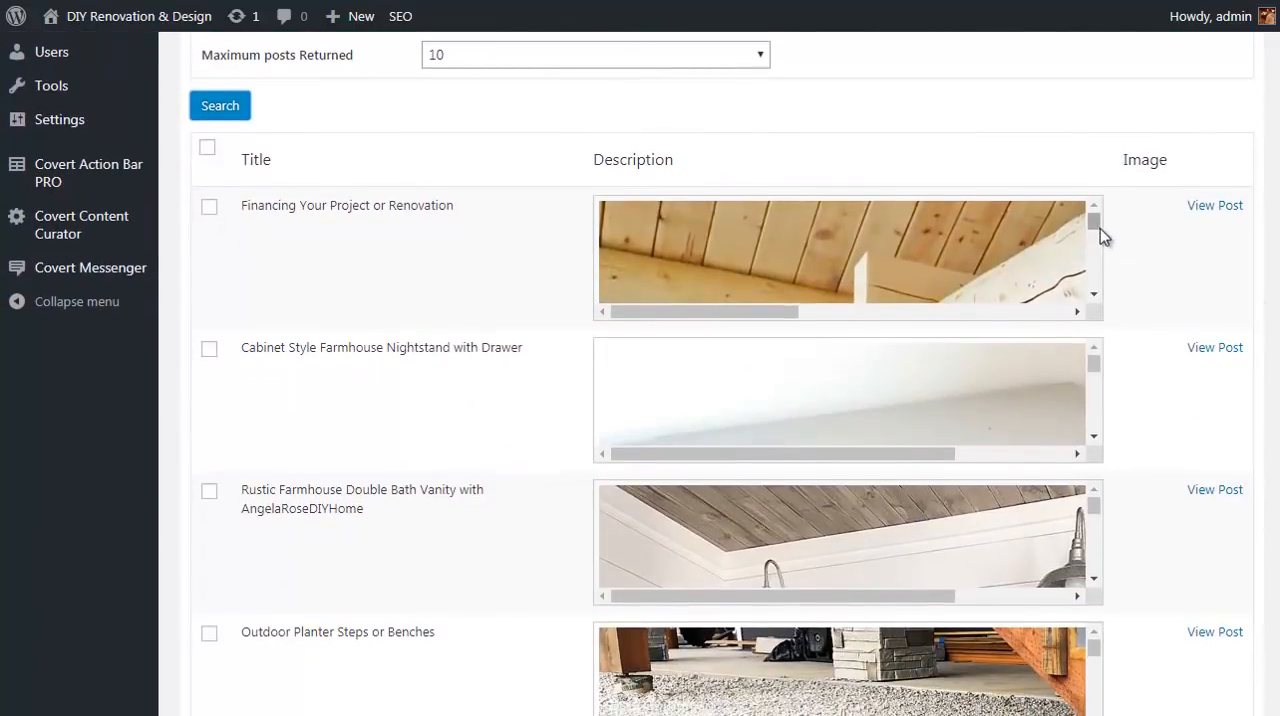
scroll(down, 3)
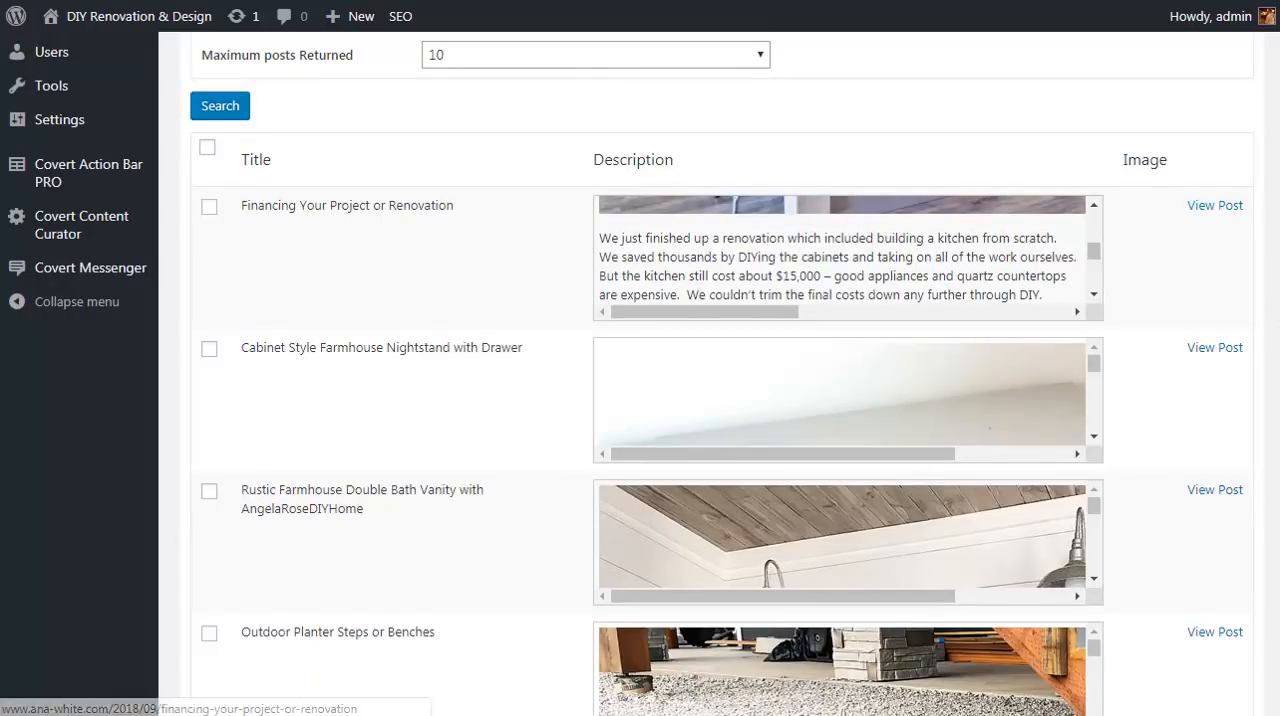
scroll(down, 3)
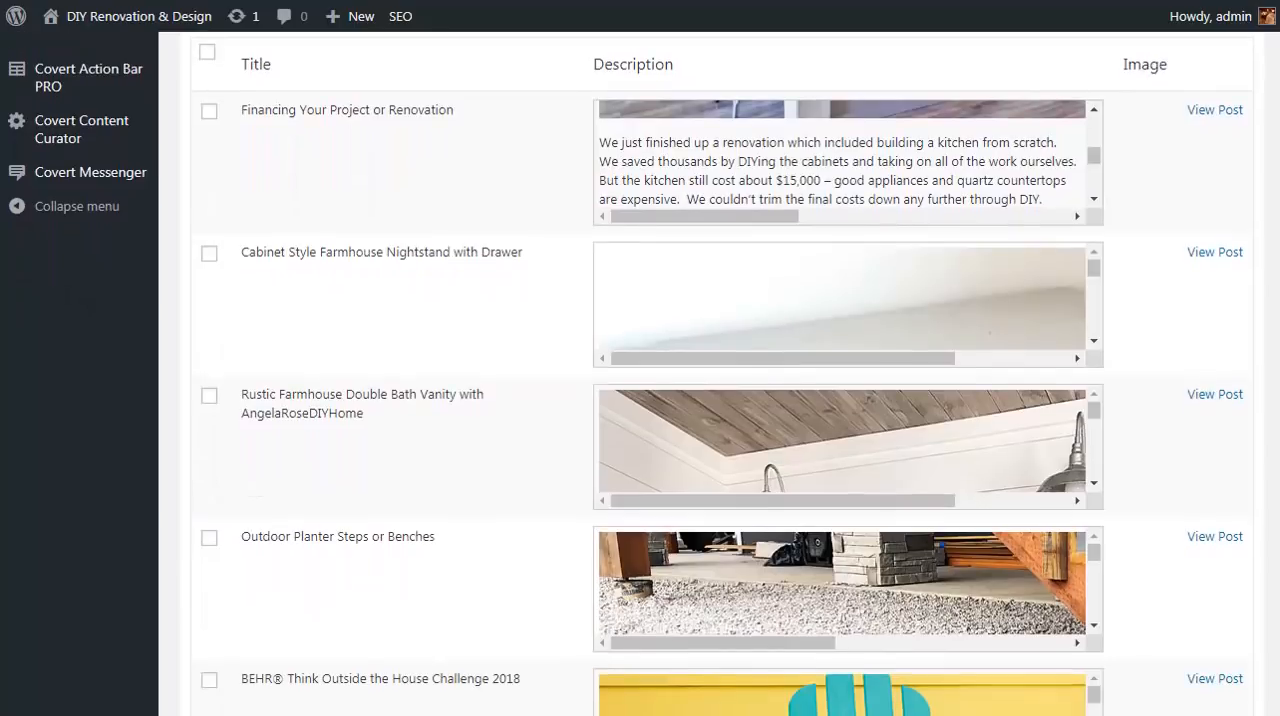
click(208, 680)
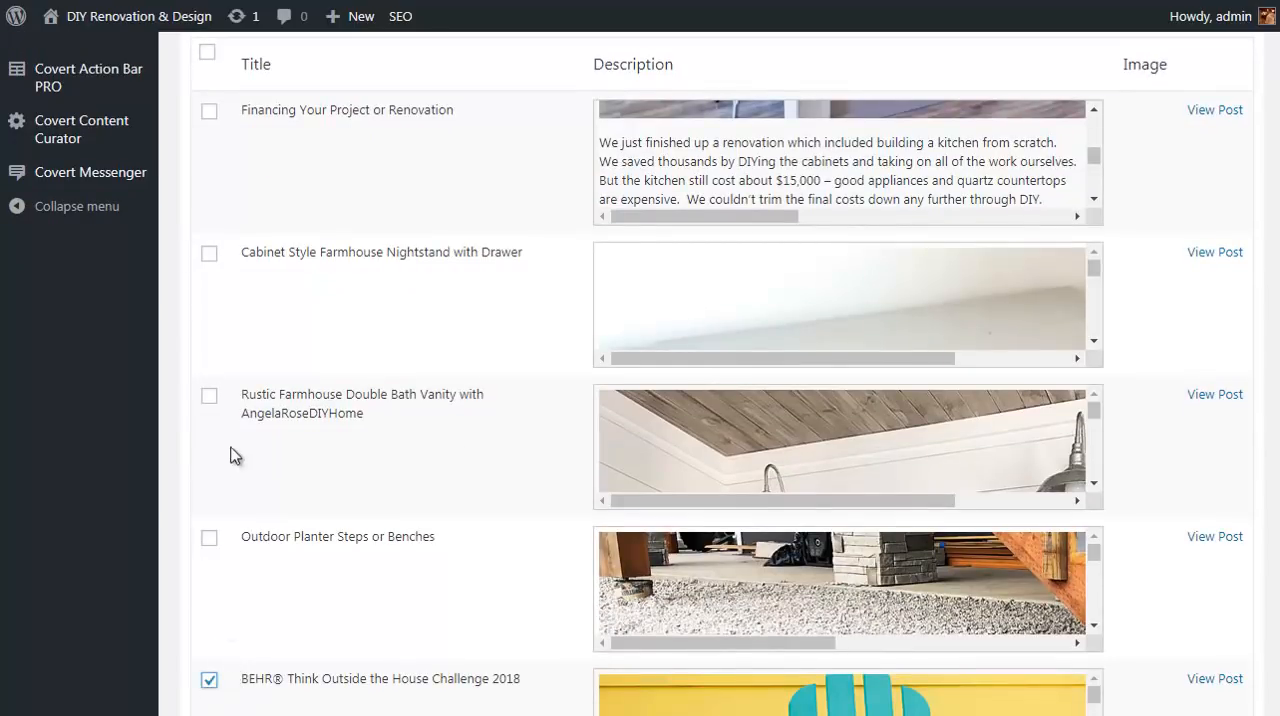
click(208, 252)
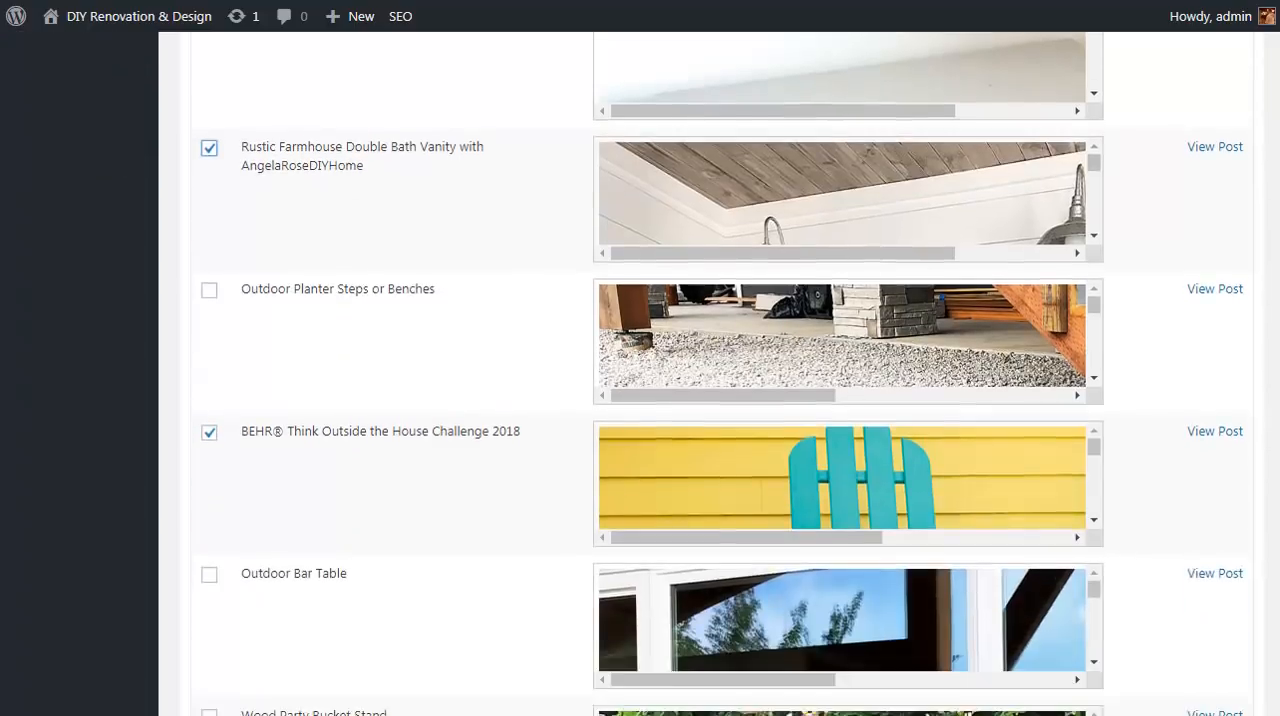
Assign Basement, Bathroom and Bedroom categories and import the ticked posts as drafts
scroll(down, 3)
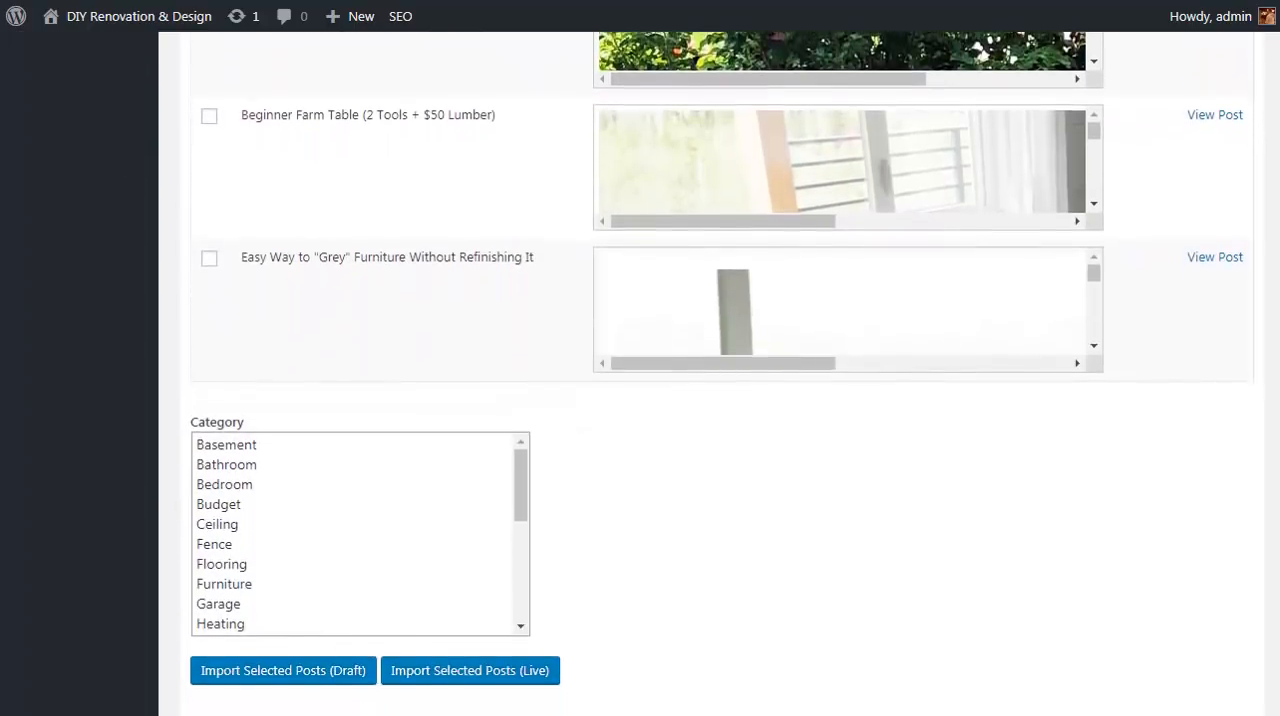
click(224, 438)
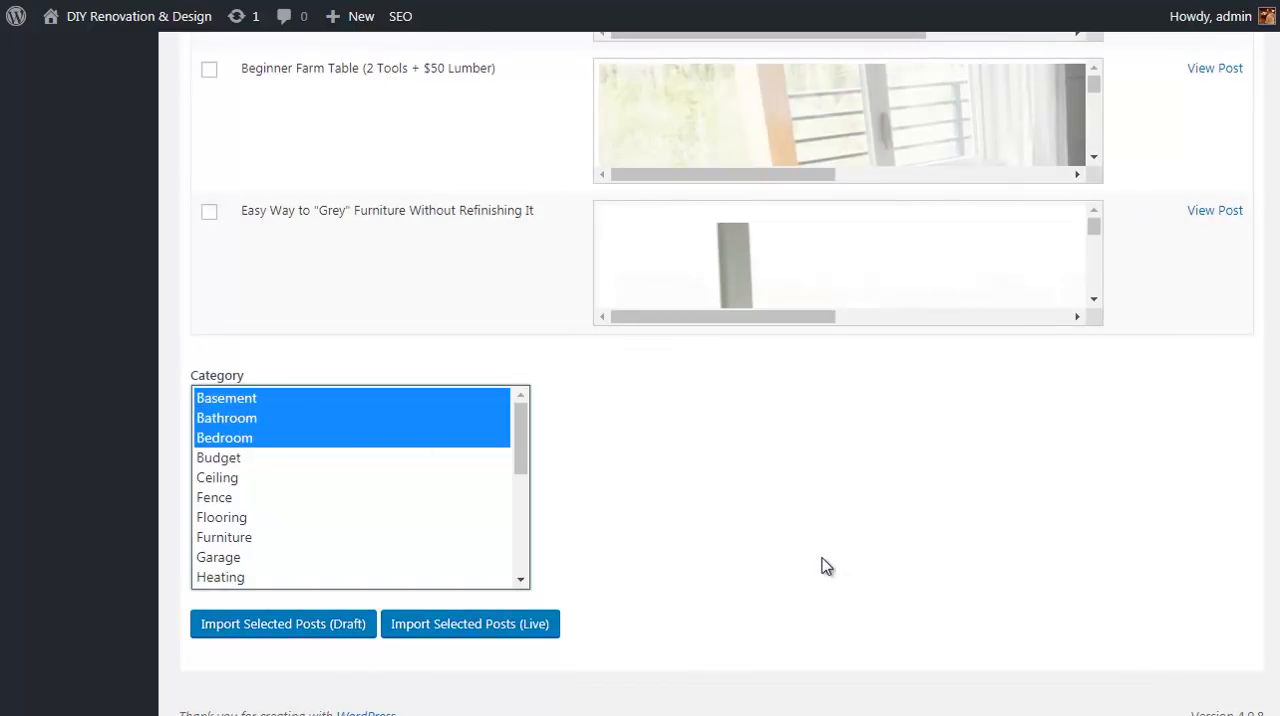
mouse_move(690, 560)
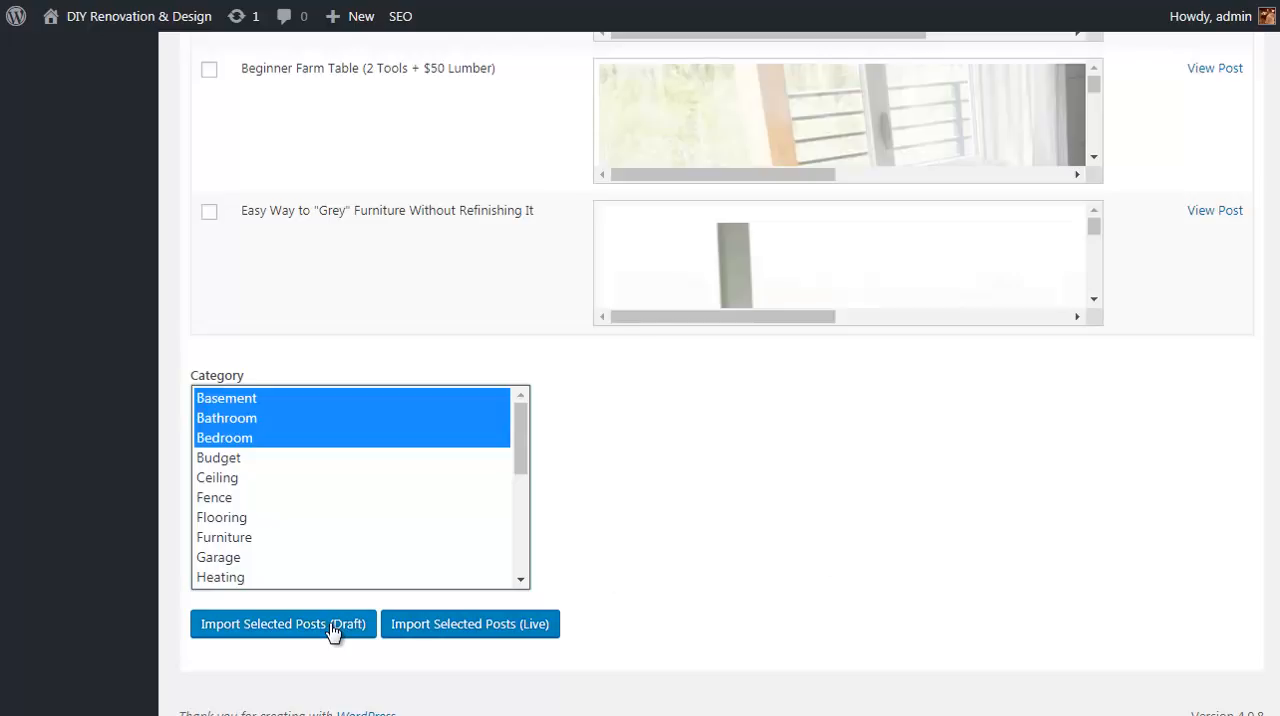
mouse_move(428, 640)
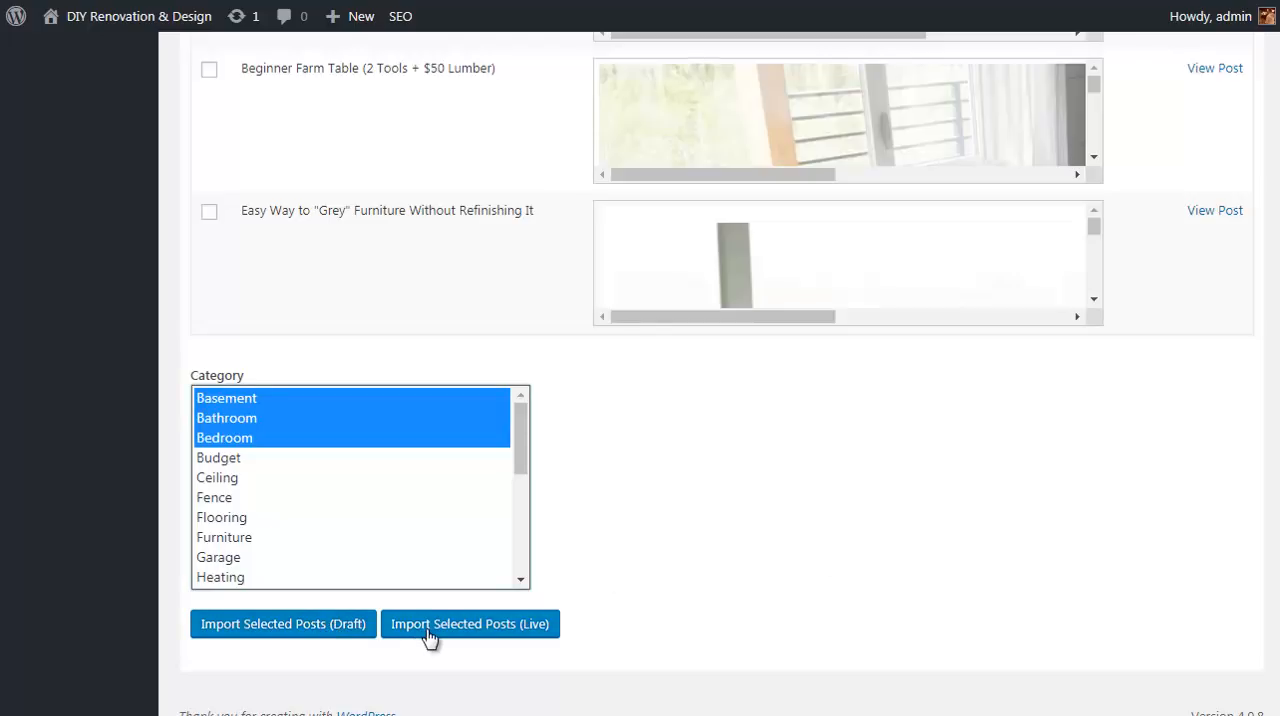
mouse_move(332, 636)
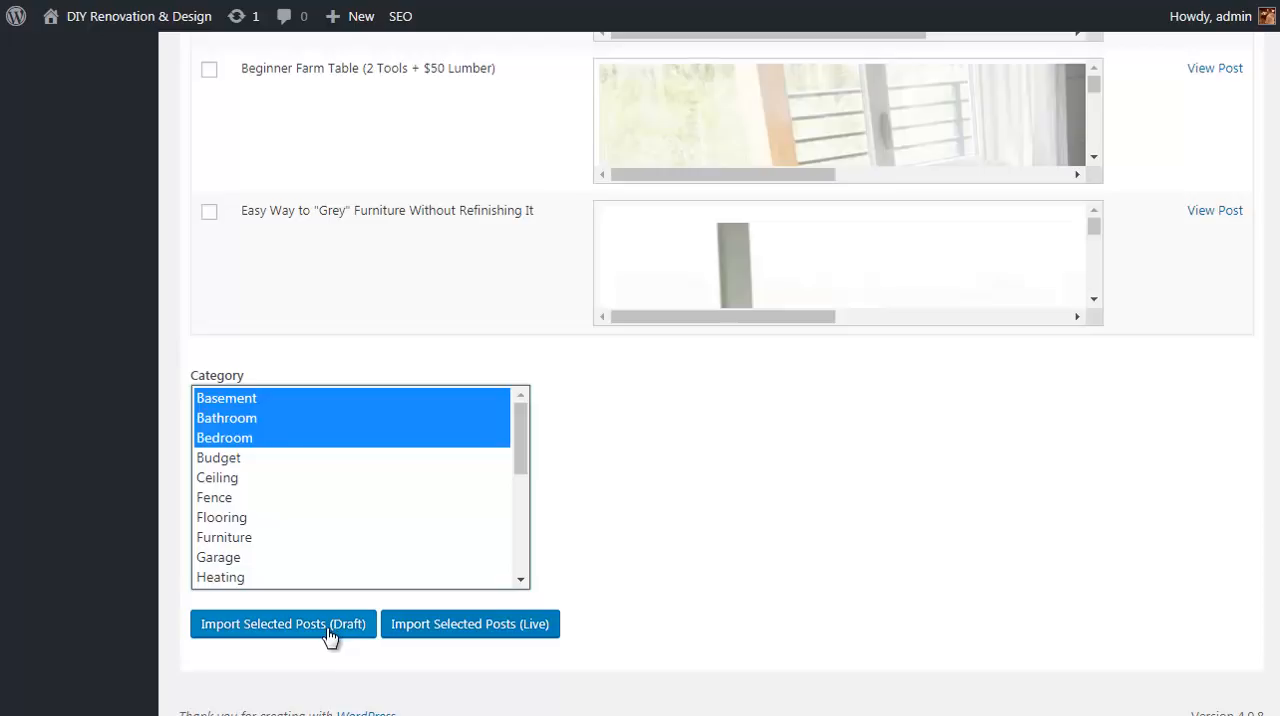
click(284, 624)
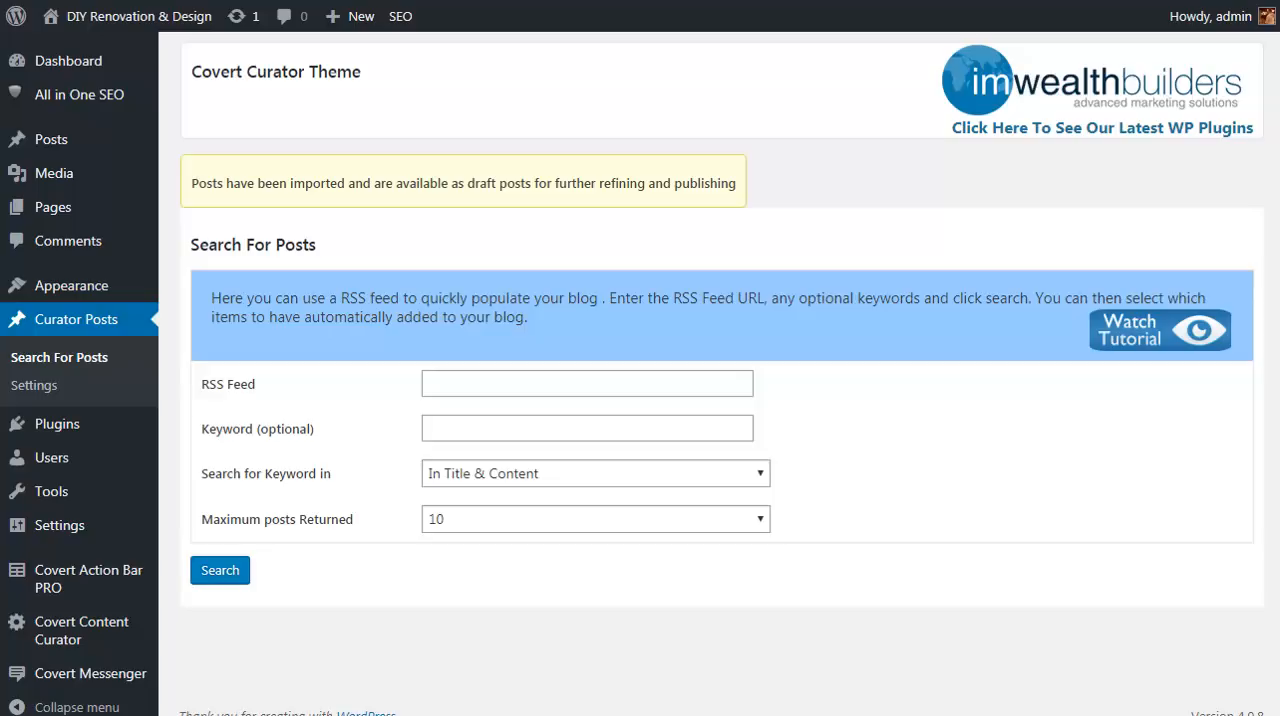
mouse_move(52, 140)
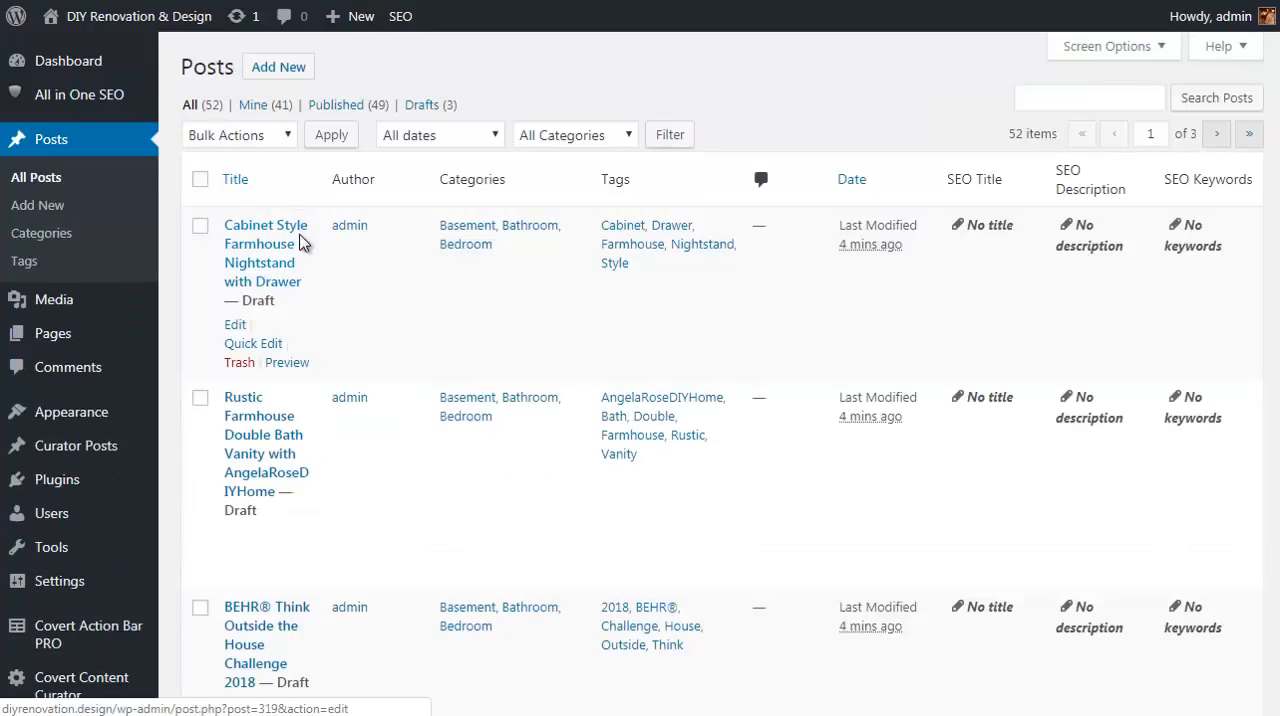
mouse_move(452, 518)
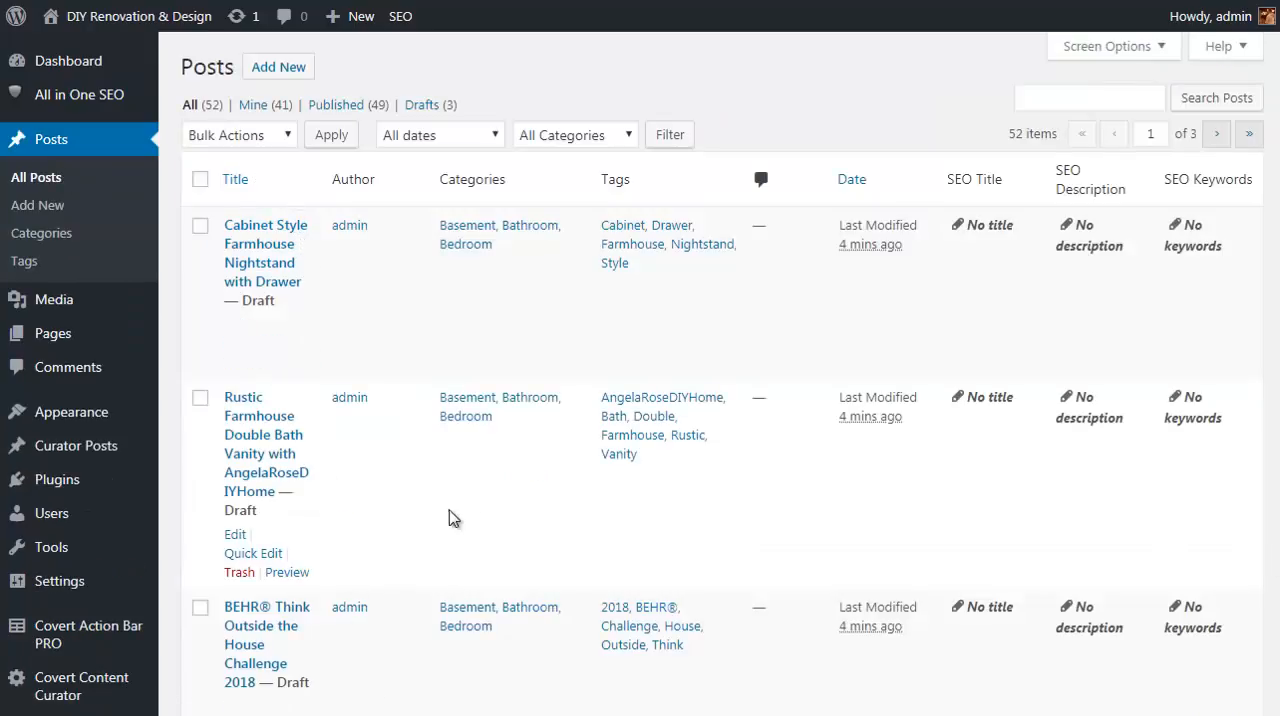
mouse_move(252, 552)
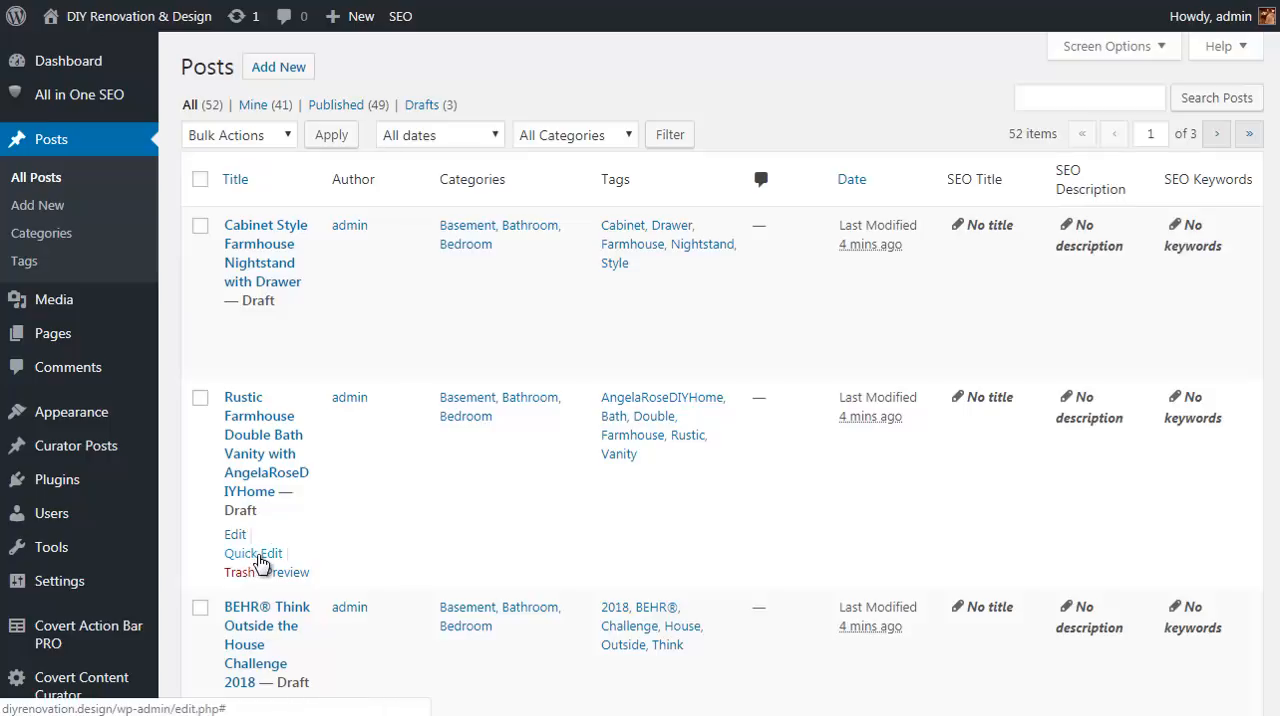
Quick-edit the Rustic Farmhouse vanity draft to Published status and update it
click(252, 552)
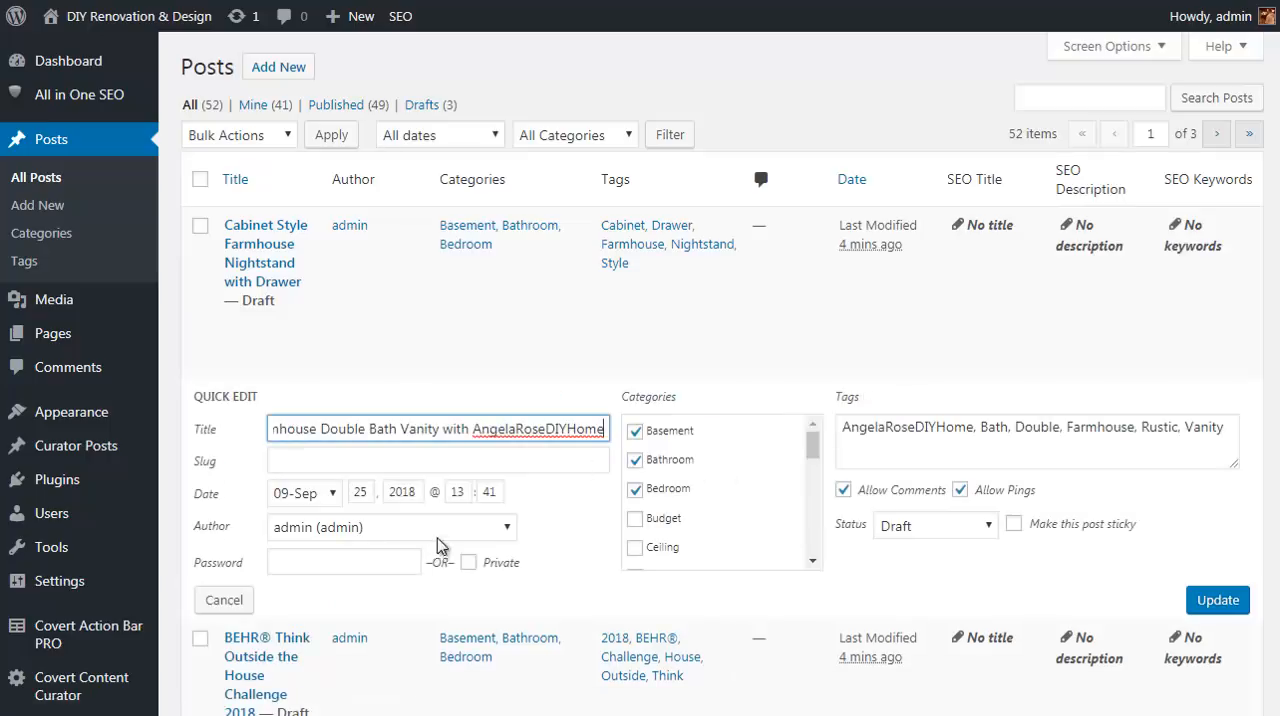
click(936, 524)
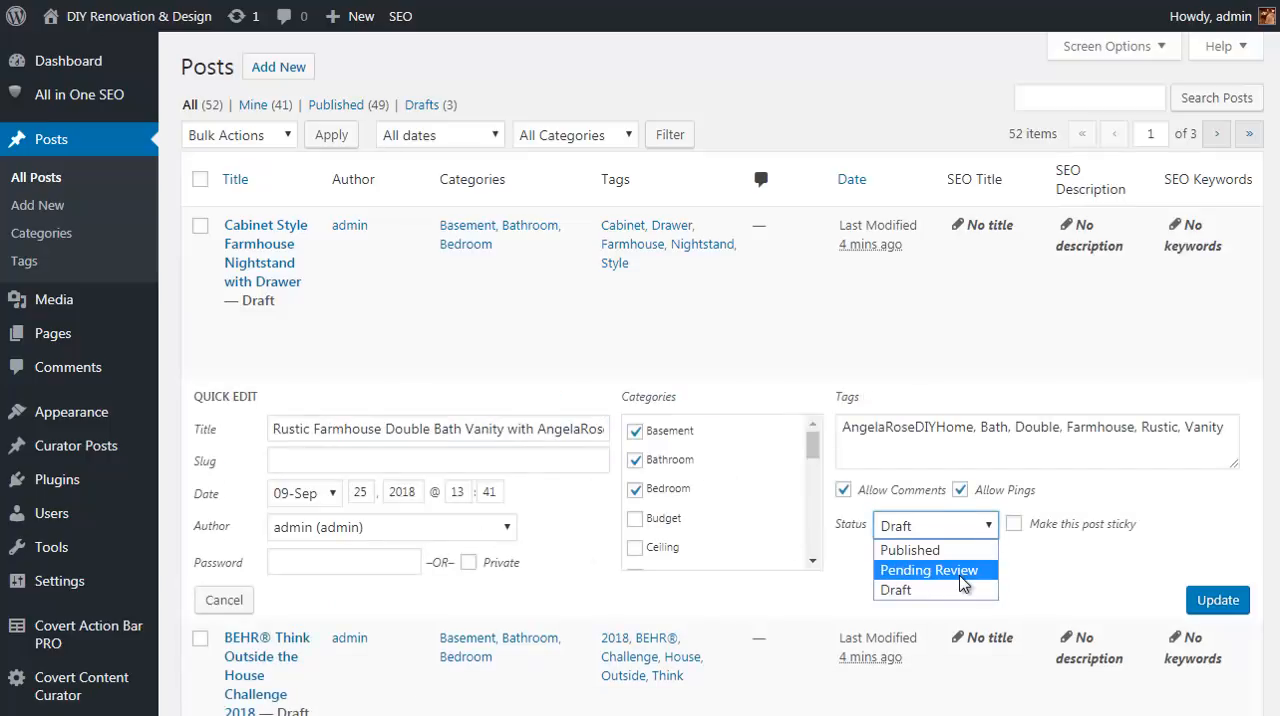
click(912, 548)
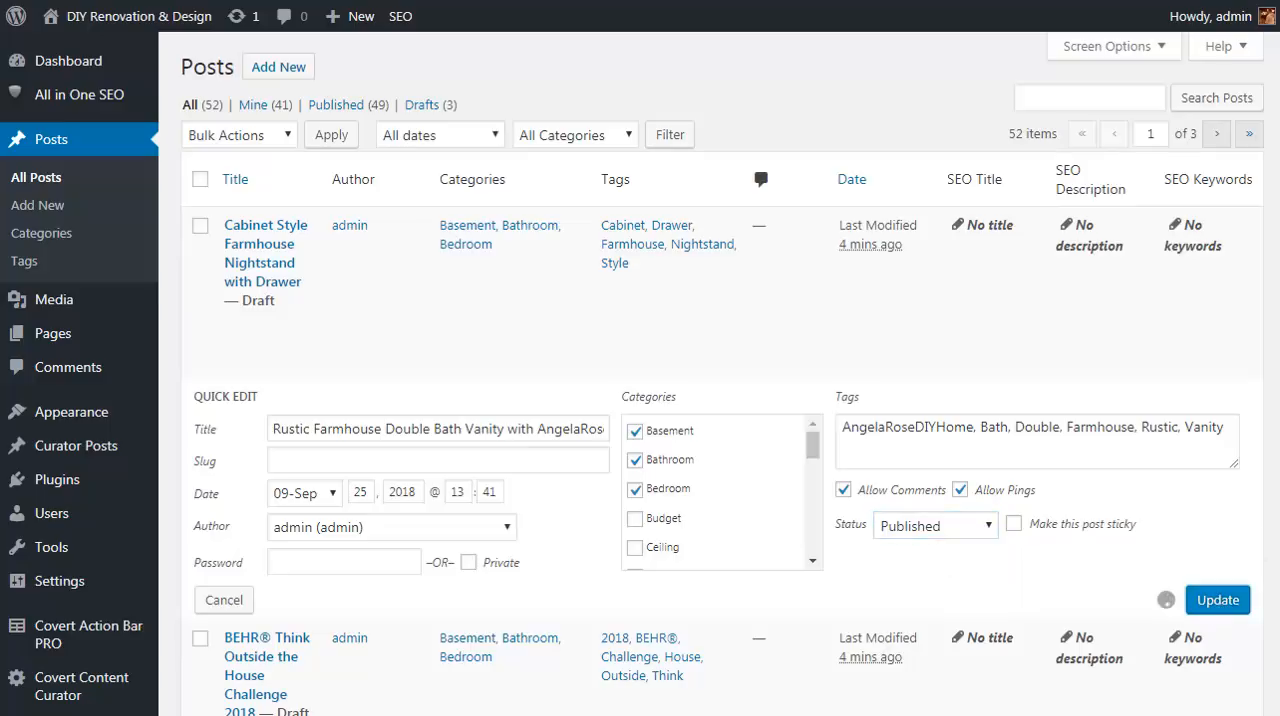
click(1216, 598)
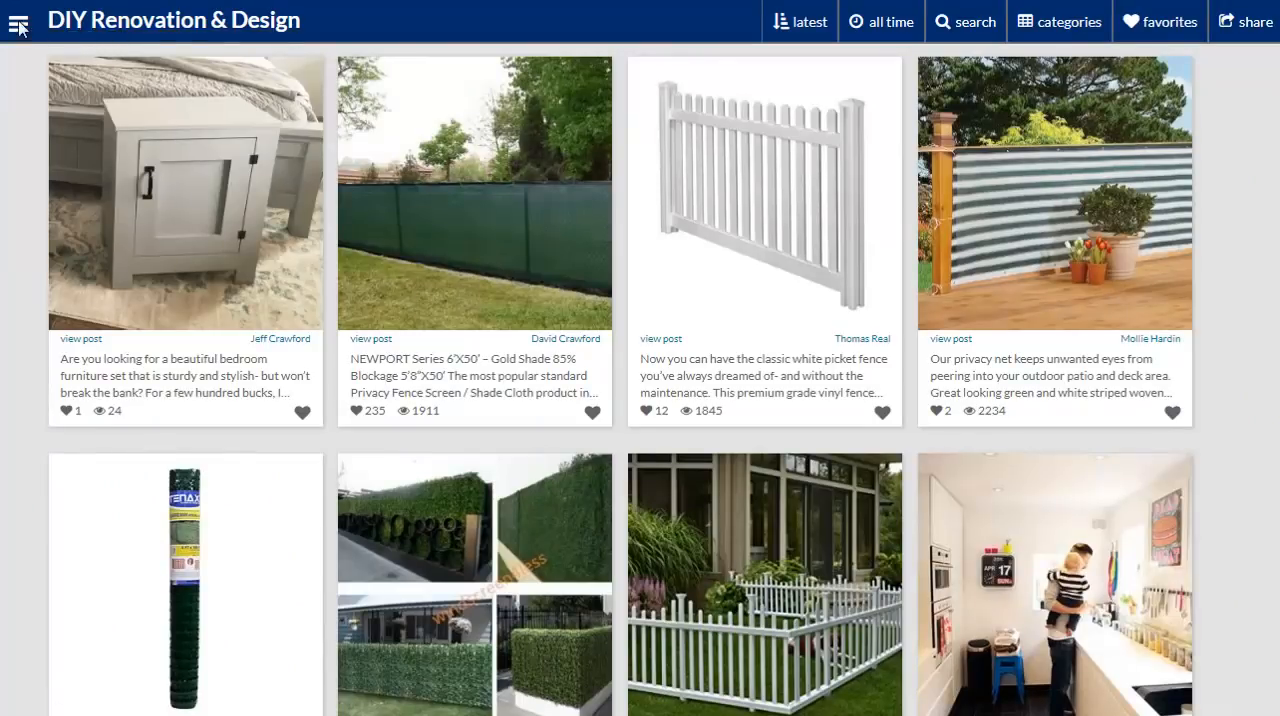
Visit the live DIY Renovation & Design homepage from the top-bar menu
click(18, 22)
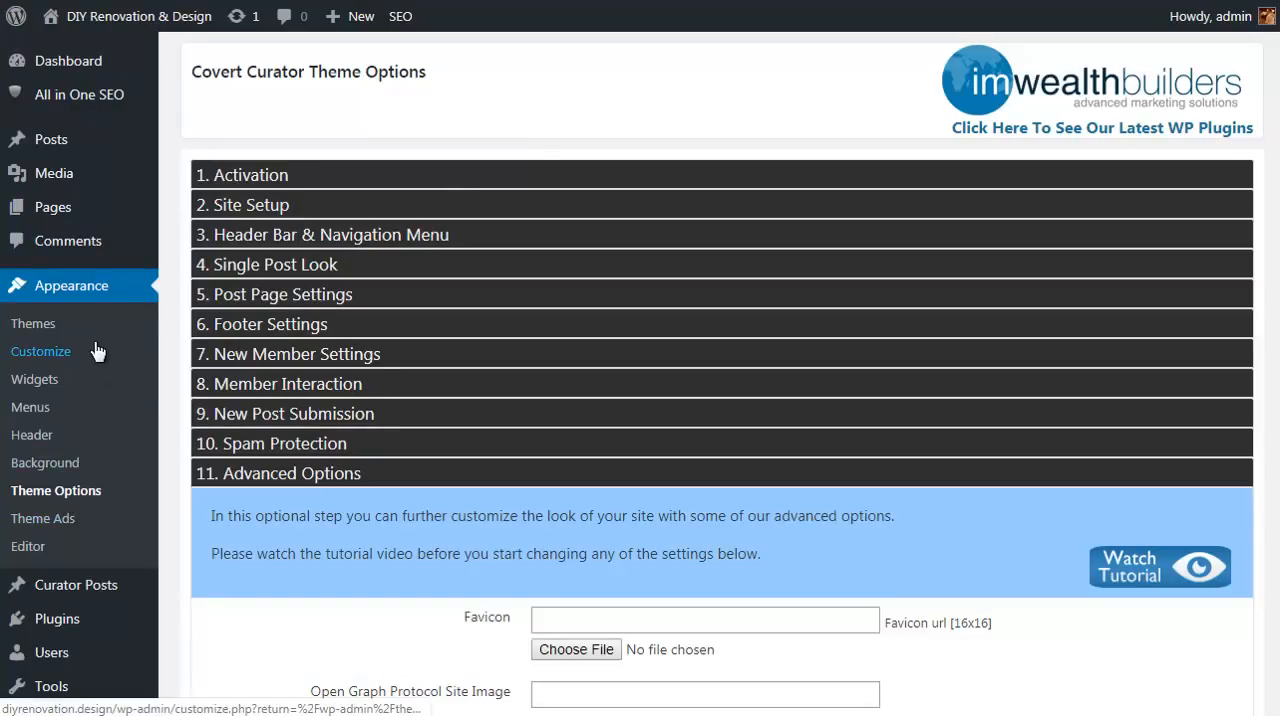
mouse_move(352, 364)
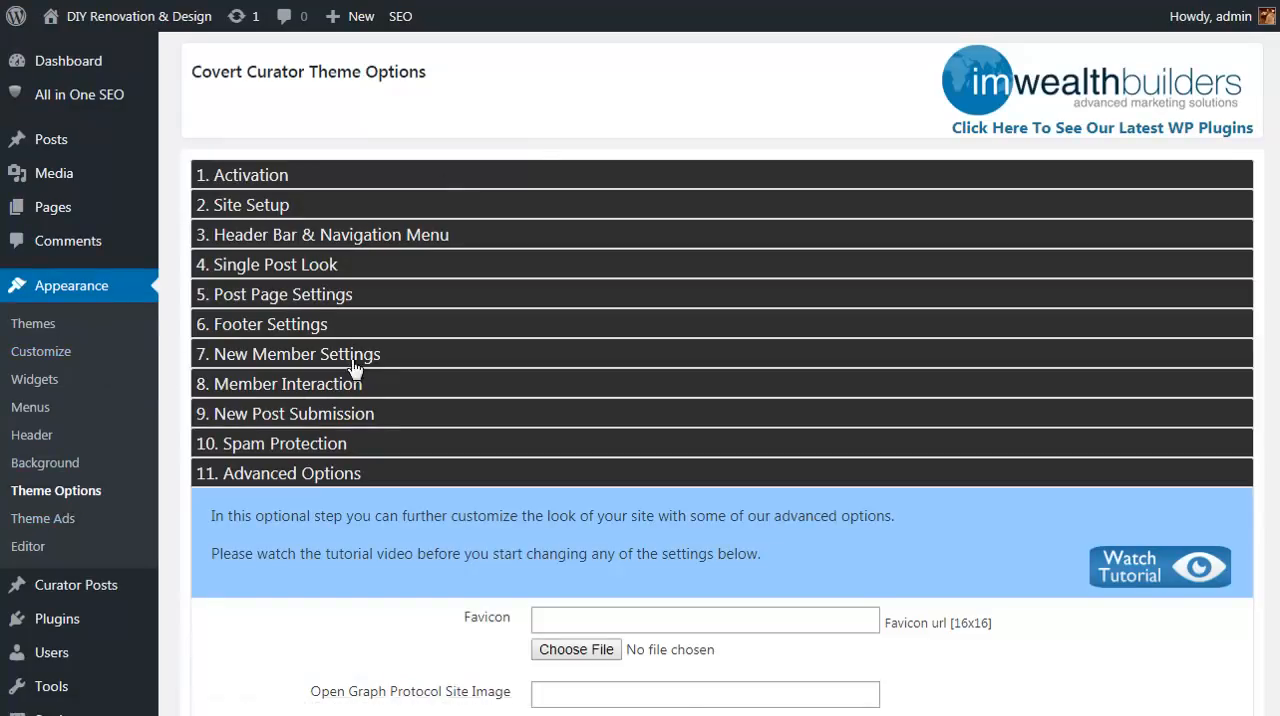
mouse_move(390, 262)
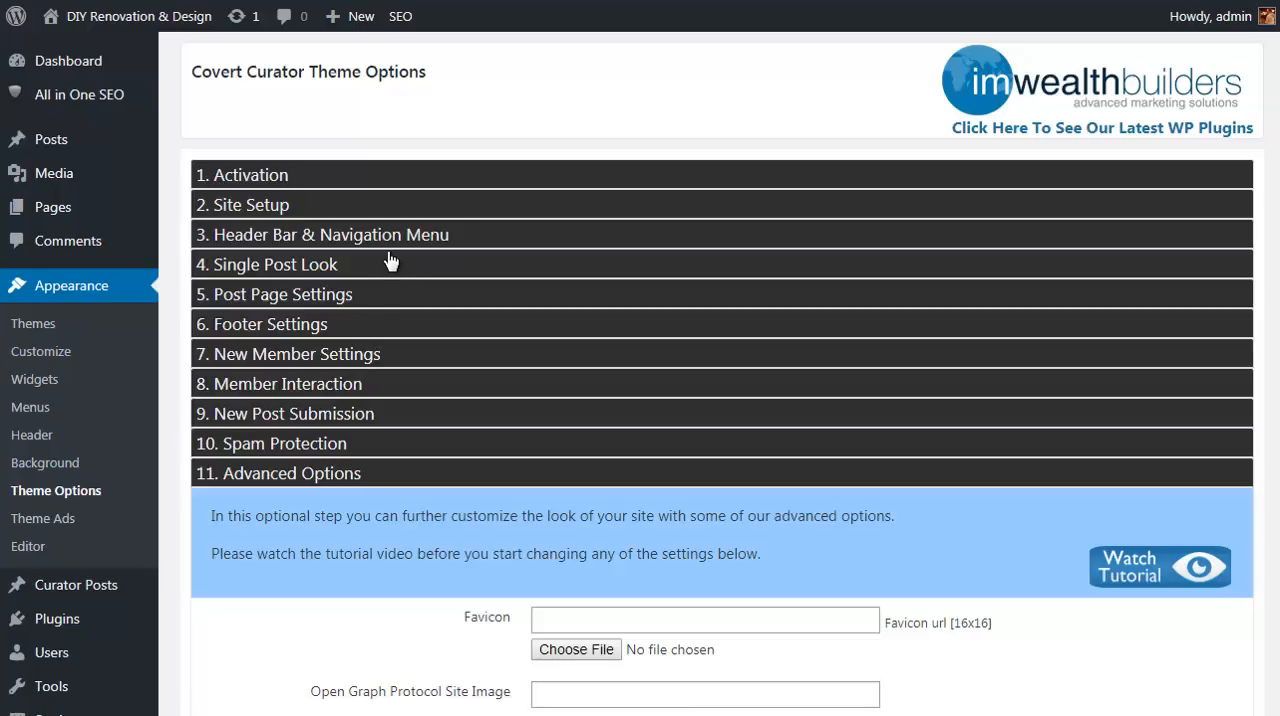
mouse_move(358, 310)
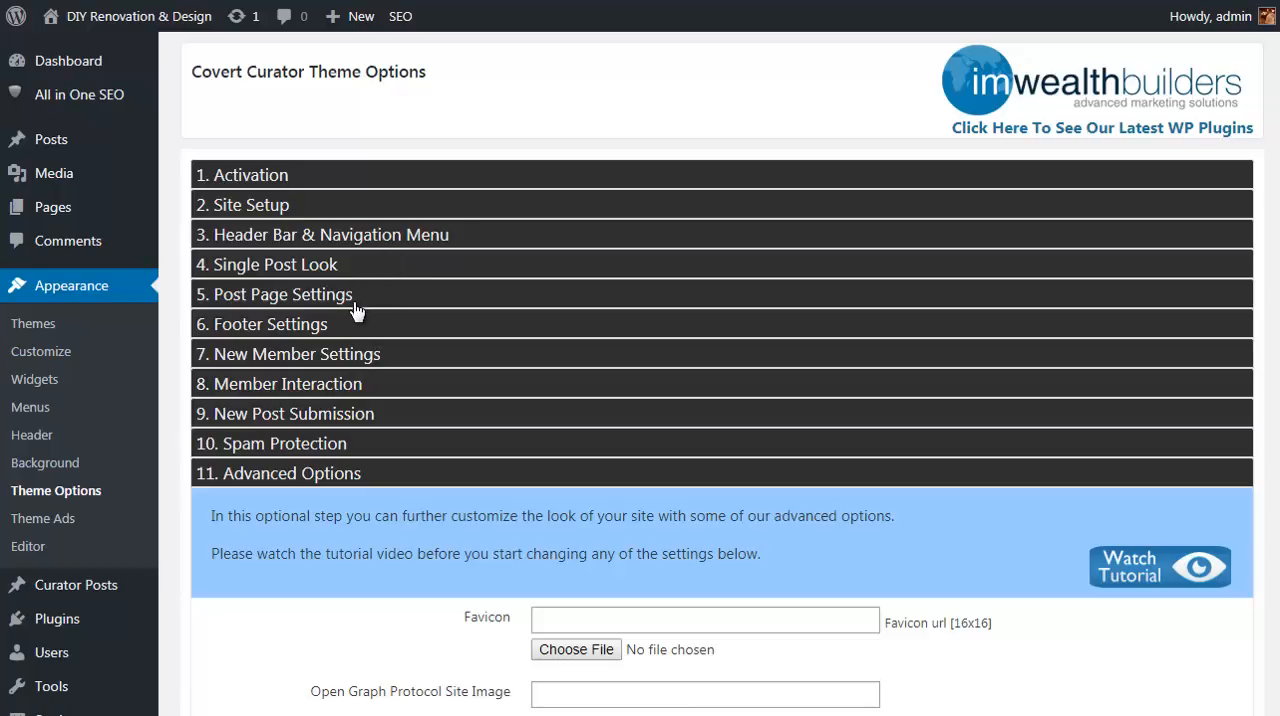
mouse_move(320, 358)
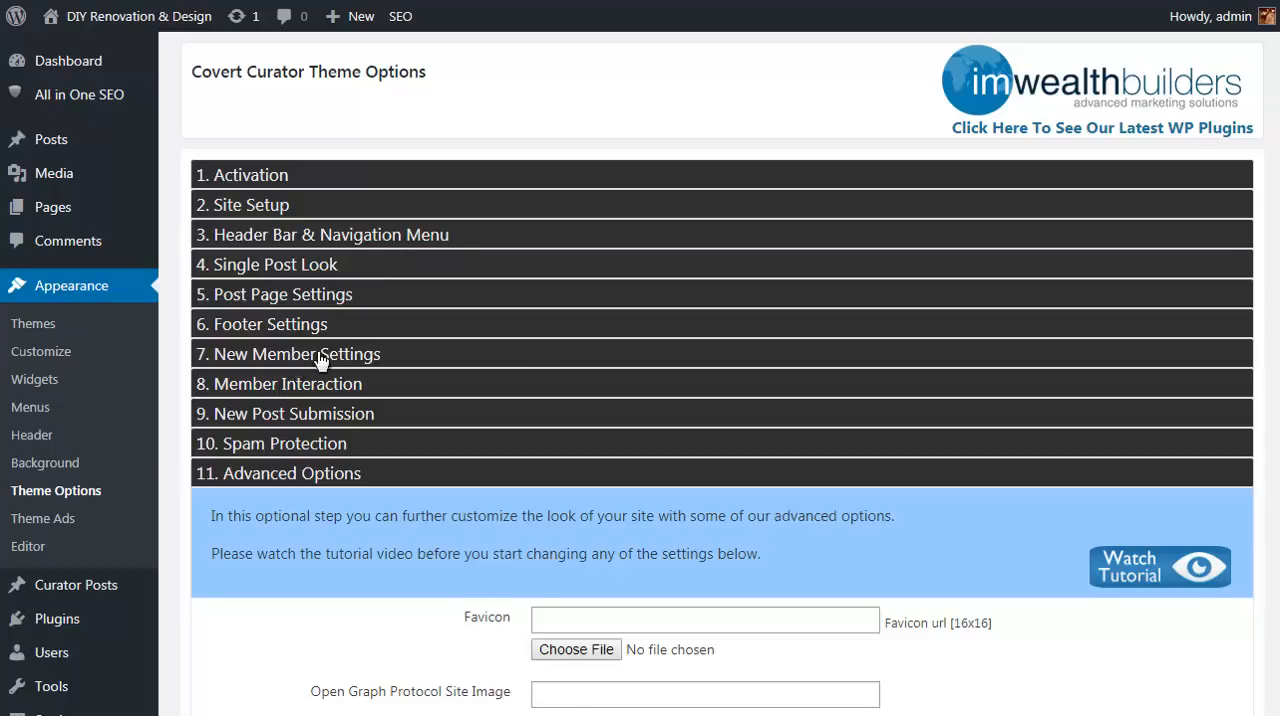
Expand the 7. New Member Settings section of the Covert Curator theme options
click(296, 354)
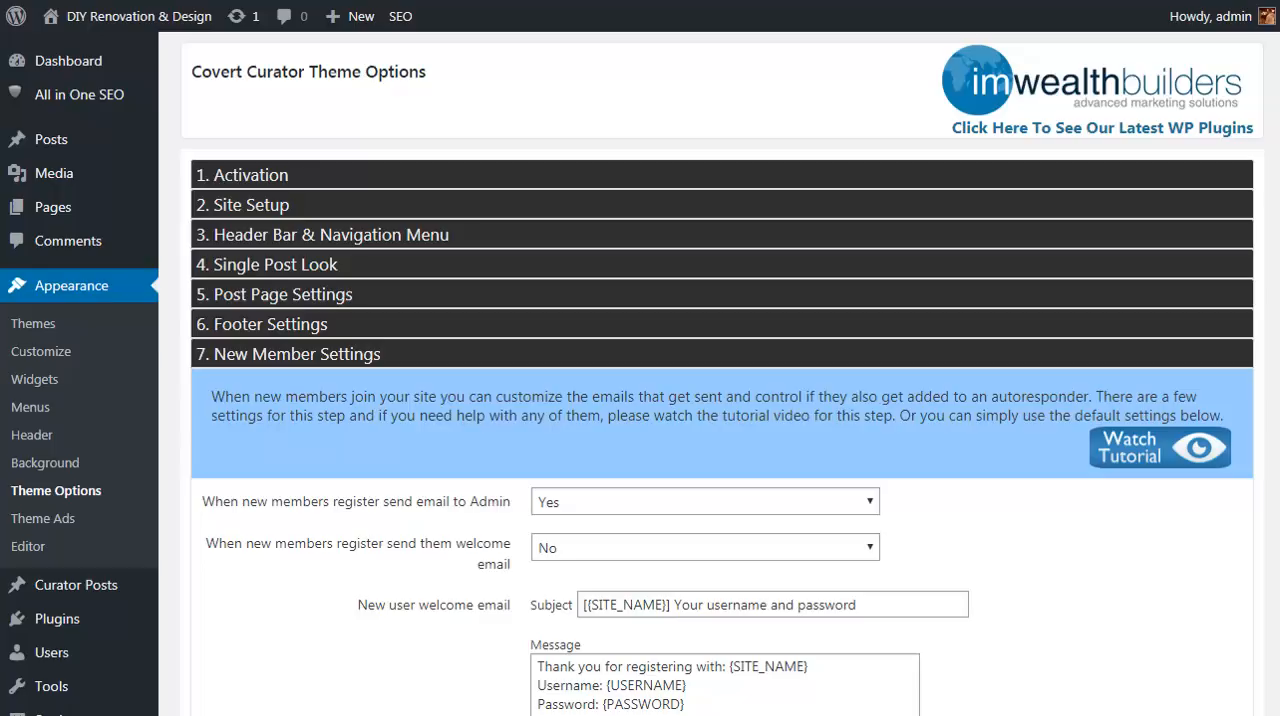
mouse_move(1136, 448)
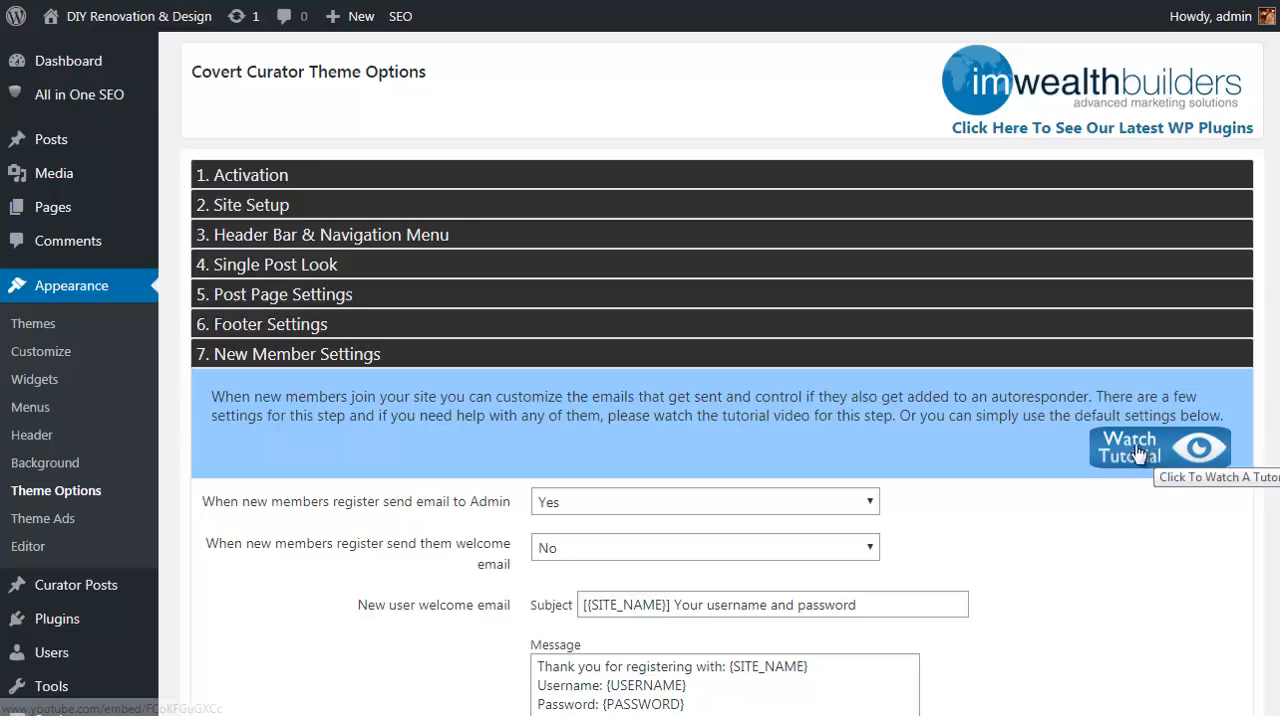
mouse_move(1136, 452)
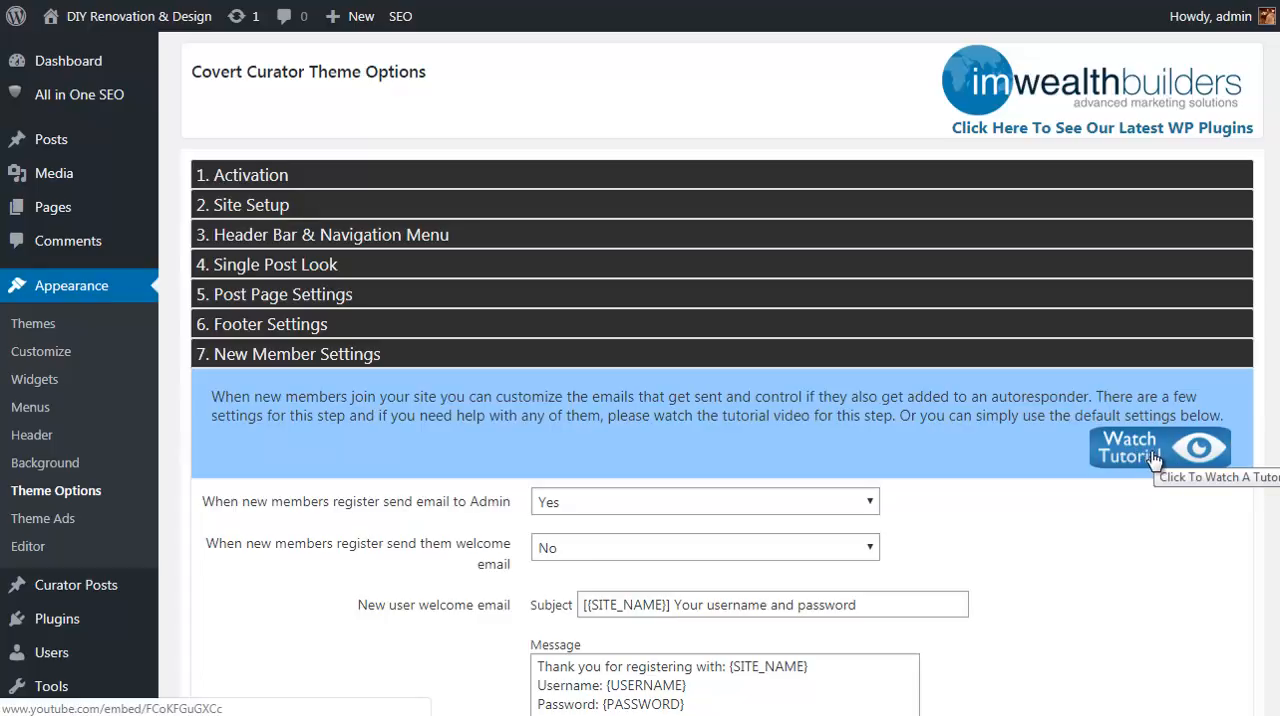
scroll(down, 3)
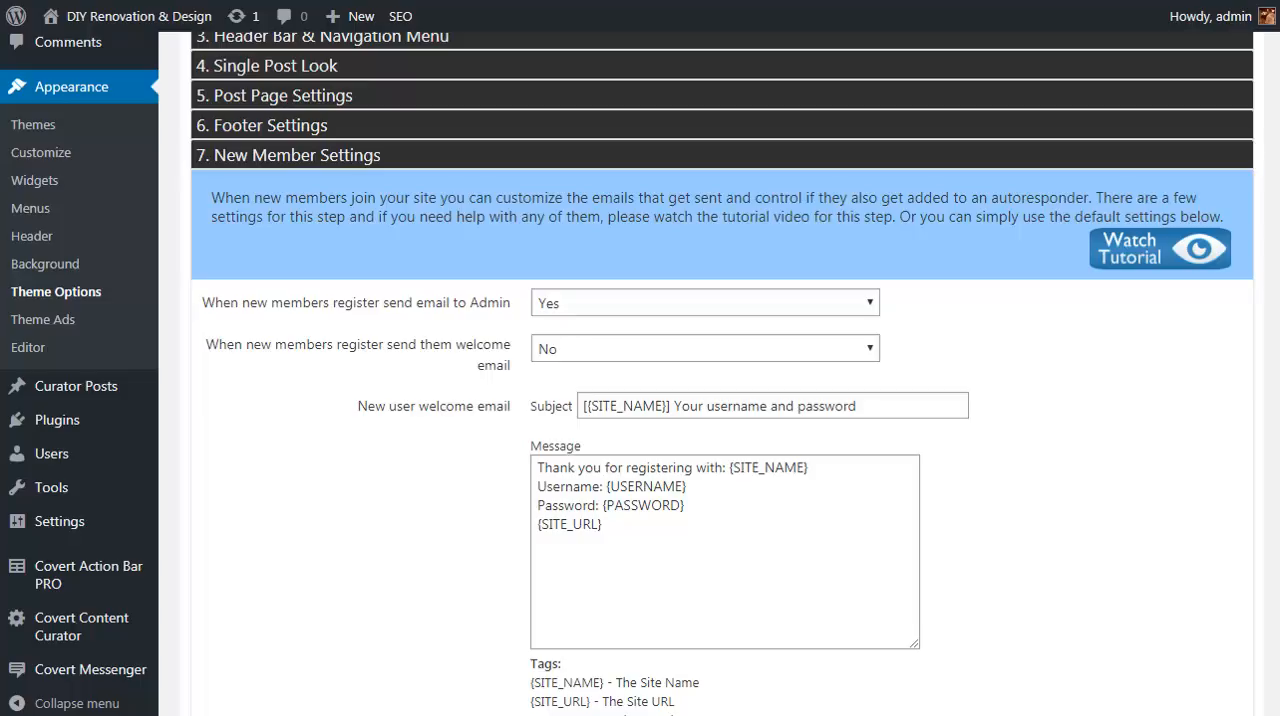
mouse_move(1240, 252)
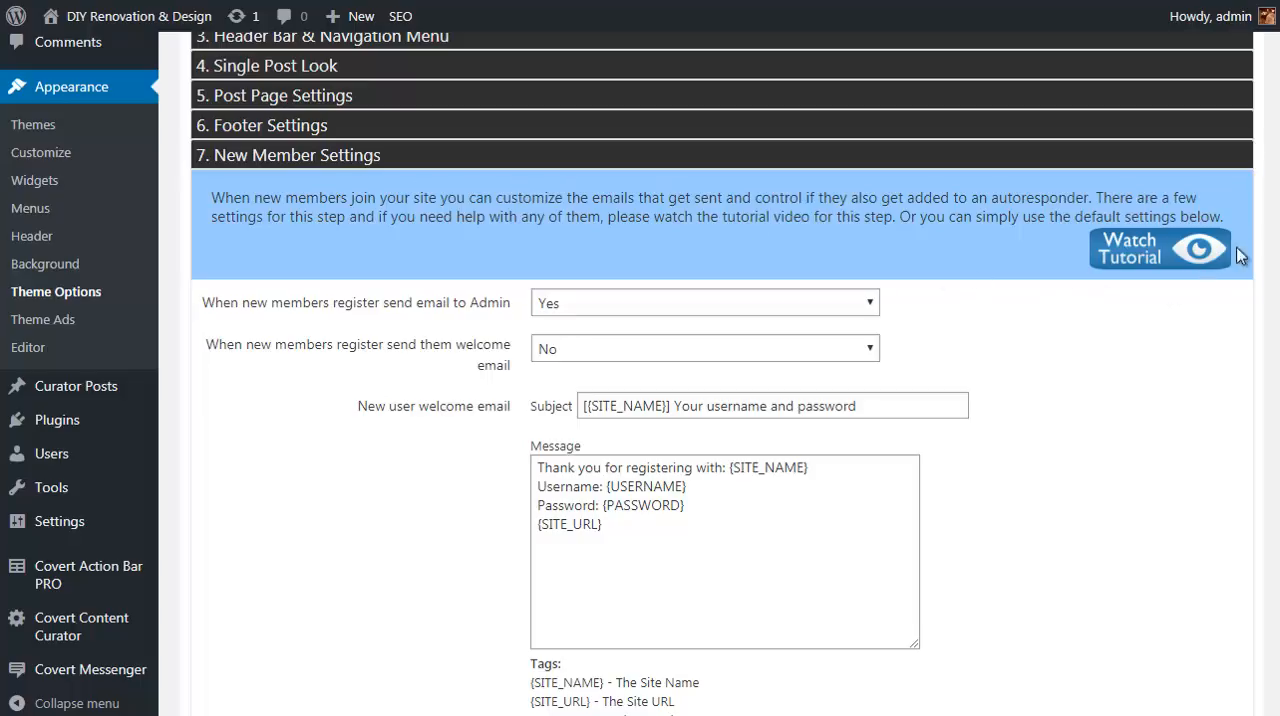
scroll(down, 3)
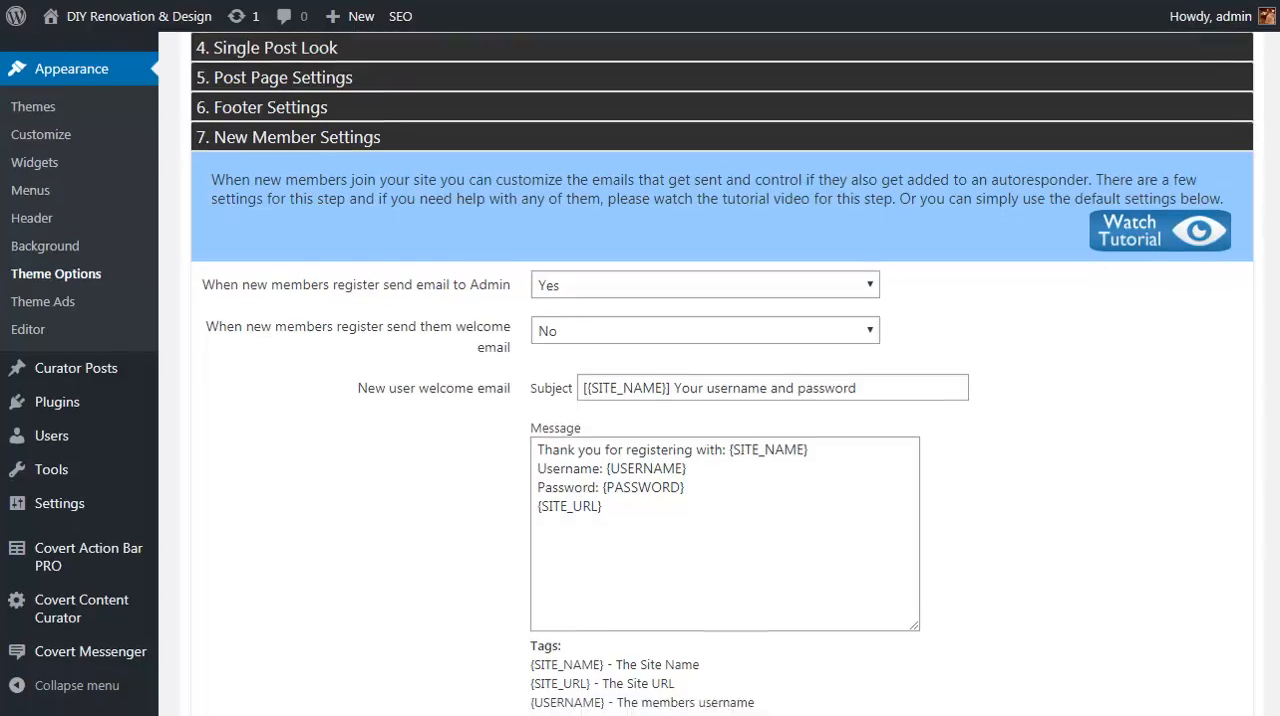
scroll(down, 3)
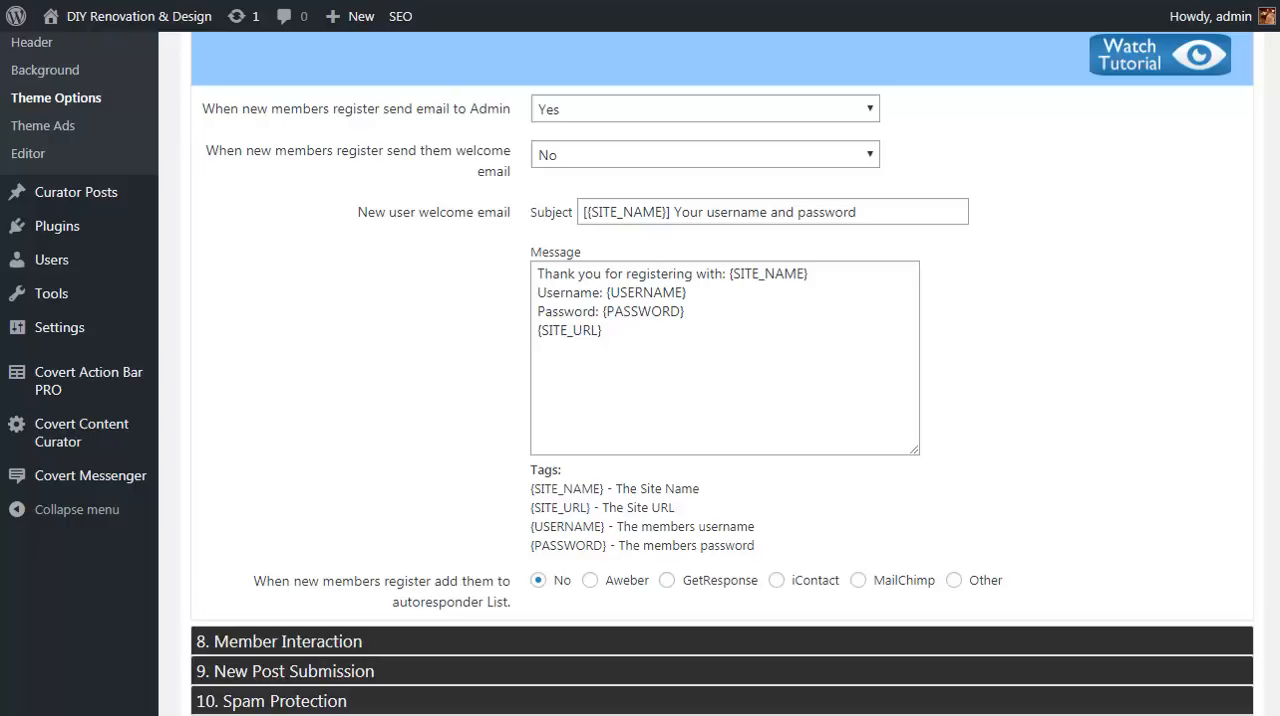
mouse_move(572, 546)
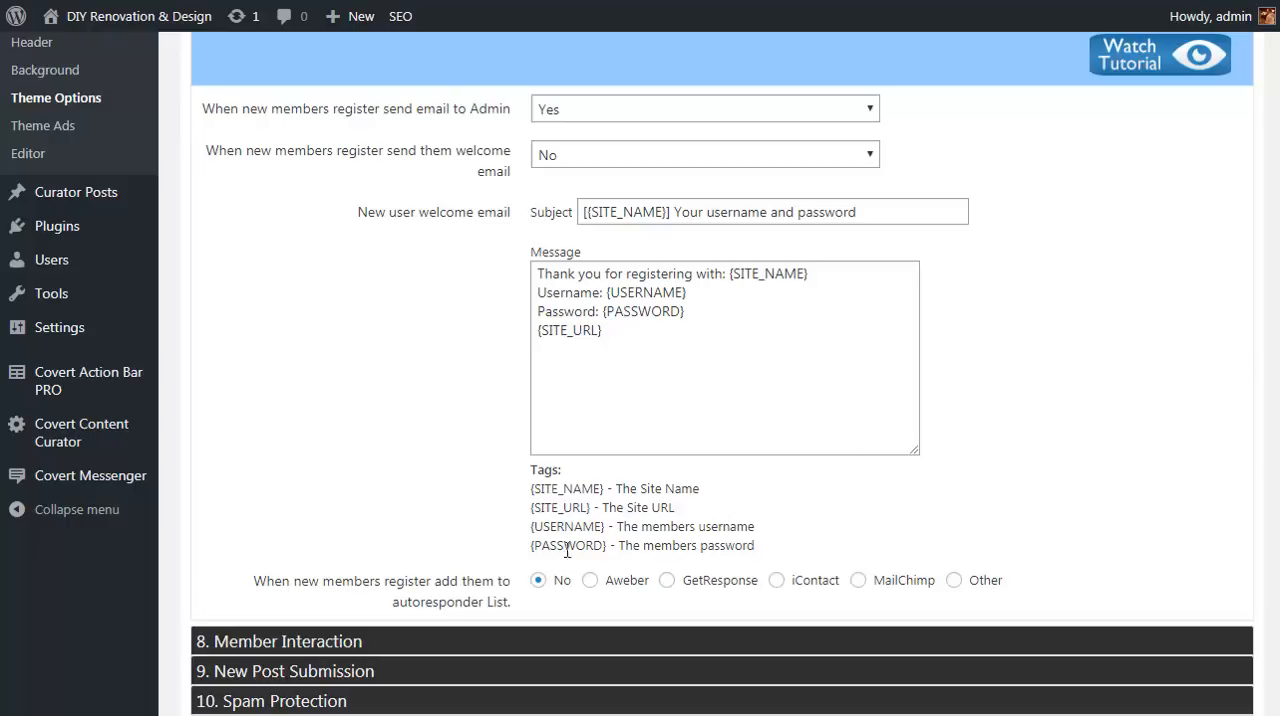
mouse_move(612, 580)
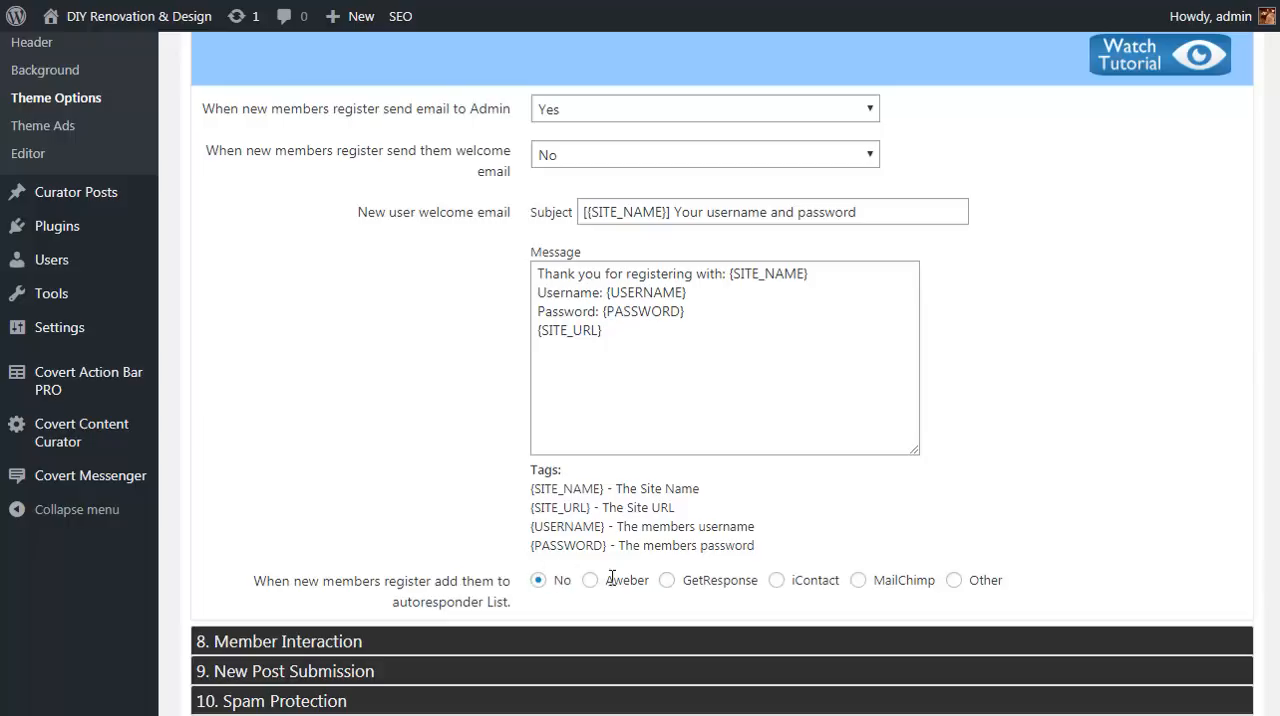
mouse_move(980, 580)
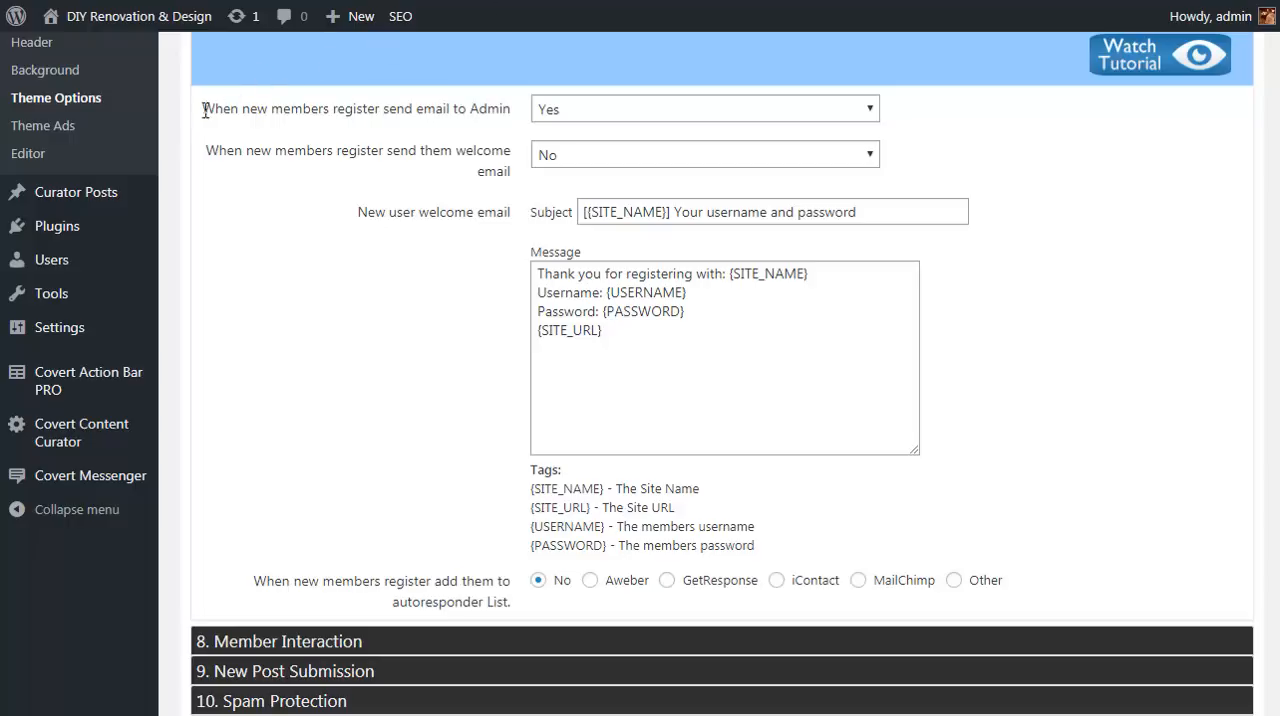
mouse_move(42, 124)
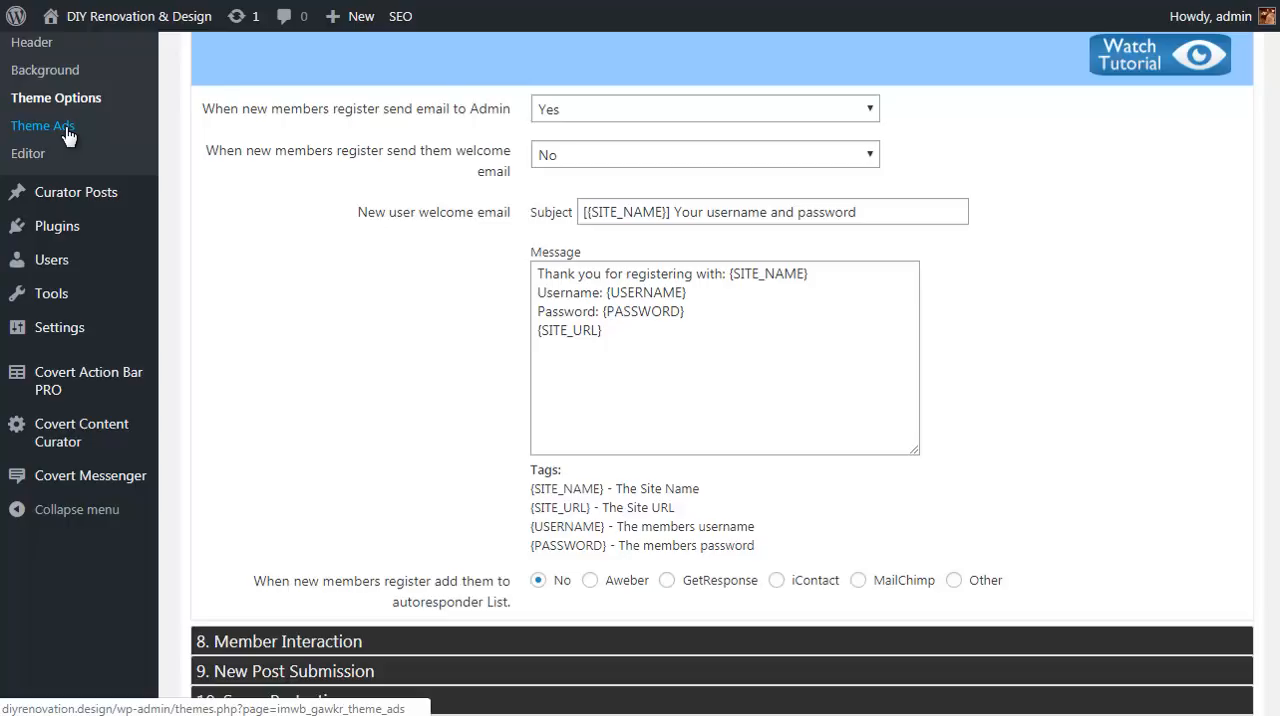
Go to Appearance > Theme Ads and set Show header Ad to Yes to preview its content
click(42, 124)
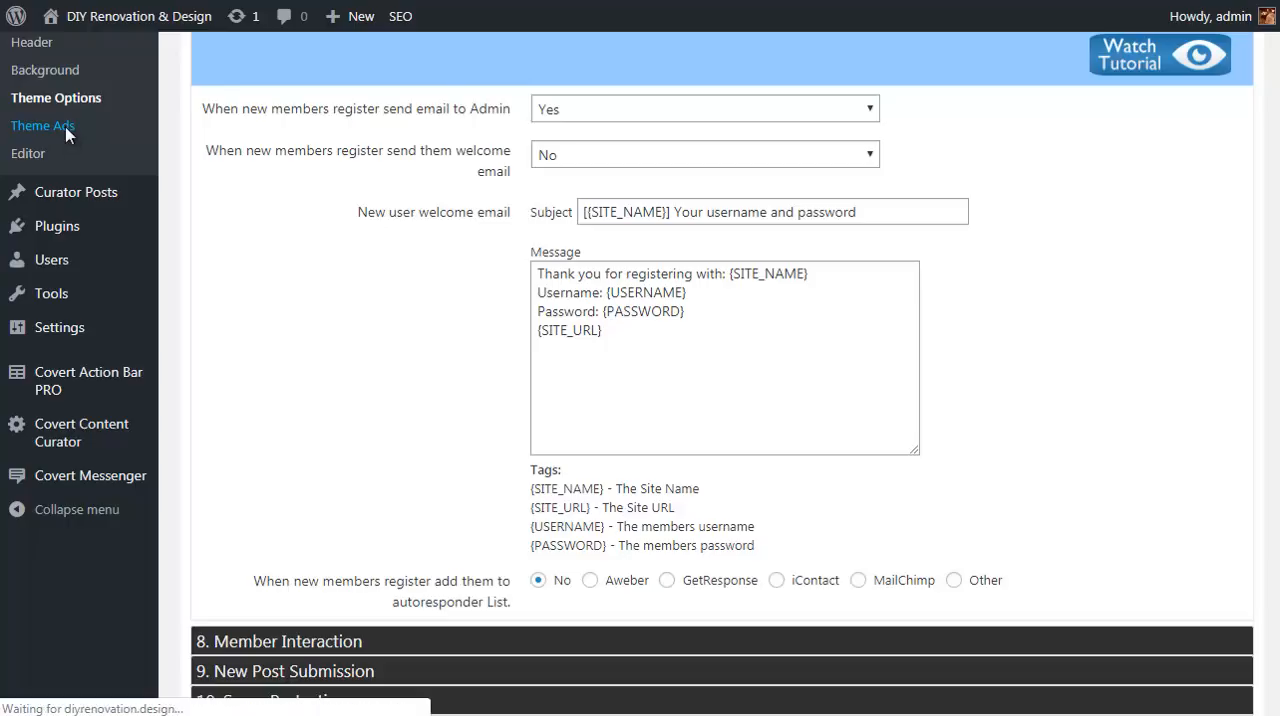
click(42, 124)
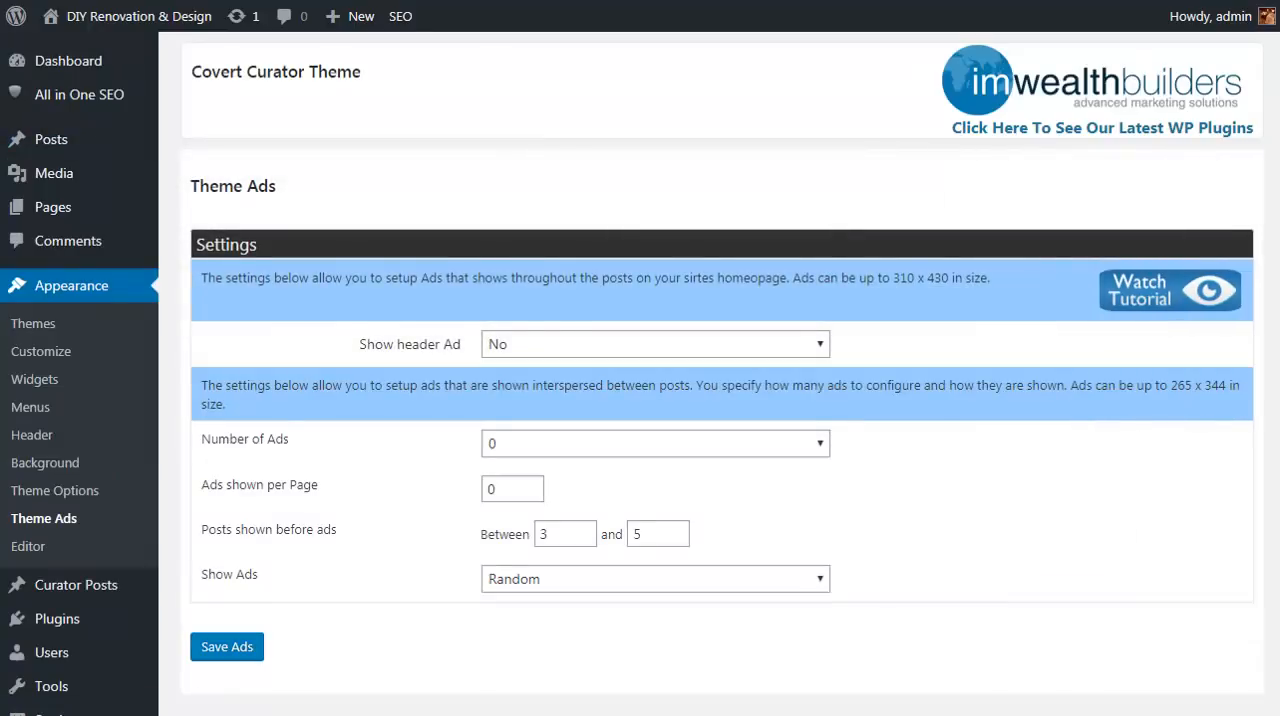
scroll(down, 3)
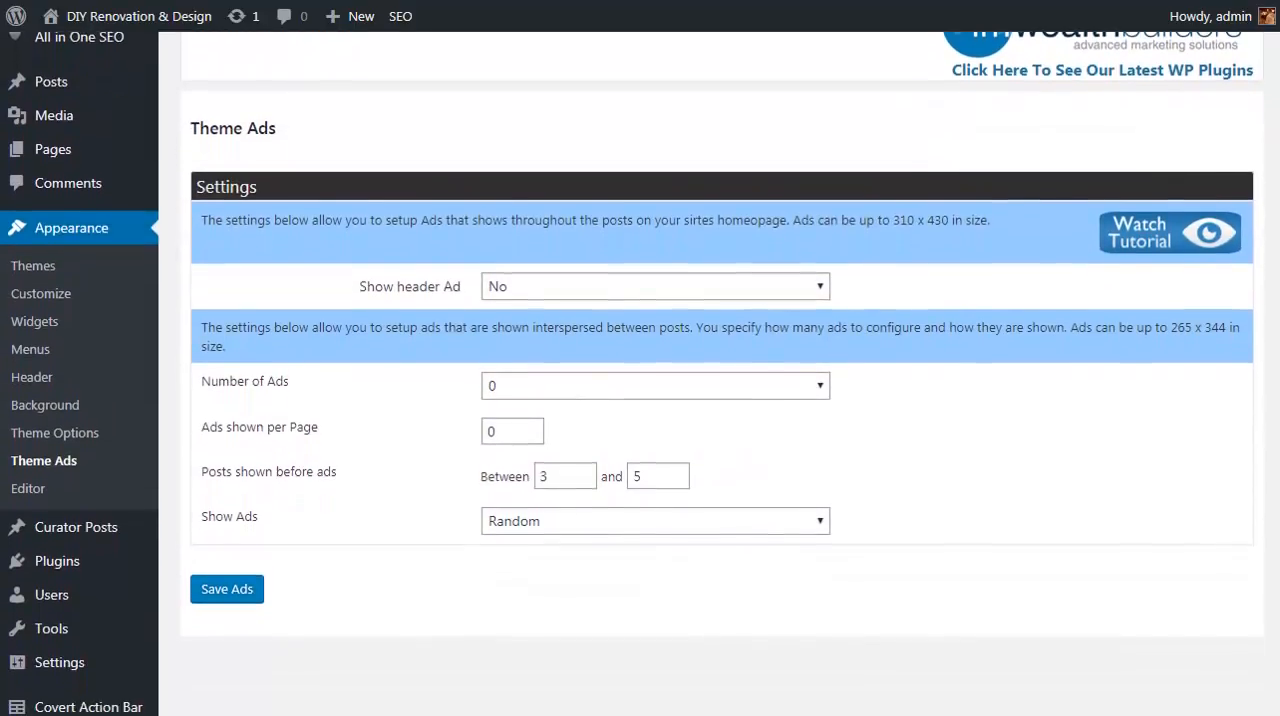
scroll(down, 3)
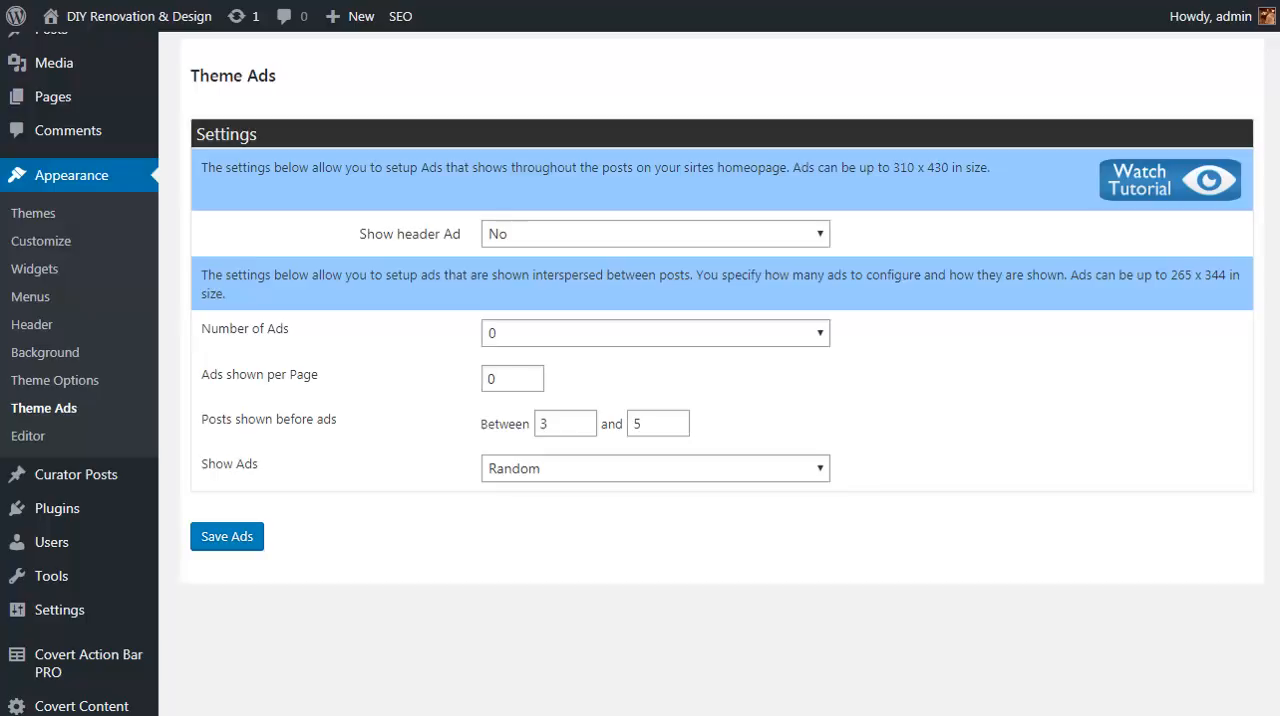
mouse_move(828, 240)
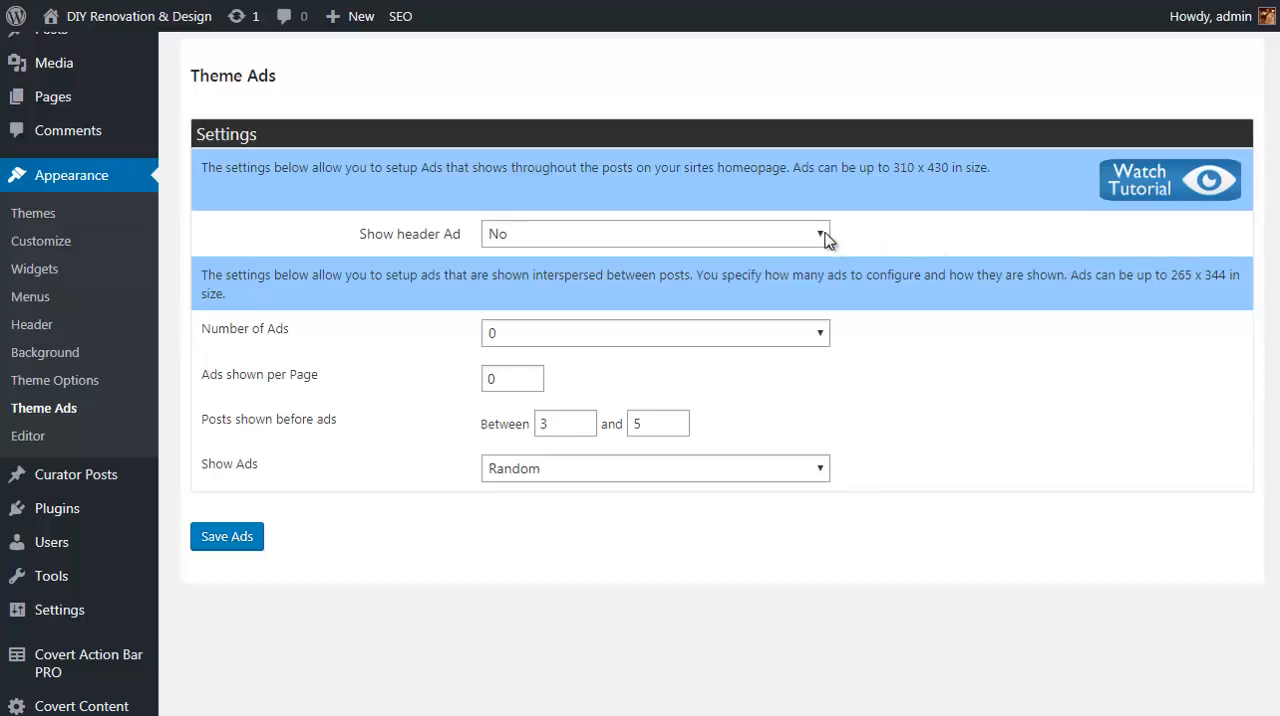
click(656, 234)
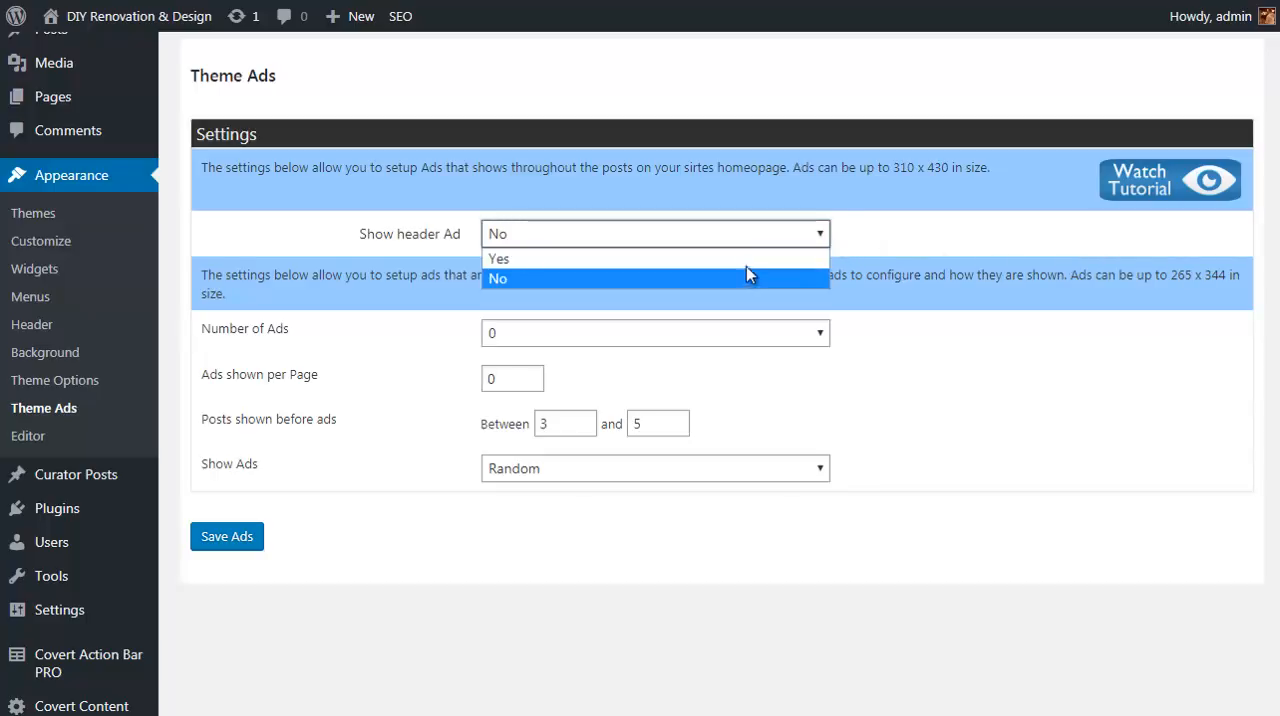
click(500, 258)
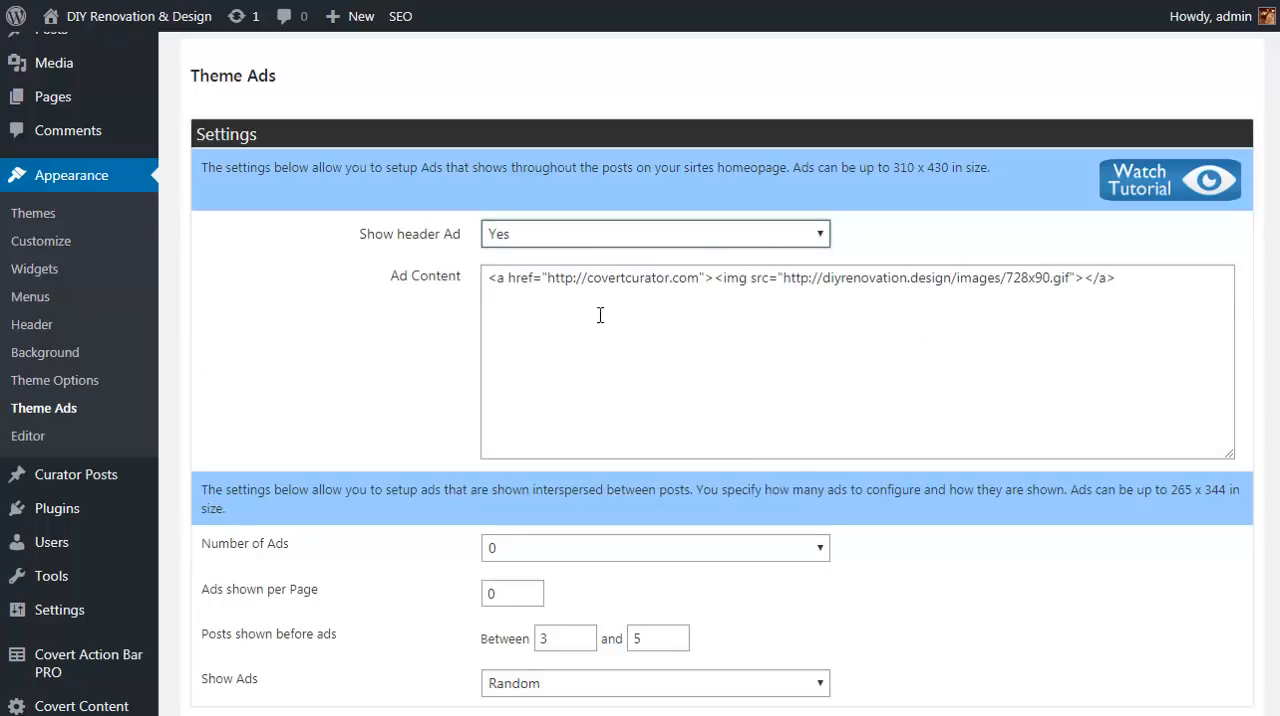
mouse_move(1008, 344)
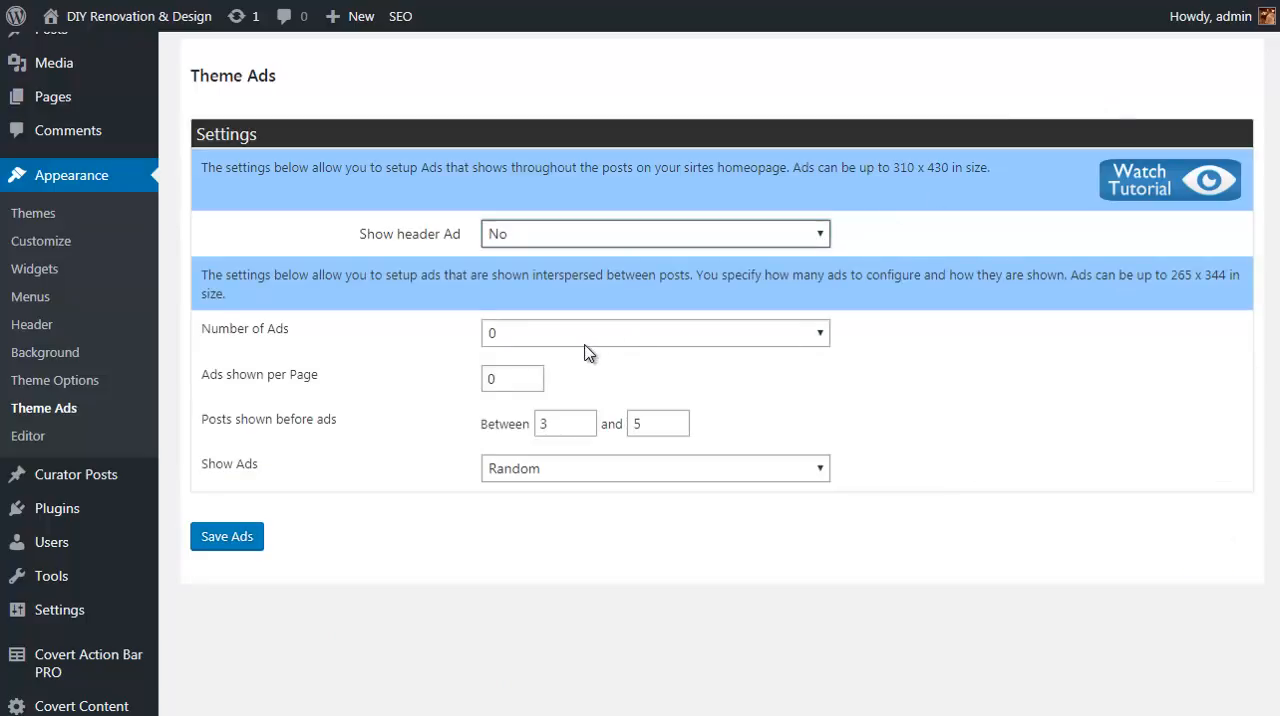
mouse_move(818, 338)
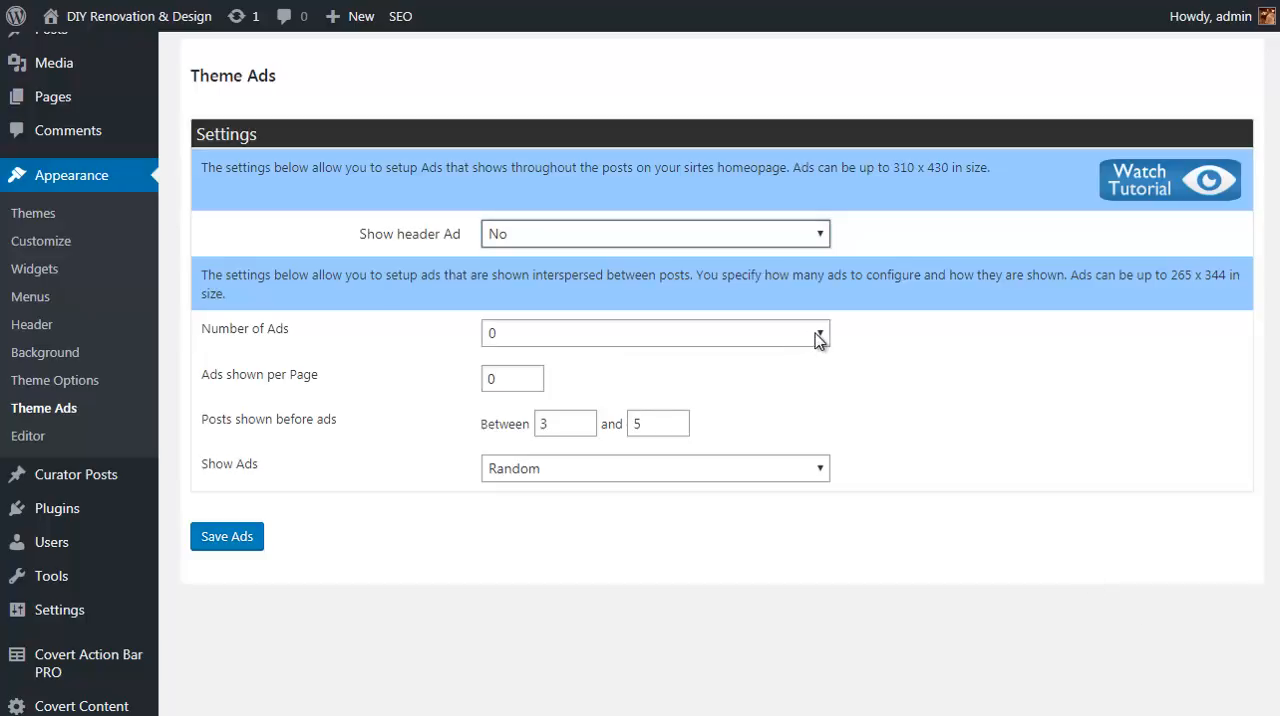
Set Number of Ads to 3 with 2 ads shown per page
click(656, 332)
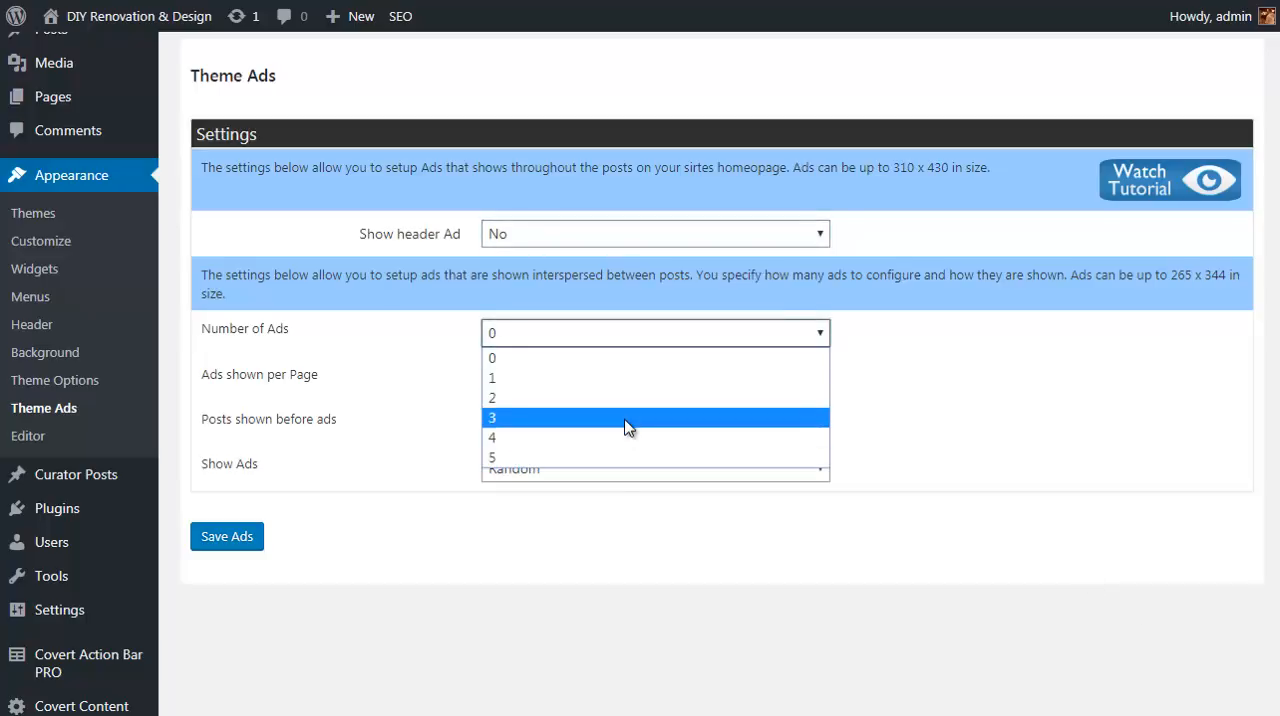
click(492, 416)
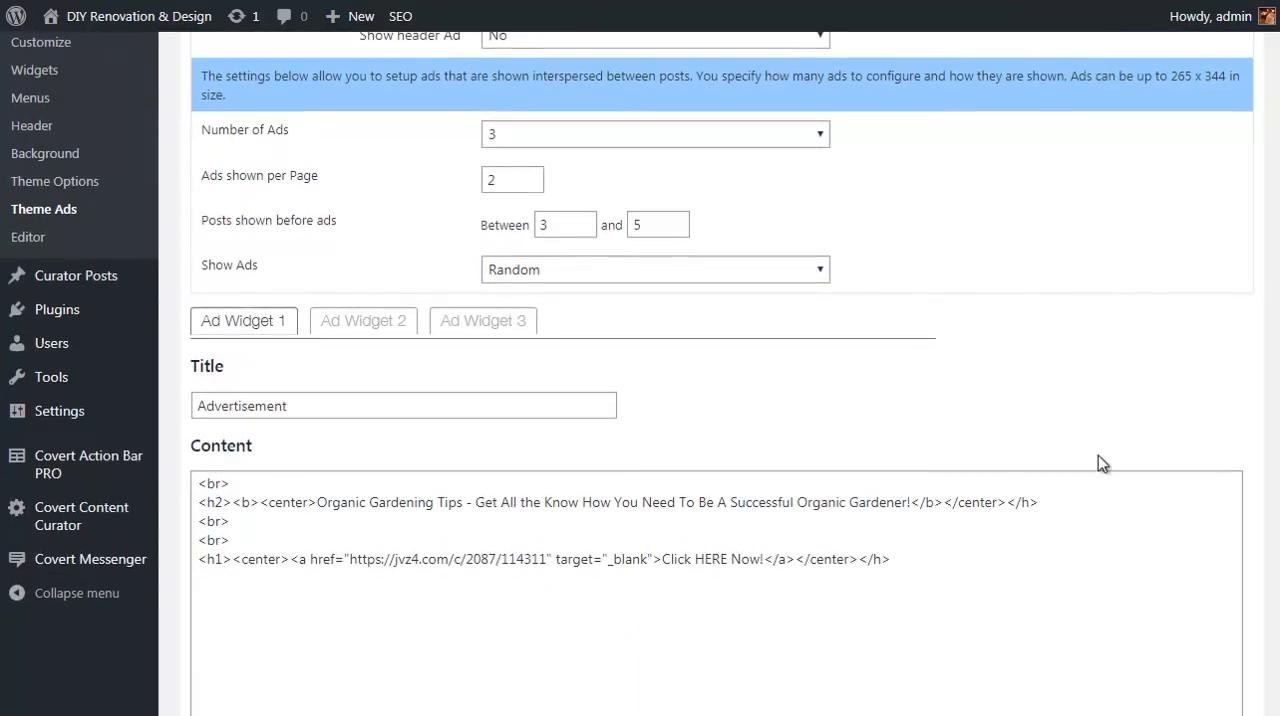
scroll(down, 3)
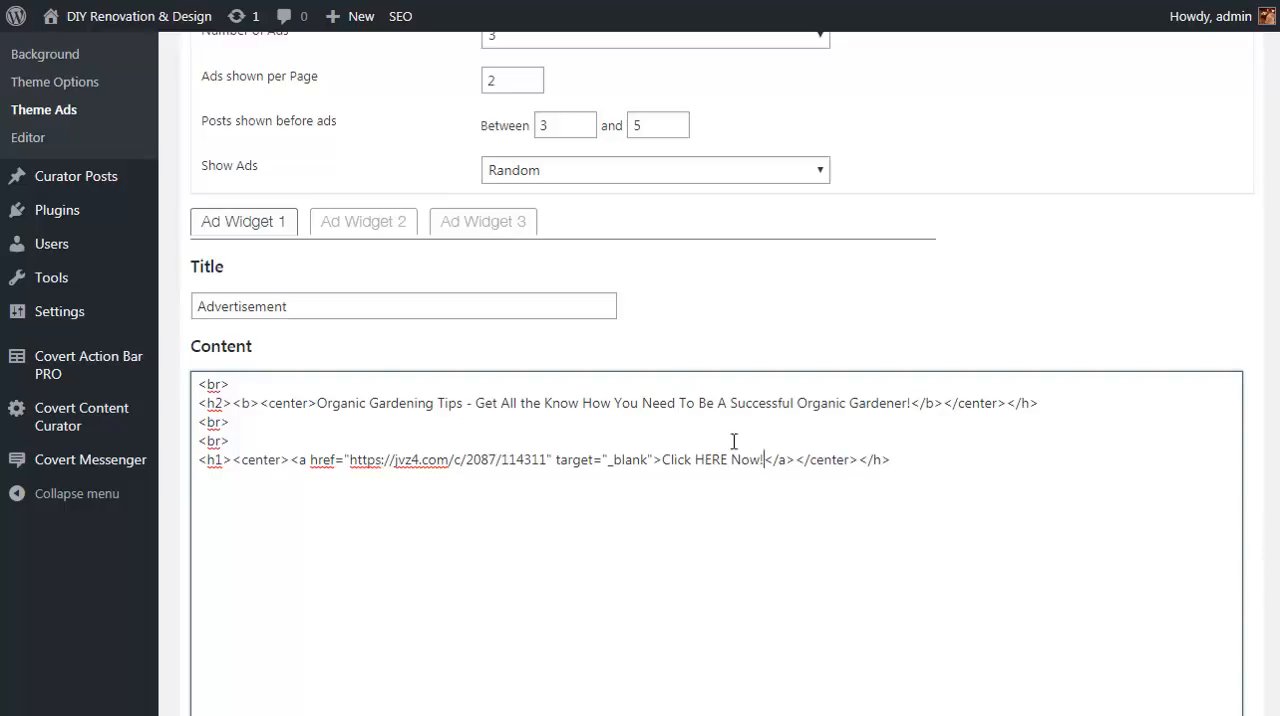
click(364, 222)
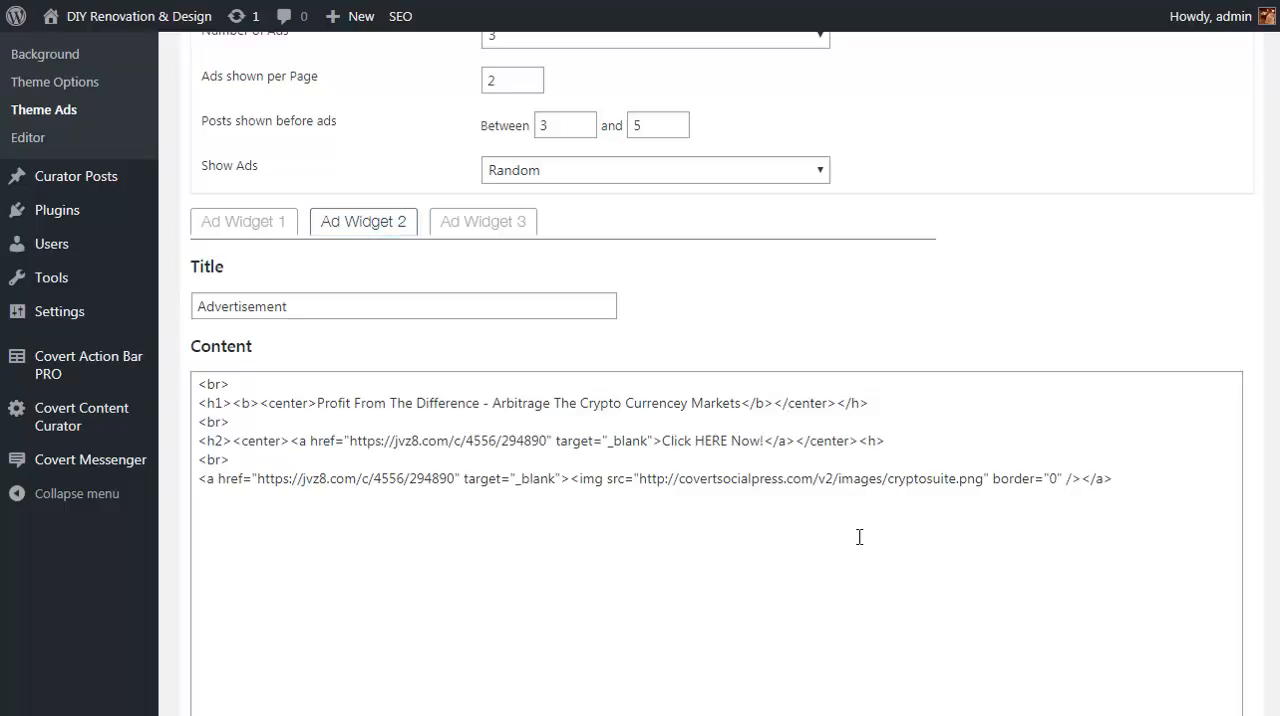
Review the Ad Widget 1, 3 and 2 contents and save the ads
click(244, 122)
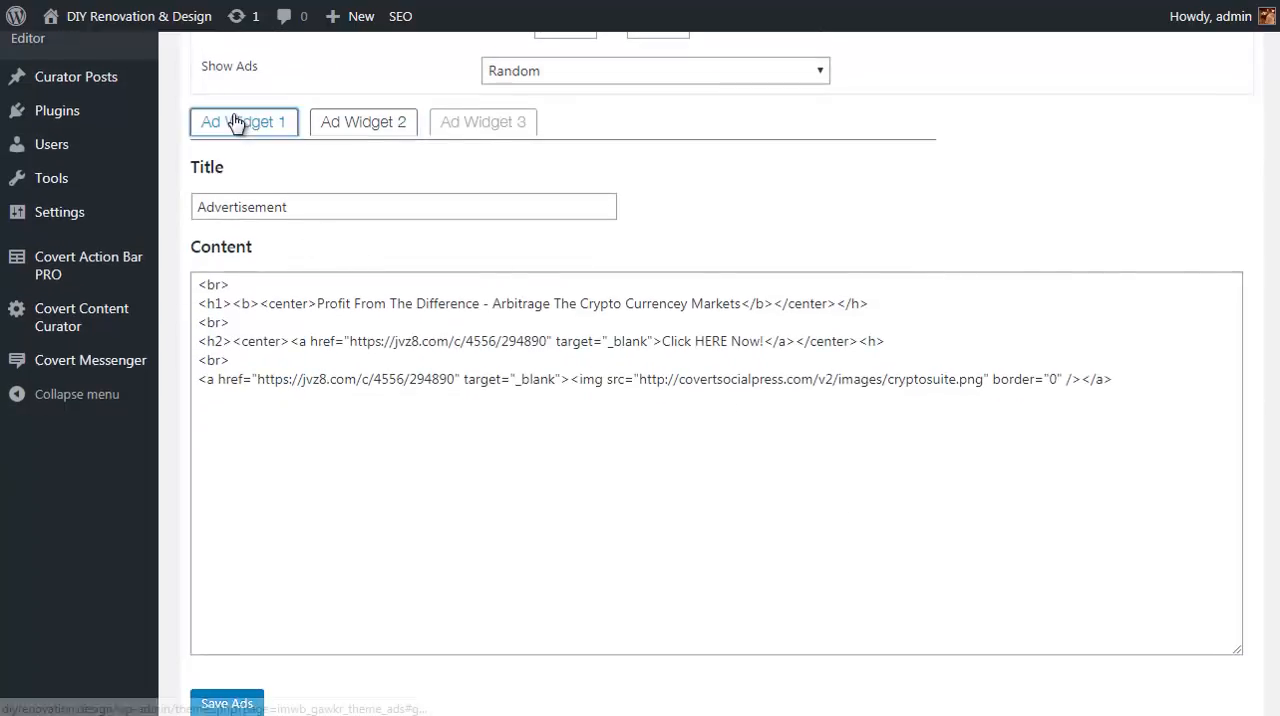
click(484, 120)
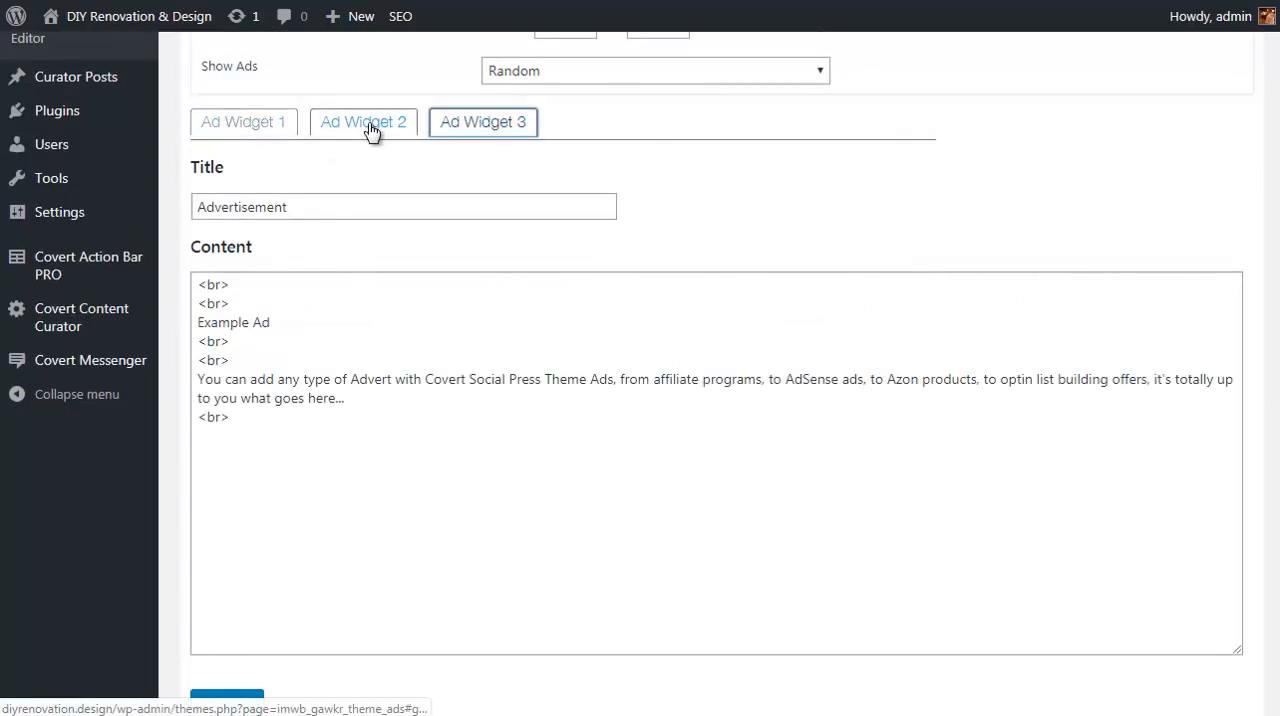
click(364, 120)
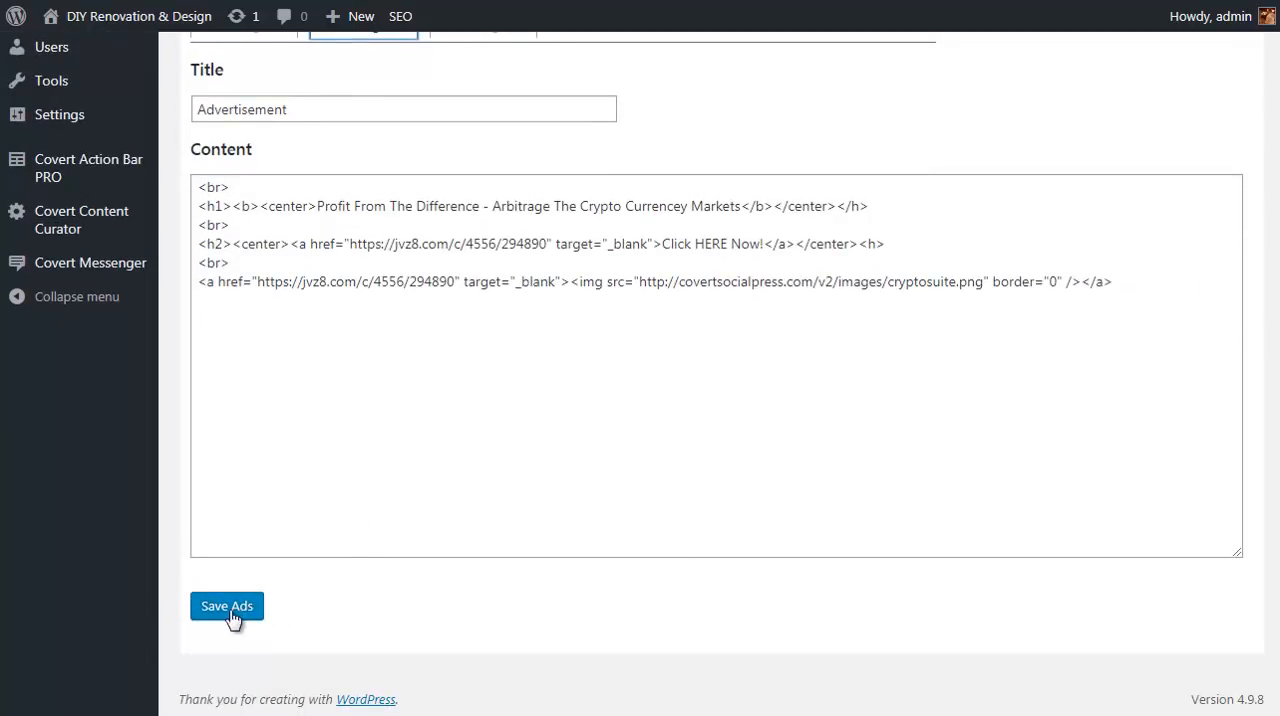
click(226, 606)
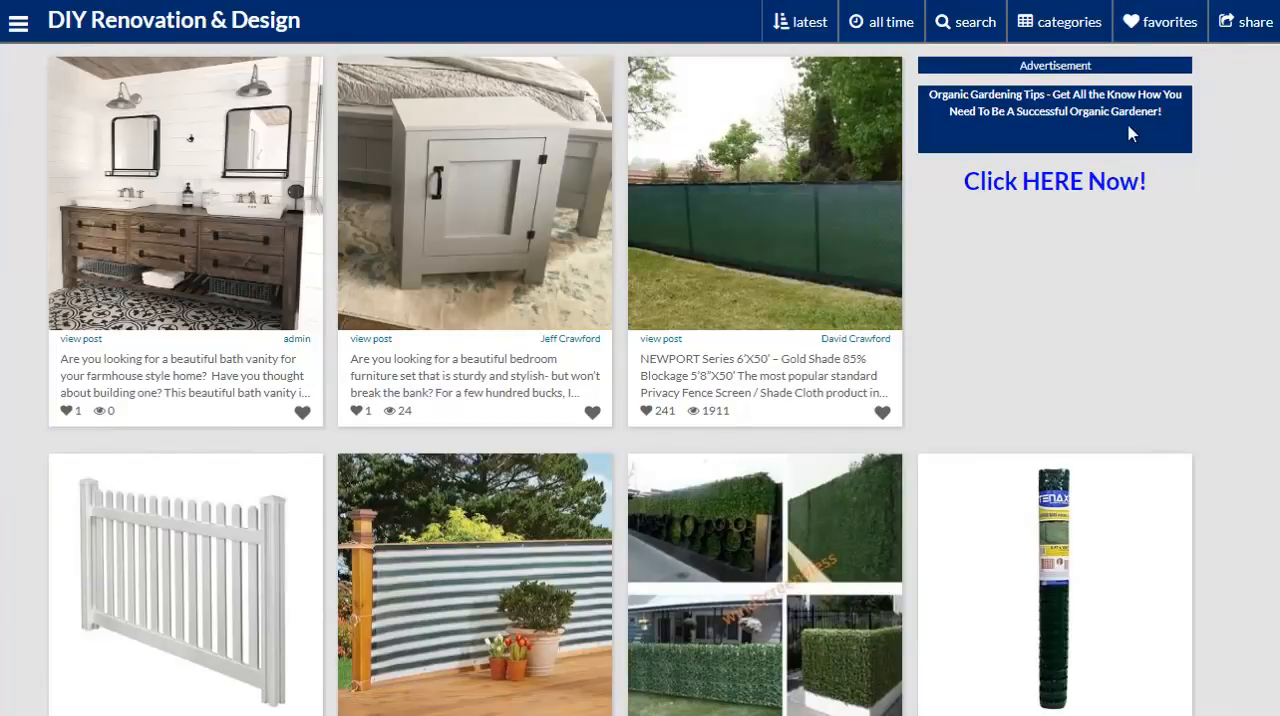
mouse_move(1080, 188)
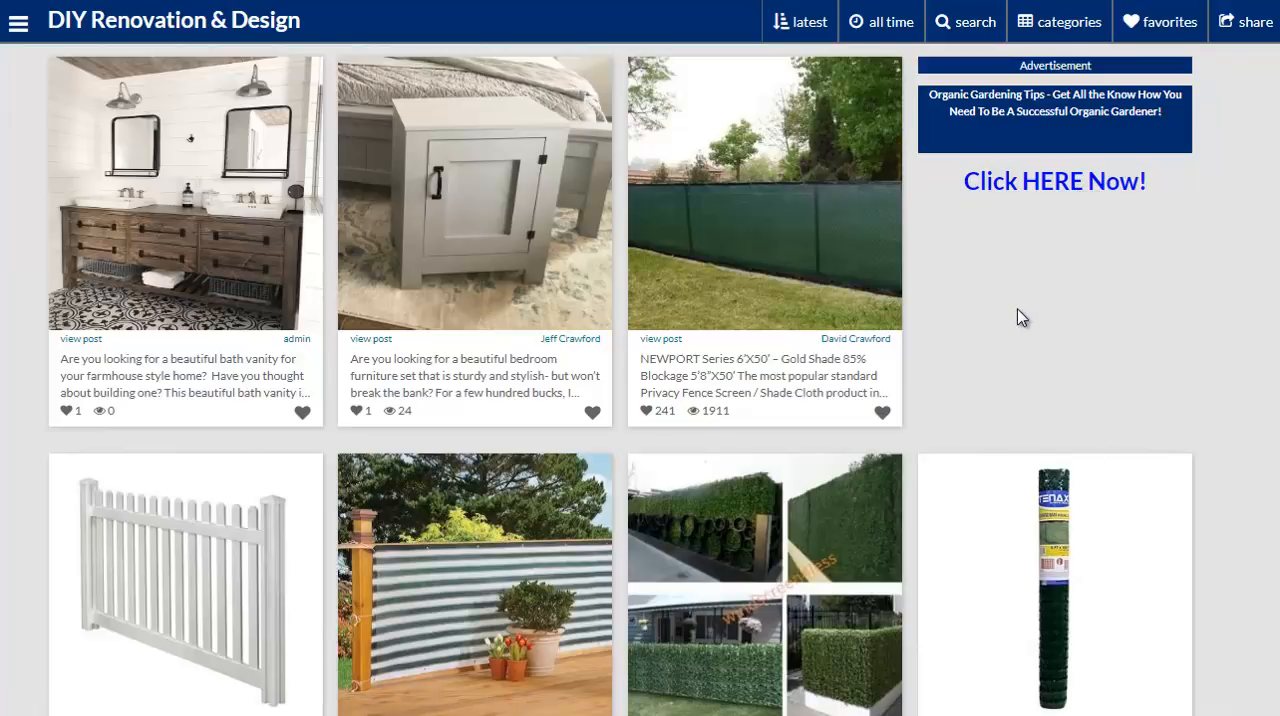
Scroll down the live homepage past the gardening, crypto and Example ads among the posts
scroll(down, 3)
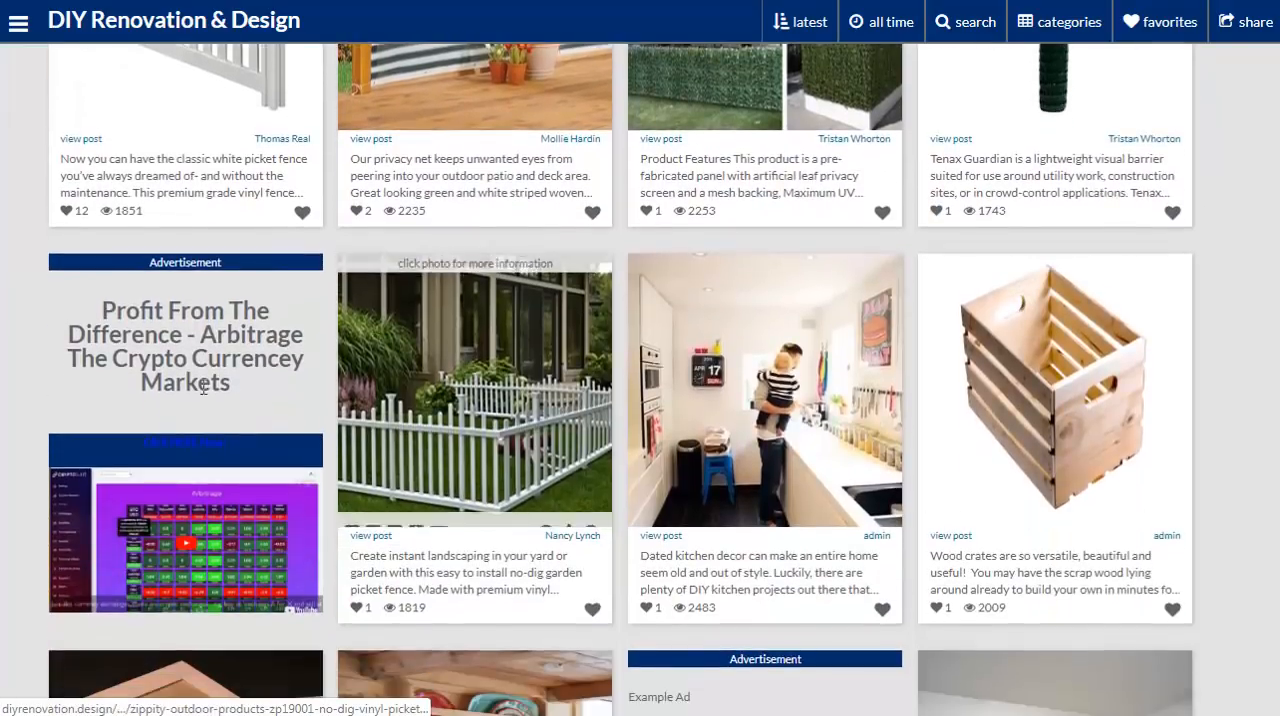
mouse_move(258, 402)
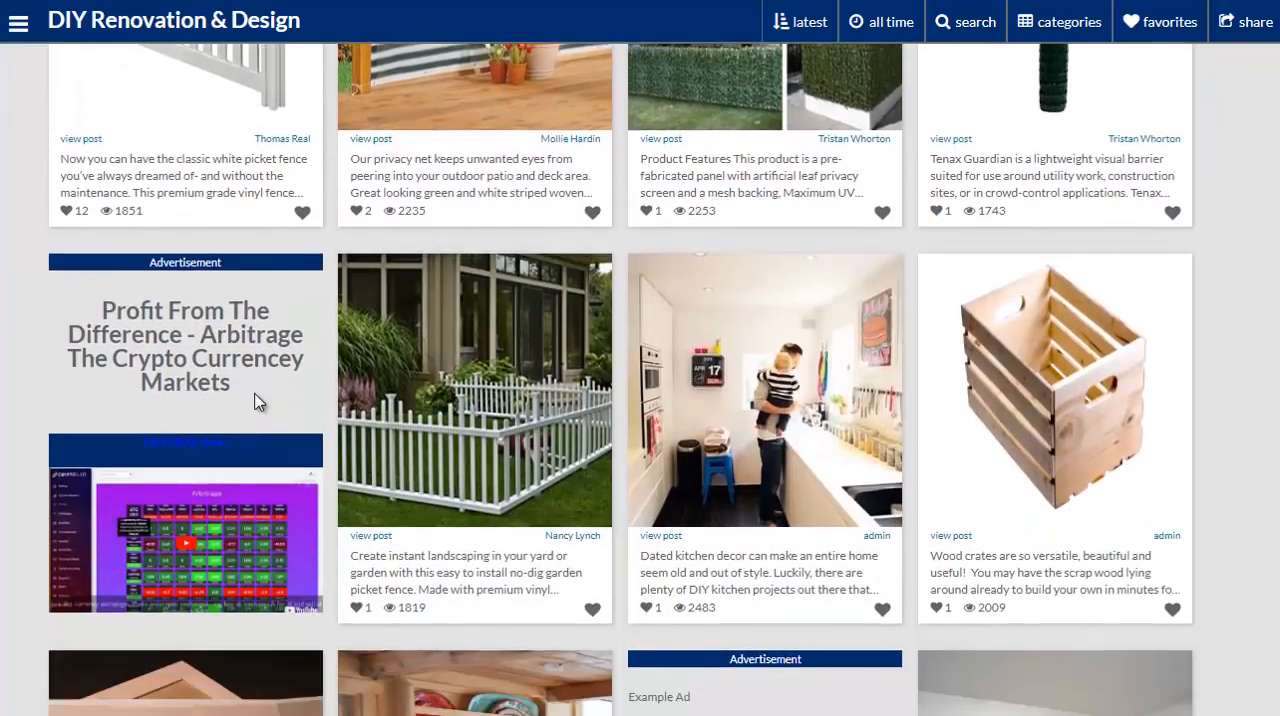
scroll(down, 3)
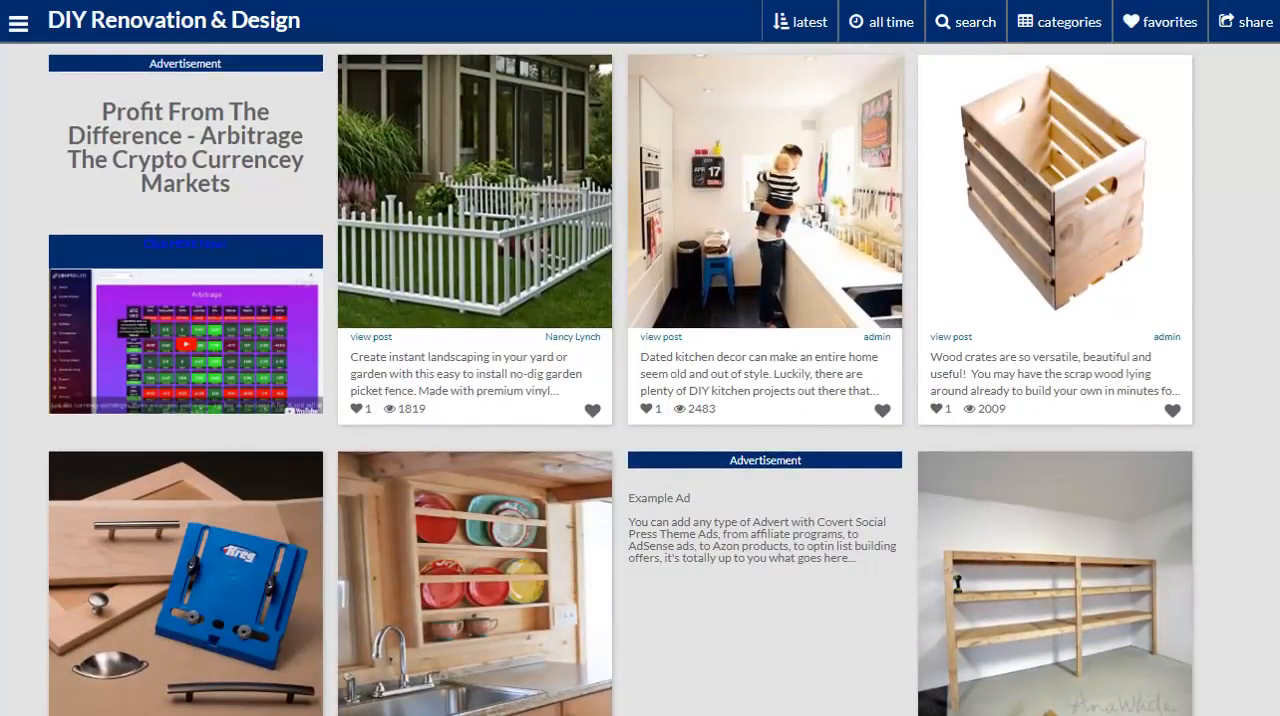
mouse_move(132, 6)
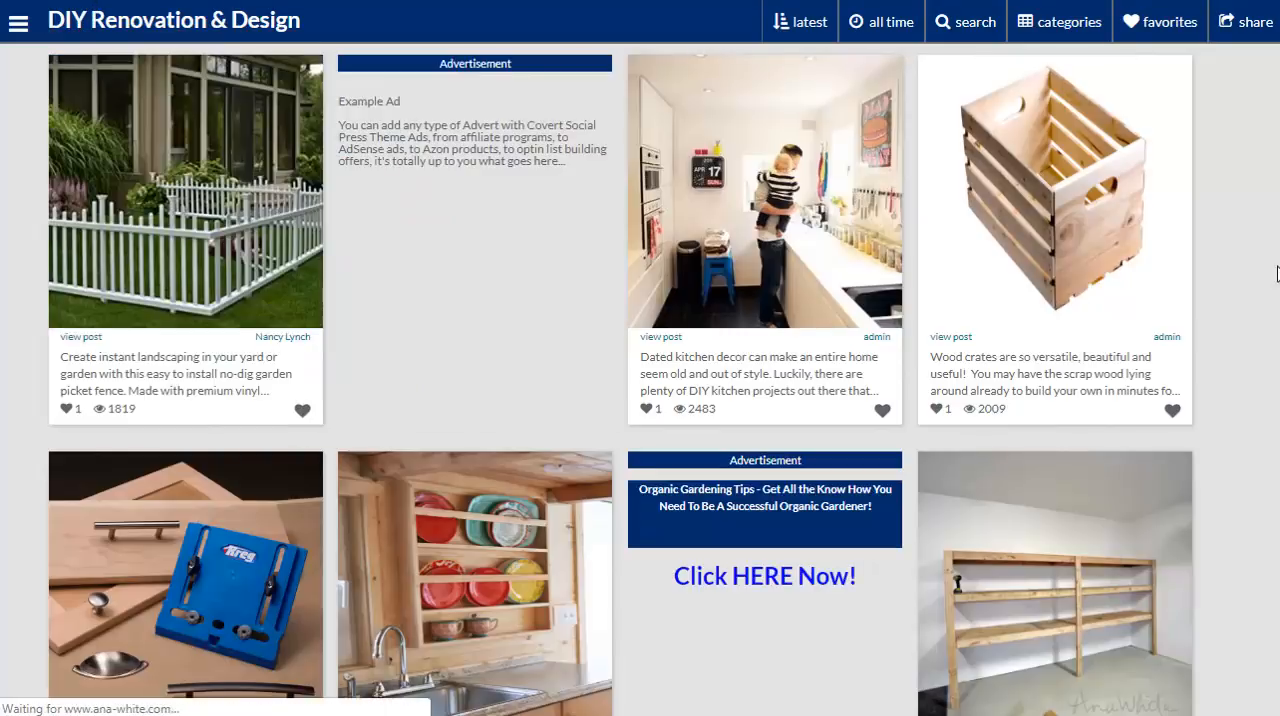
scroll(down, 3)
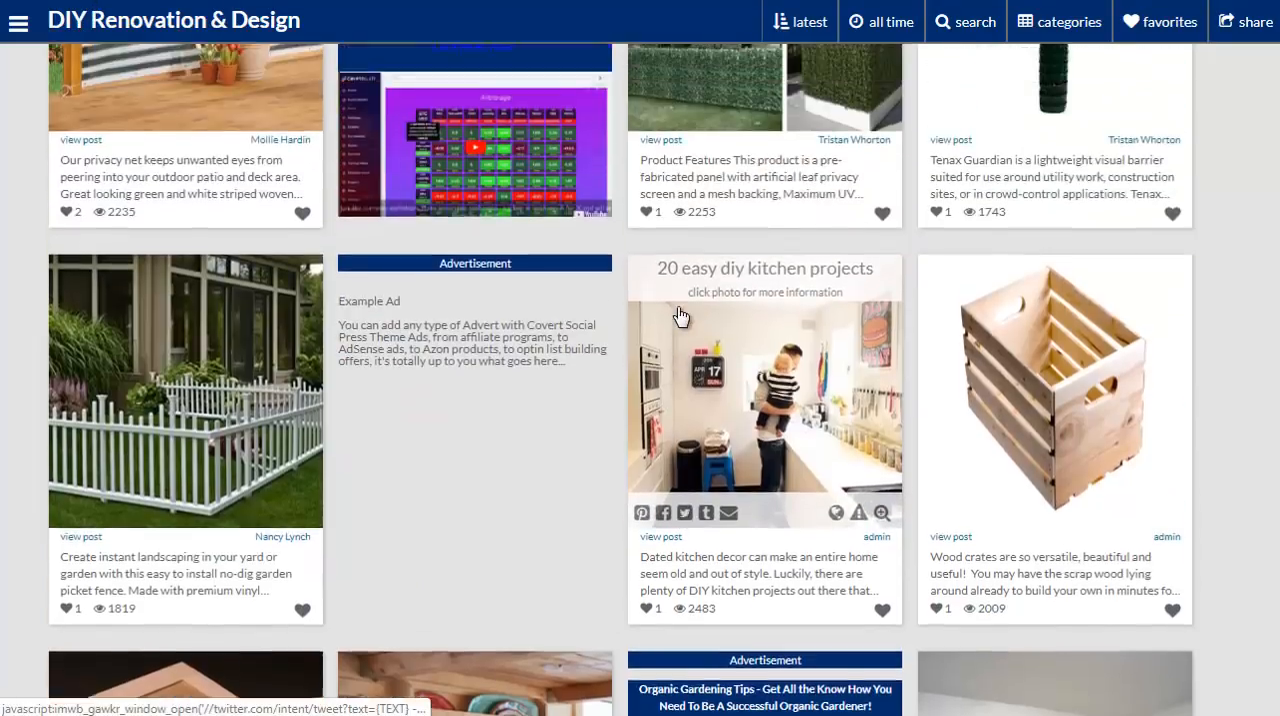